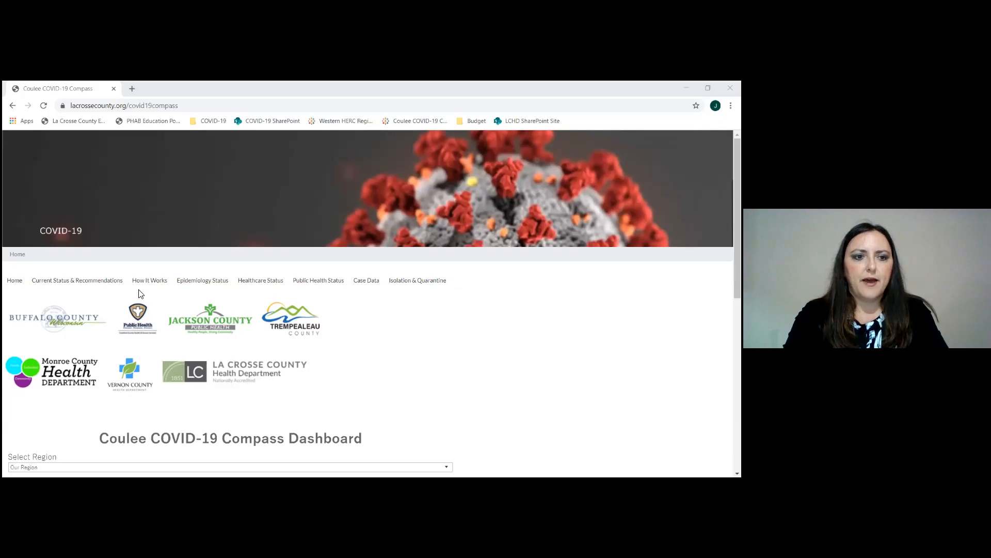
{"action": "mouse_move", "coordinate": [149, 280]}
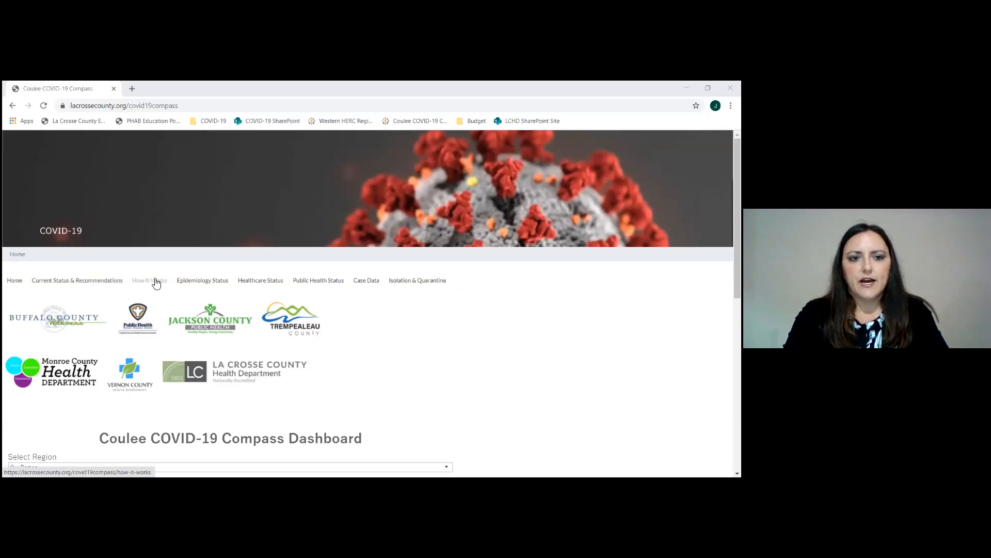
{"action": "mouse_move", "coordinate": [418, 280]}
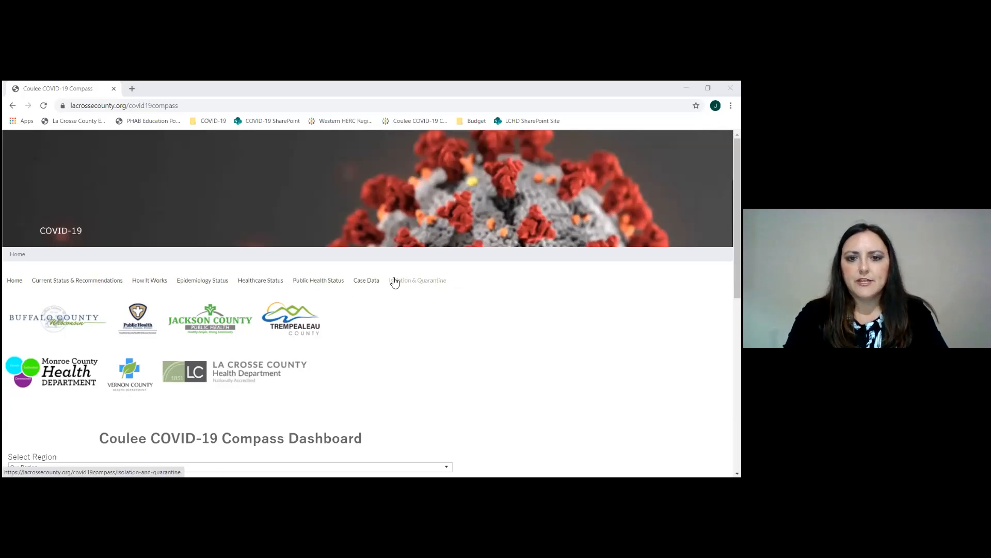
{"action": "mouse_move", "coordinate": [57, 280]}
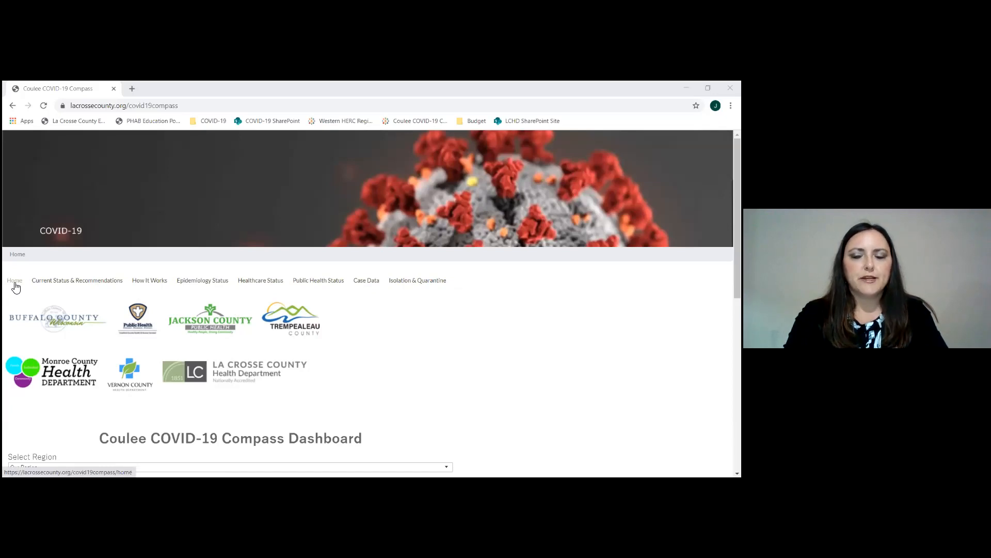
{"action": "mouse_move", "coordinate": [19, 316]}
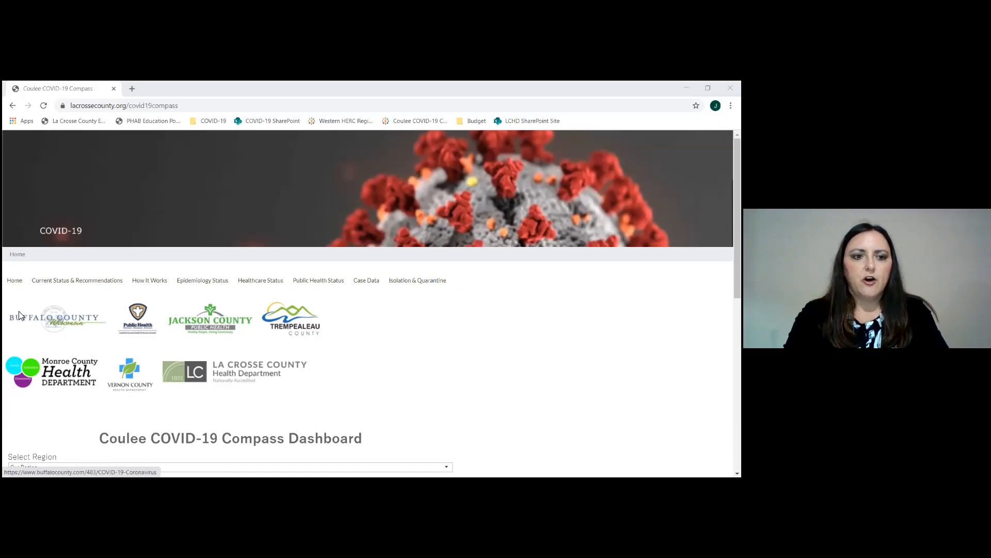
{"action": "mouse_move", "coordinate": [304, 331]}
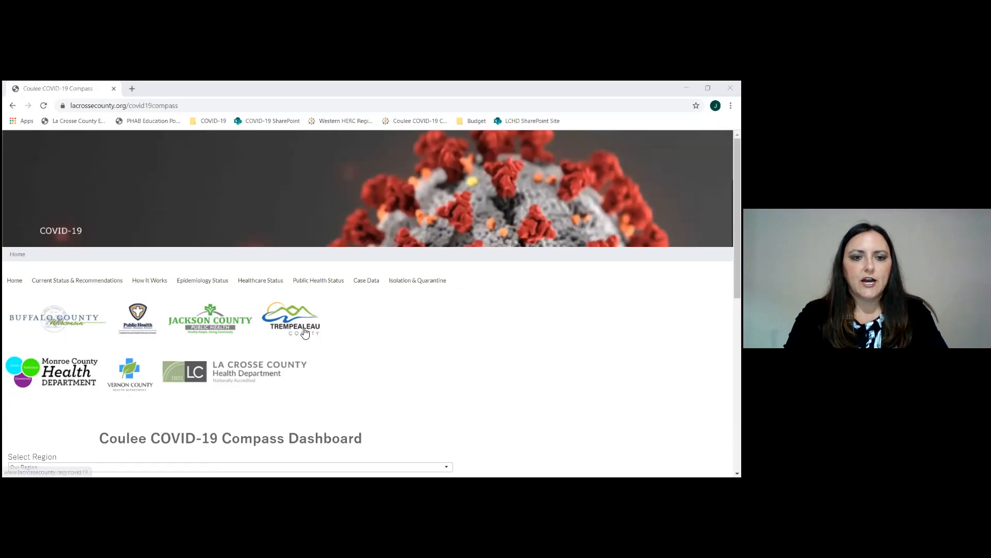
{"action": "mouse_move", "coordinate": [53, 372]}
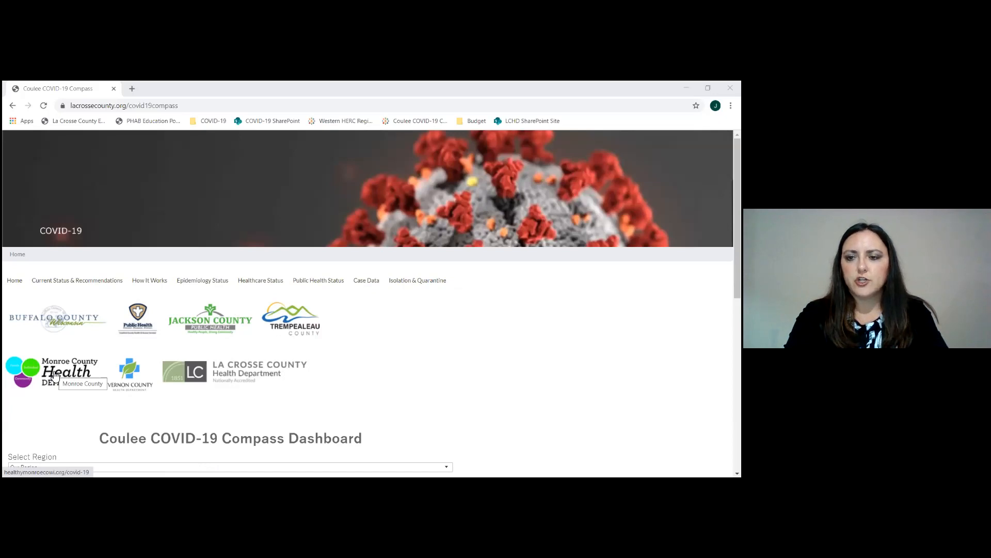
{"action": "mouse_move", "coordinate": [490, 387]}
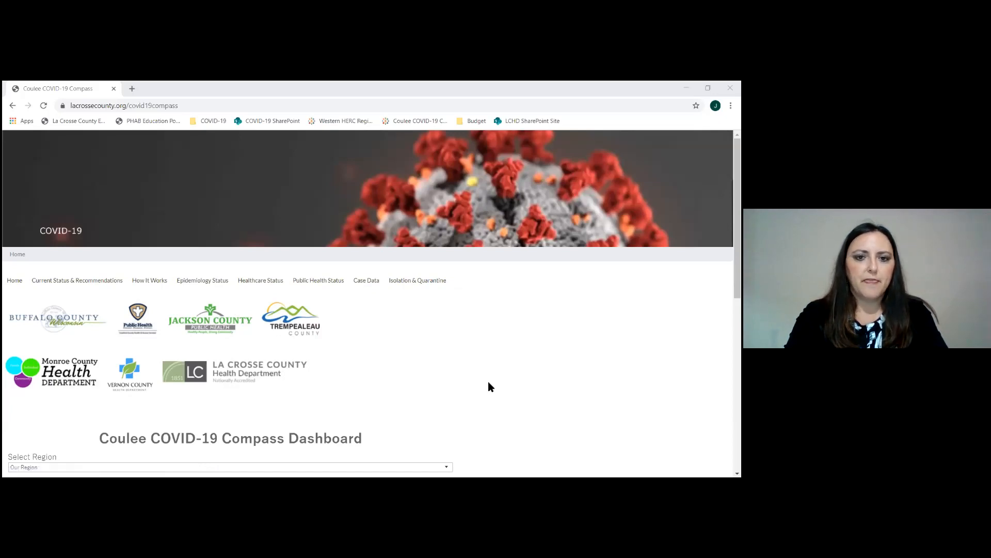
Scroll down the page and expand the Select Region dropdown
{"action": "scroll", "scroll_direction": "down", "scroll_amount": 3}
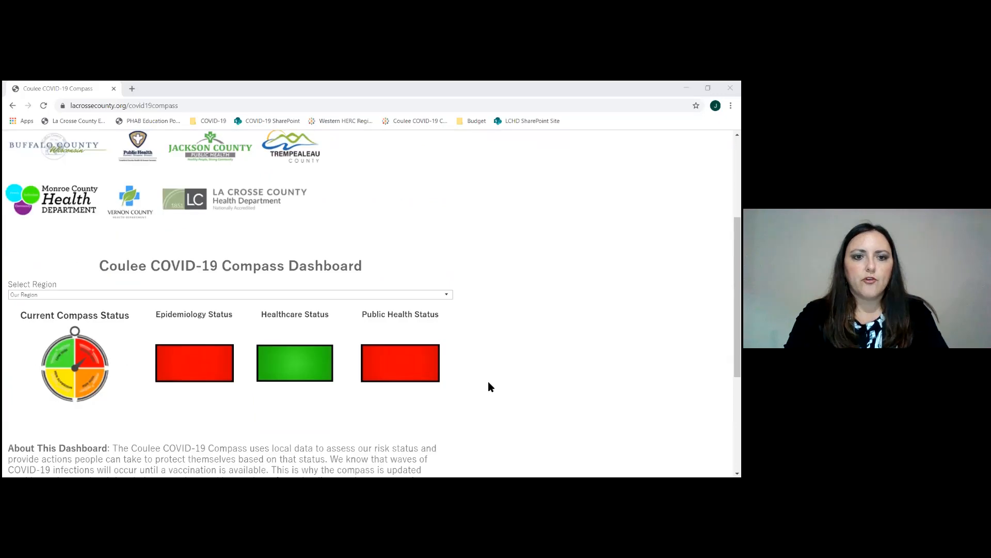
{"action": "scroll", "scroll_direction": "down", "scroll_amount": 3}
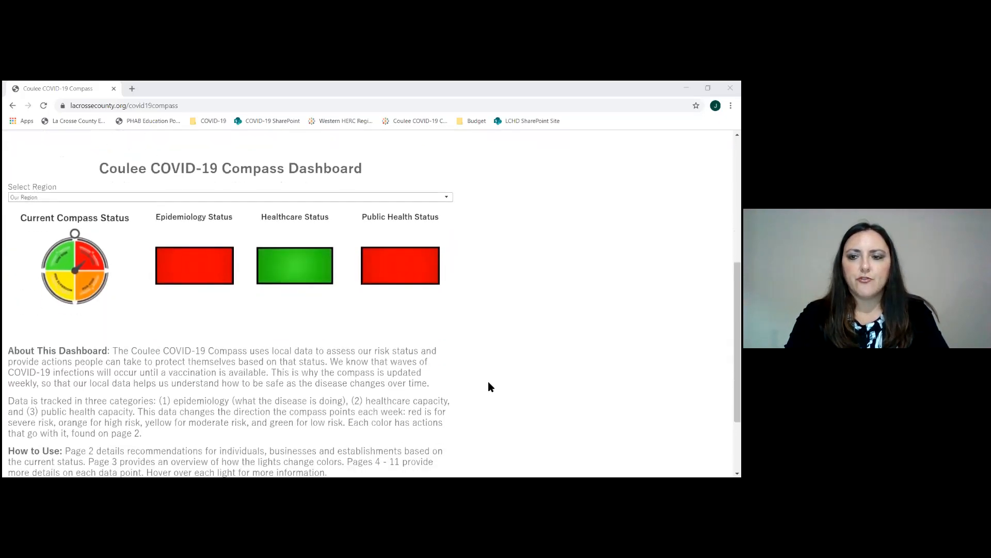
{"action": "scroll", "scroll_direction": "down", "scroll_amount": 3}
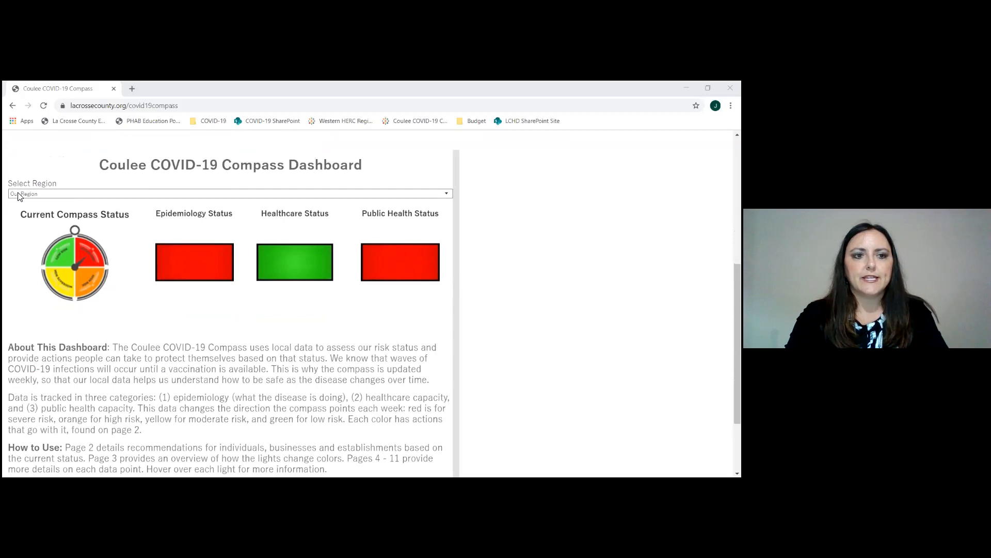
{"action": "left_click", "coordinate": [228, 193]}
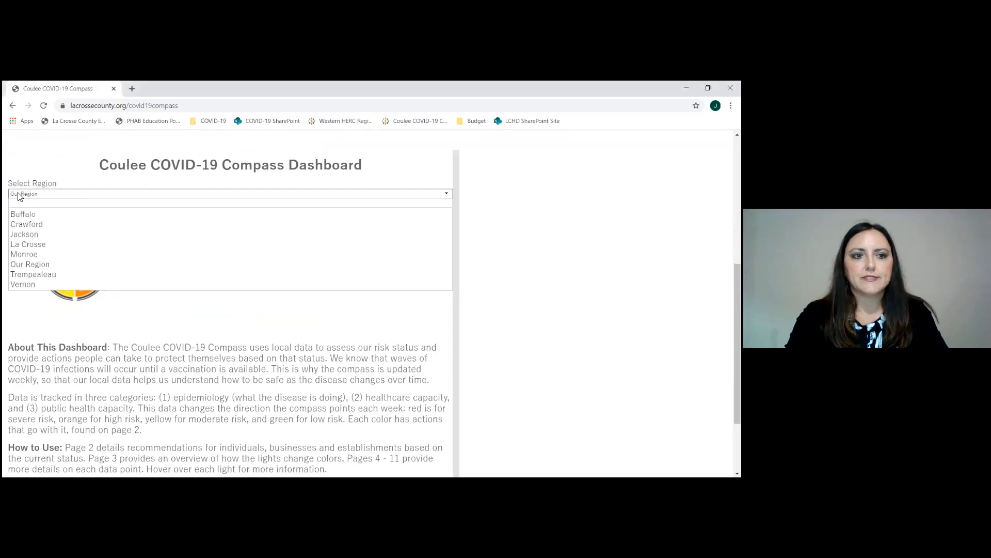
{"action": "mouse_move", "coordinate": [23, 213]}
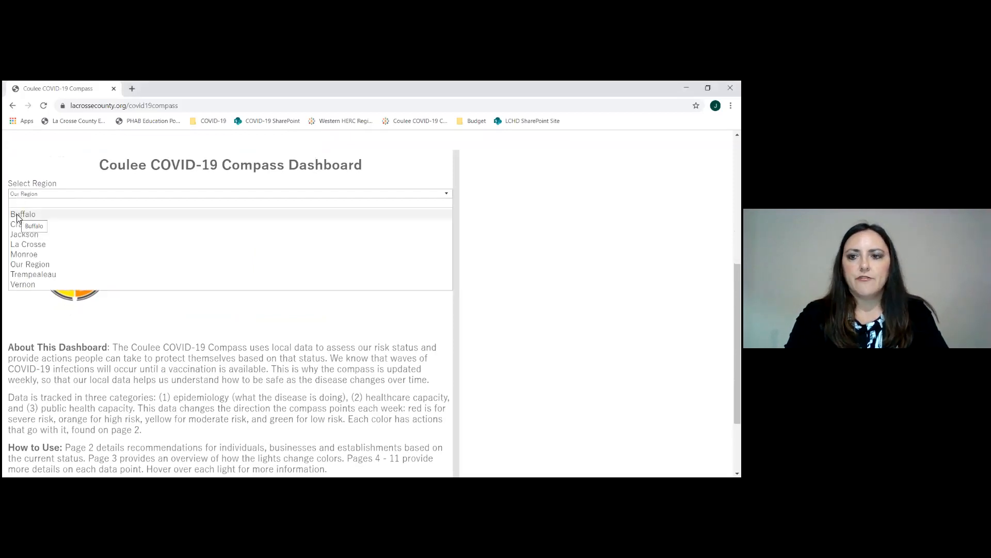
{"action": "mouse_move", "coordinate": [30, 264]}
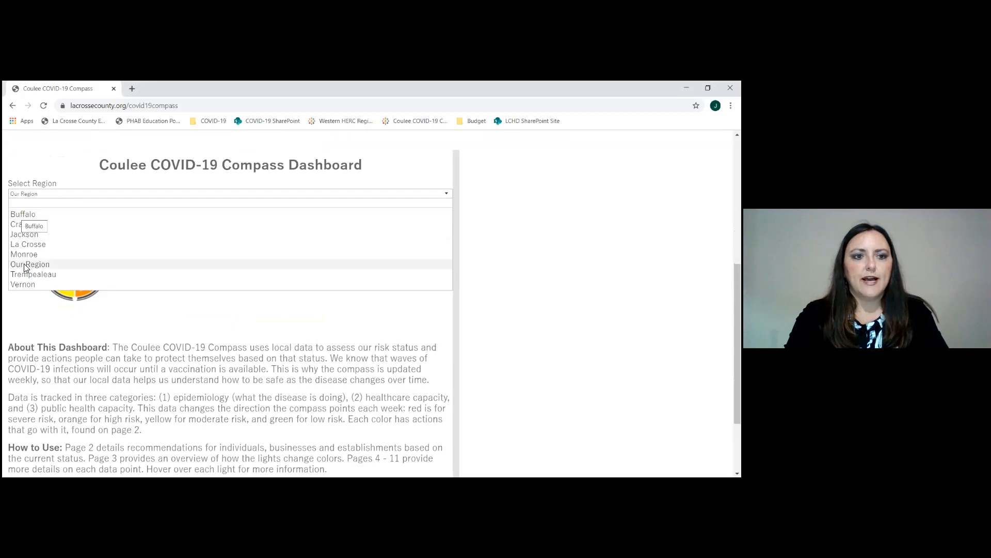
{"action": "mouse_move", "coordinate": [422, 256]}
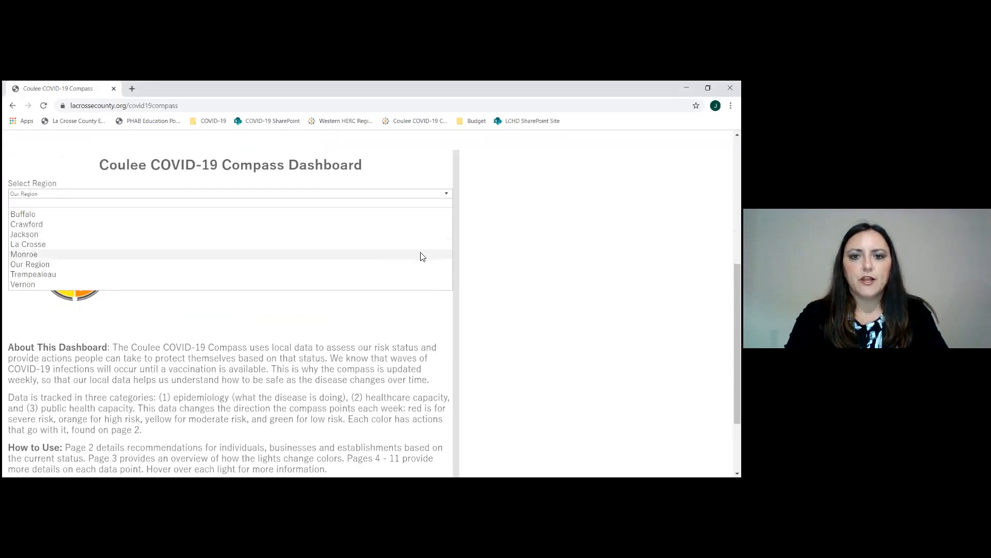
{"action": "mouse_move", "coordinate": [346, 351]}
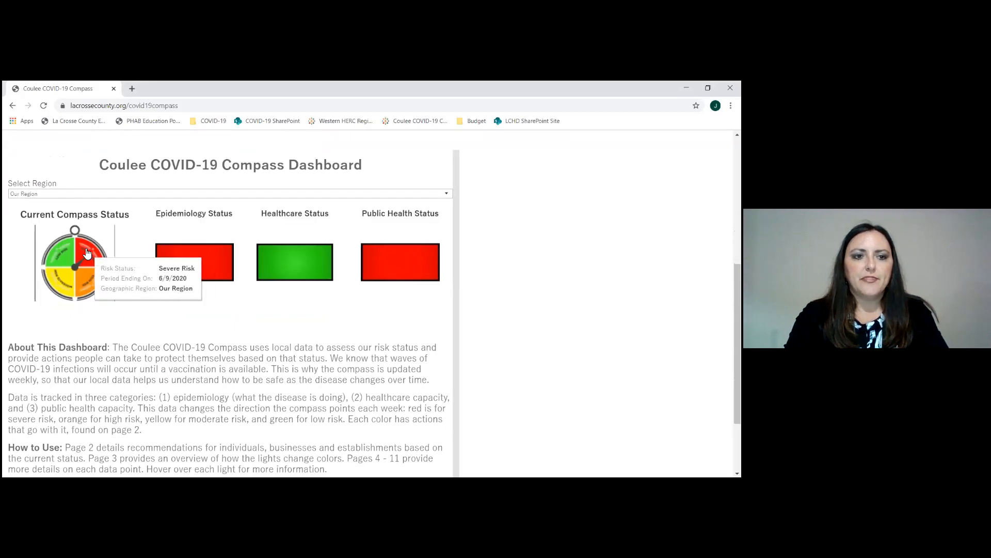
{"action": "mouse_move", "coordinate": [83, 269]}
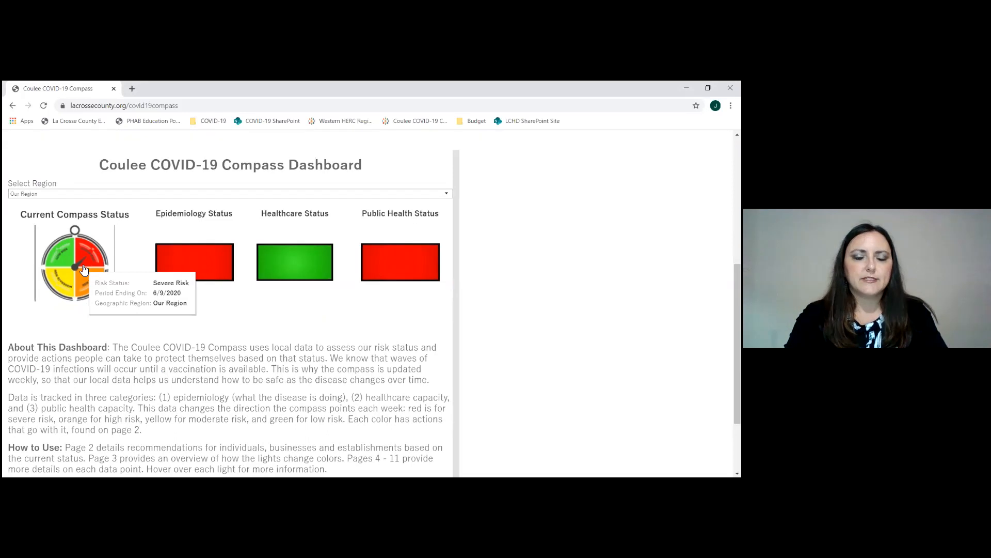
{"action": "mouse_move", "coordinate": [202, 262]}
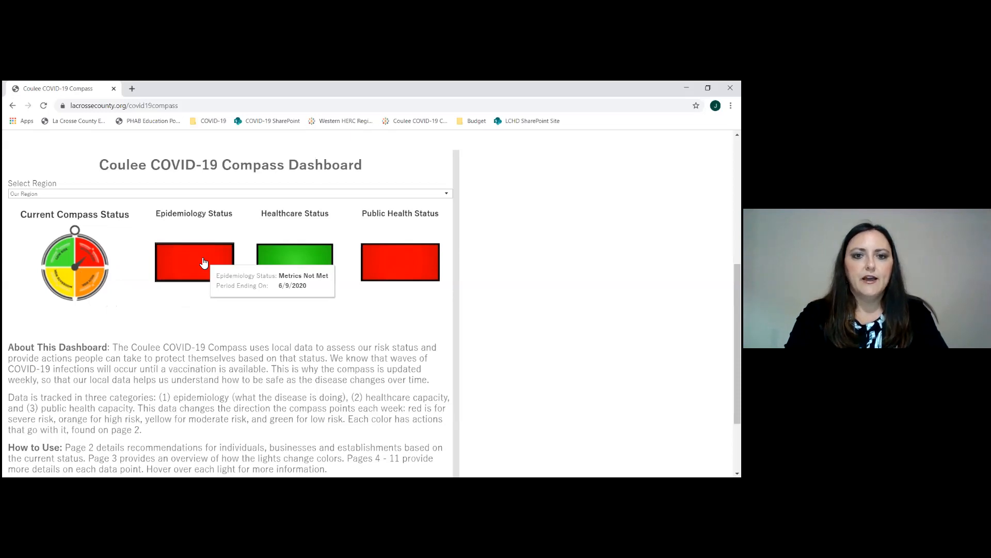
{"action": "mouse_move", "coordinate": [393, 285]}
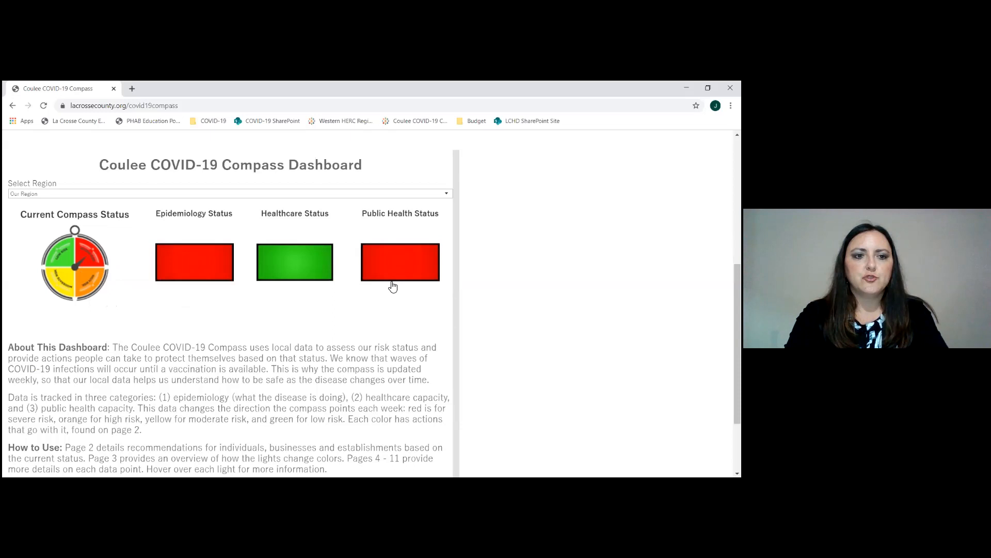
{"action": "mouse_move", "coordinate": [95, 310]}
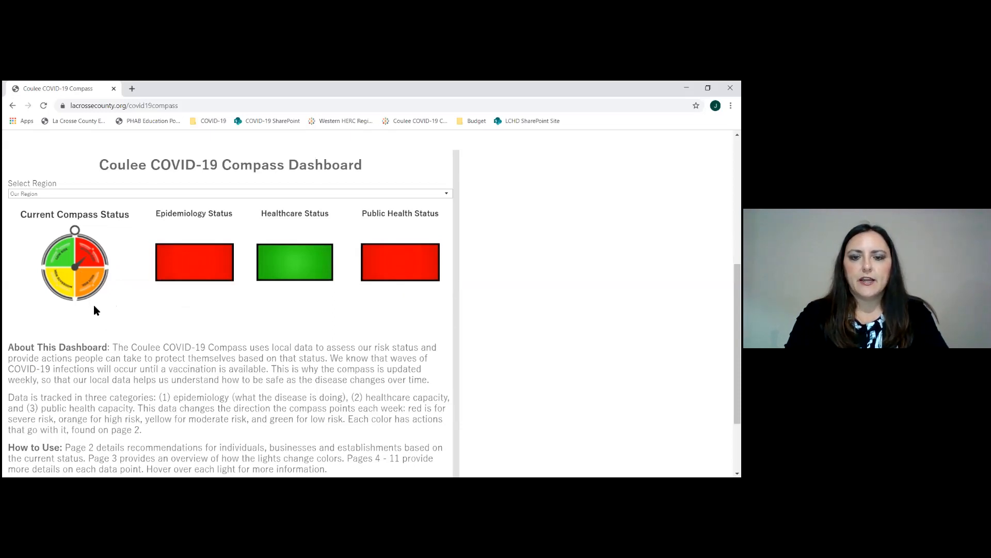
{"action": "mouse_move", "coordinate": [126, 297]}
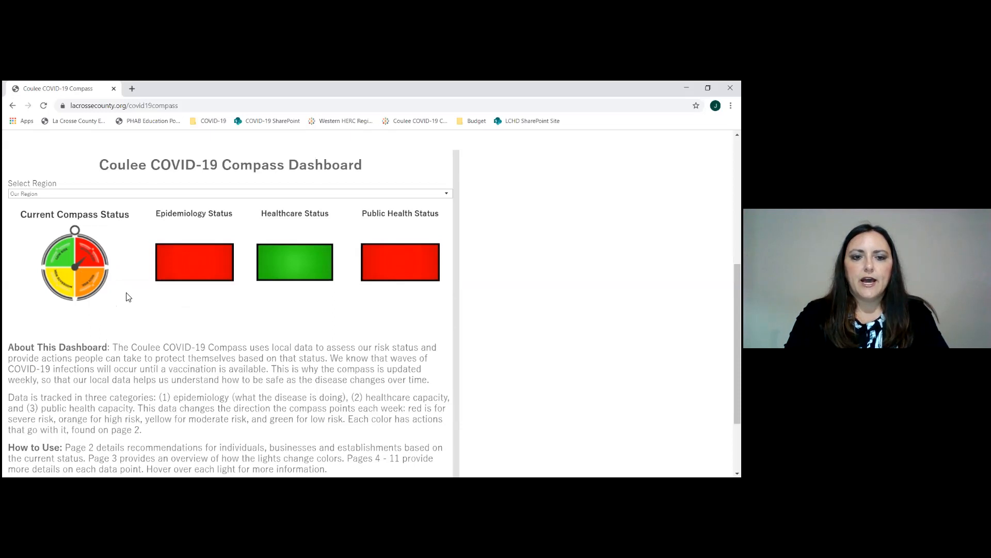
{"action": "mouse_move", "coordinate": [198, 262]}
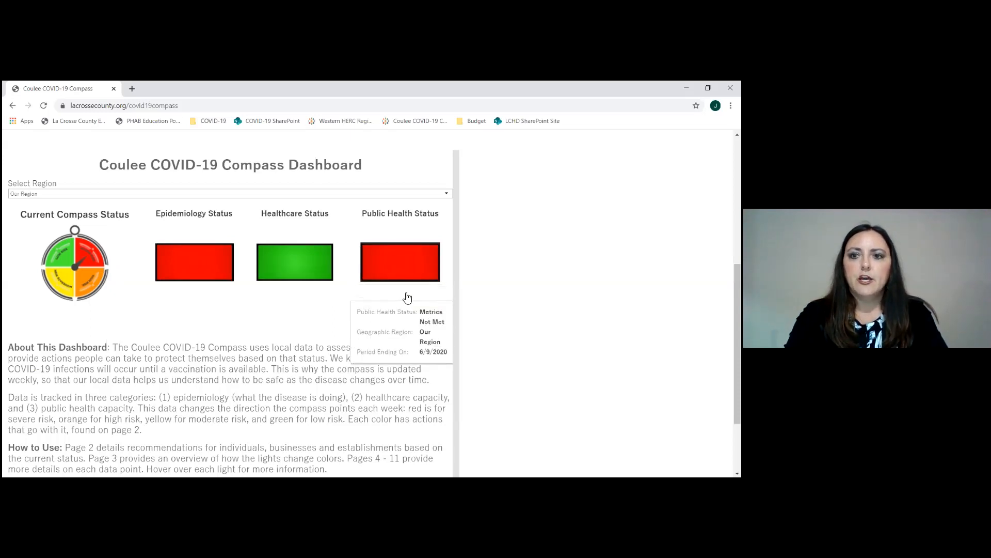
{"action": "mouse_move", "coordinate": [405, 277]}
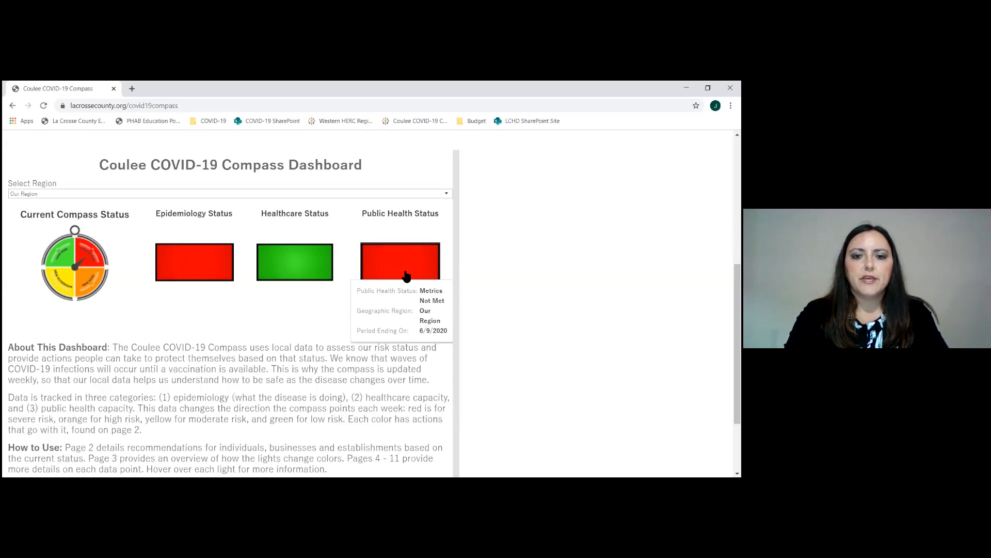
{"action": "mouse_move", "coordinate": [320, 356]}
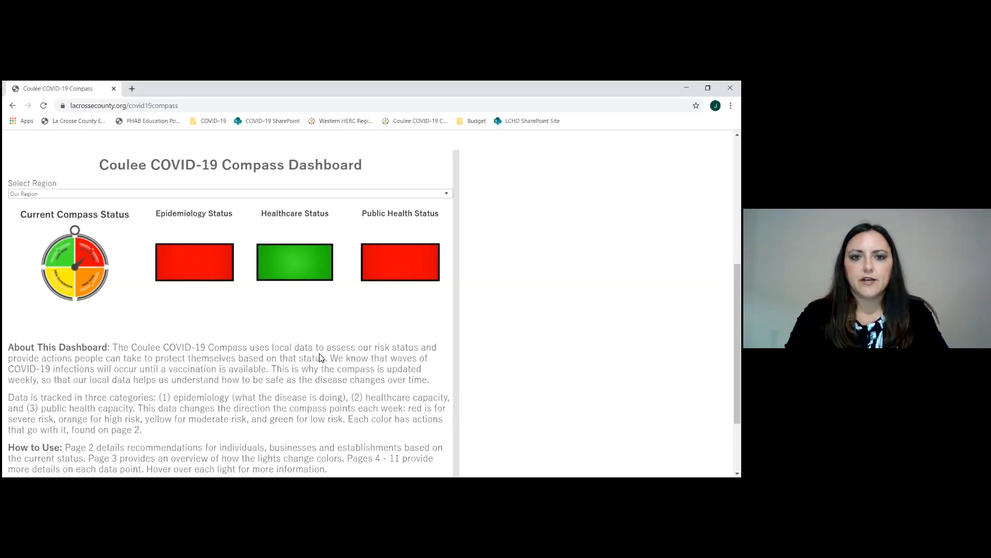
Show the Current Status & Recommendations page with the Our Region compass gauge and recommendations table
{"action": "scroll", "scroll_direction": "up", "scroll_amount": 3}
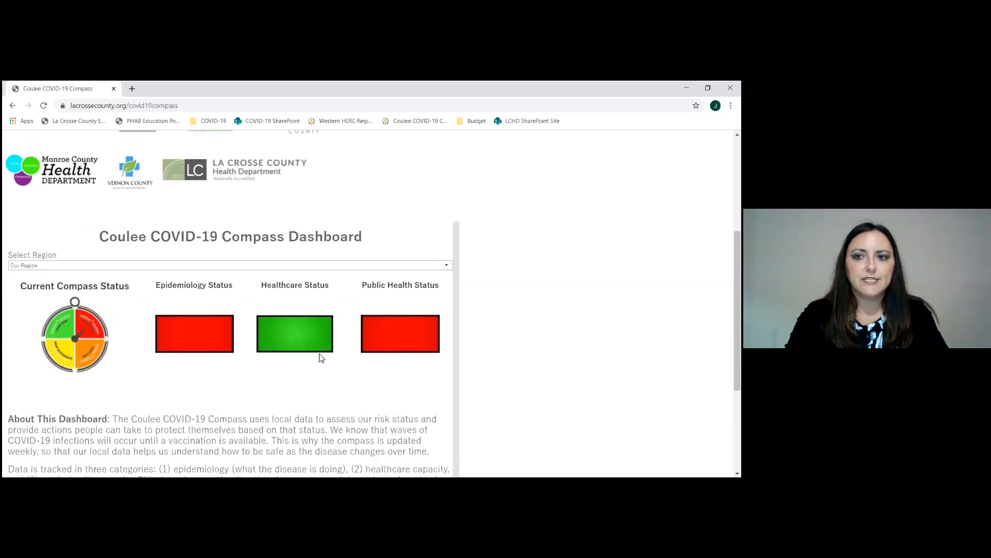
{"action": "scroll", "scroll_direction": "up", "scroll_amount": 3}
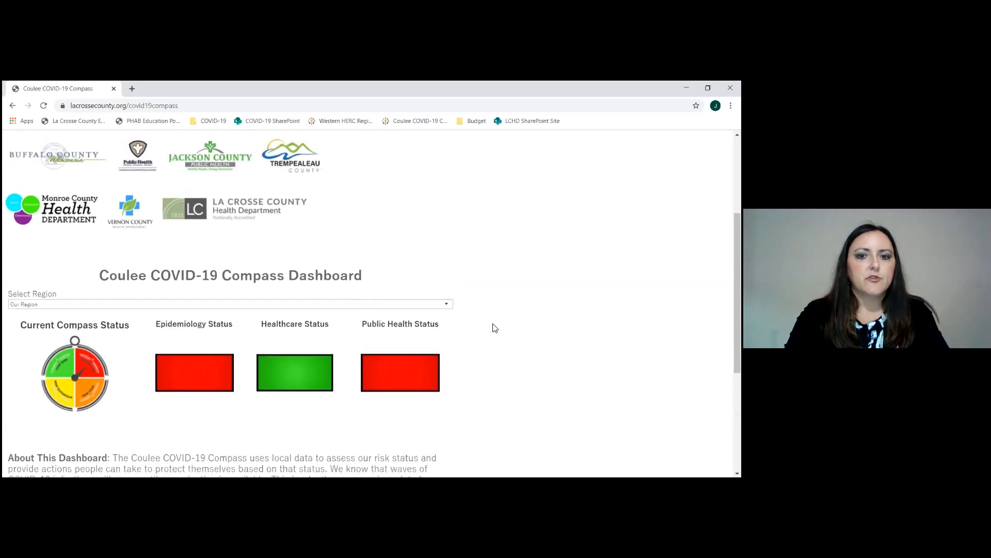
{"action": "scroll", "scroll_direction": "up", "scroll_amount": 3}
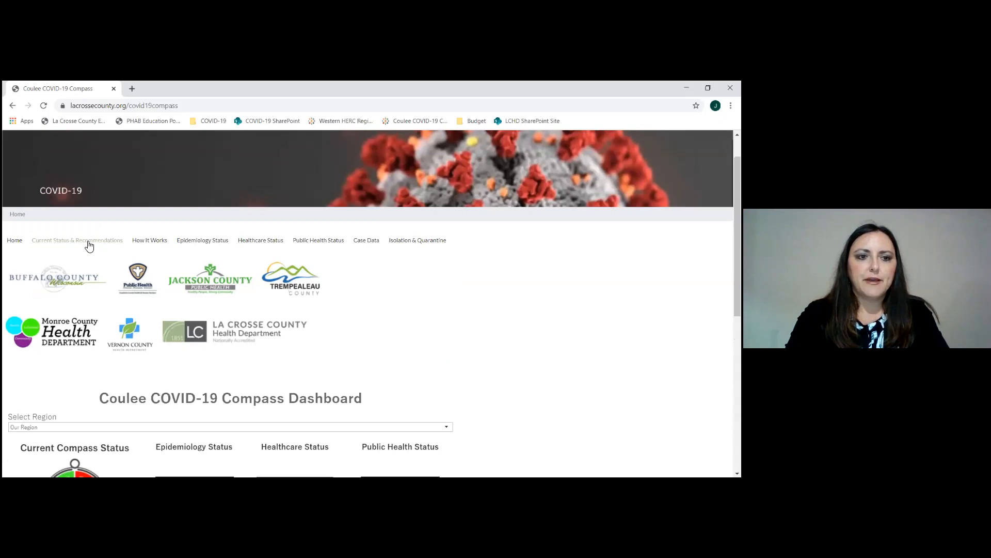
{"action": "left_click", "coordinate": [76, 240]}
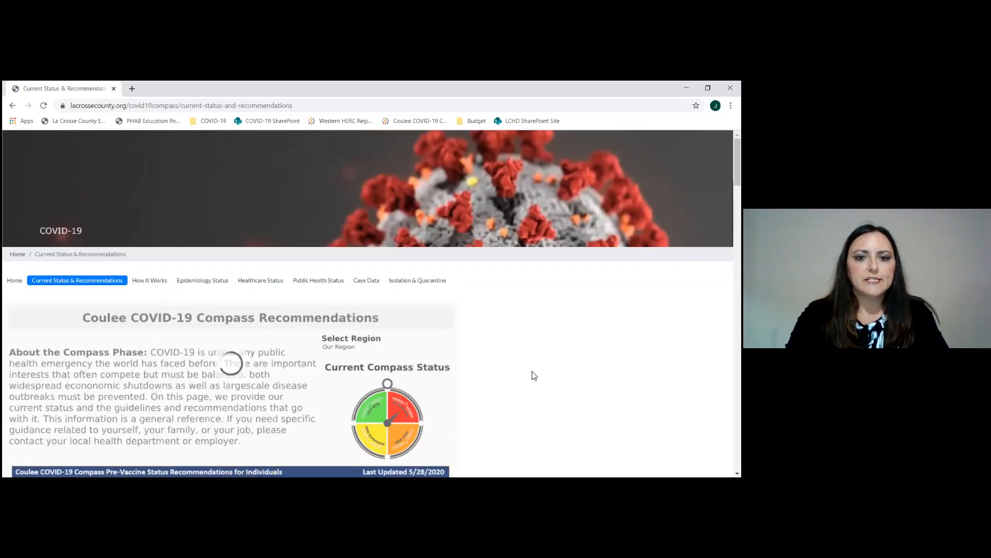
{"action": "scroll", "scroll_direction": "down", "scroll_amount": 3}
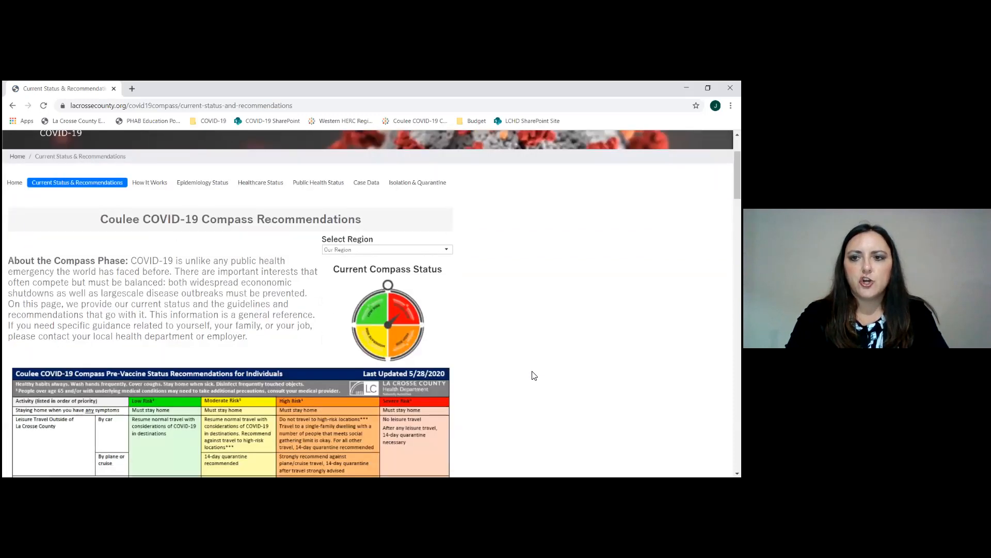
{"action": "scroll", "scroll_direction": "down", "scroll_amount": 3}
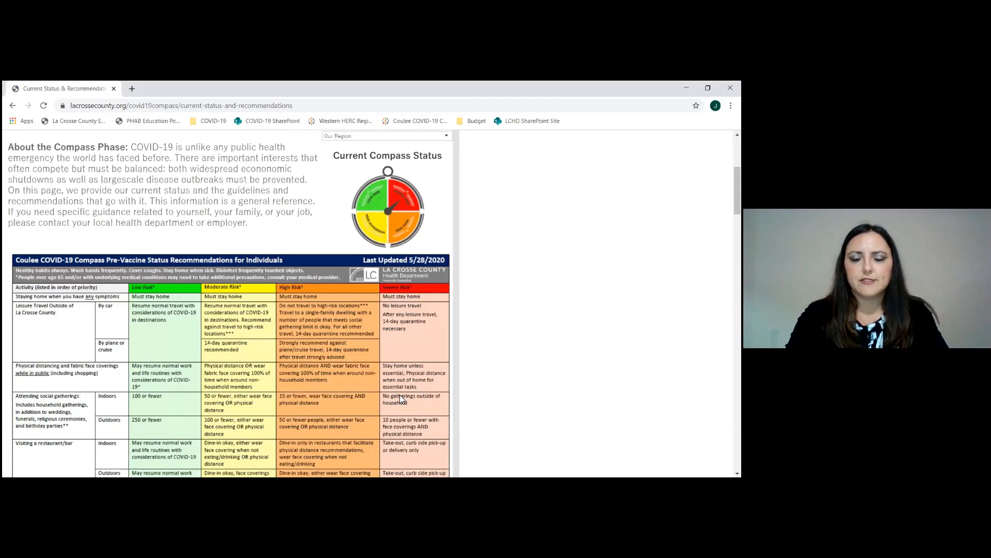
{"action": "scroll", "scroll_direction": "up", "scroll_amount": 3}
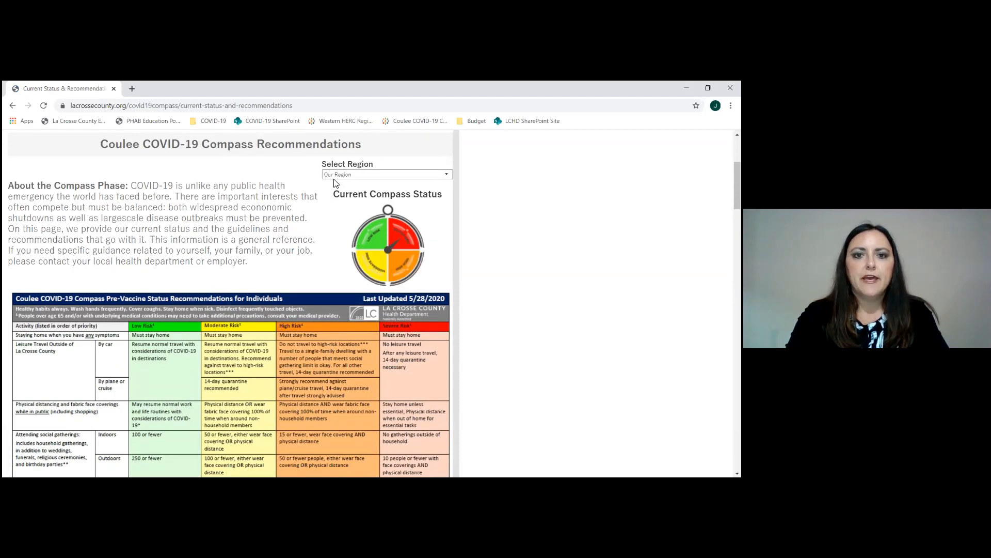
{"action": "mouse_move", "coordinate": [335, 202]}
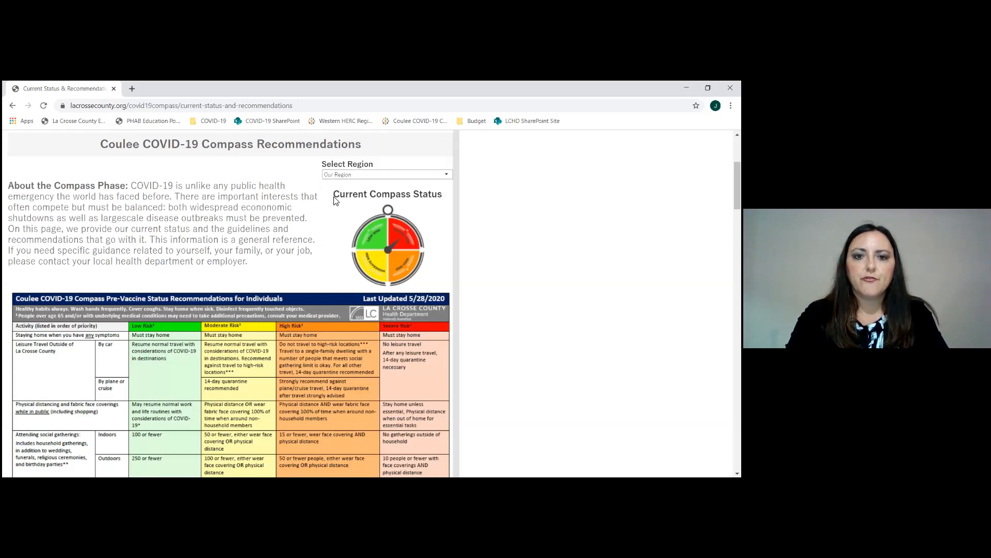
Switch the compass status region to Buffalo, then to Monroe
{"action": "left_click", "coordinate": [386, 174]}
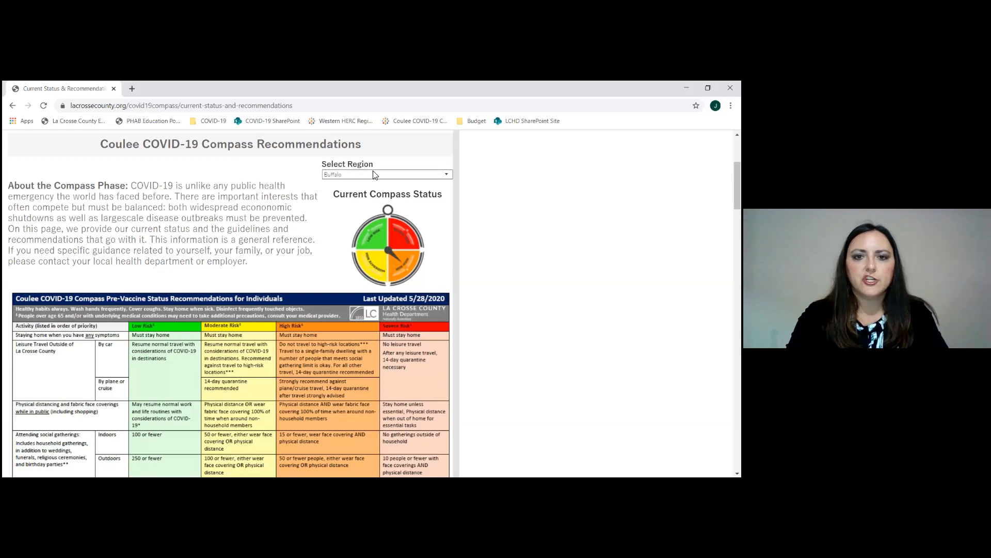
{"action": "left_click", "coordinate": [385, 174]}
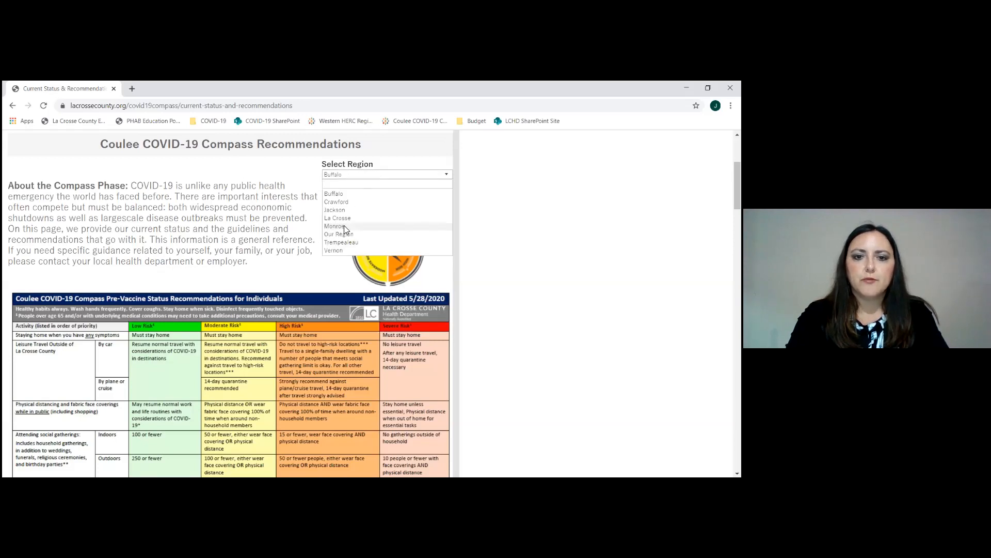
{"action": "left_click", "coordinate": [337, 226]}
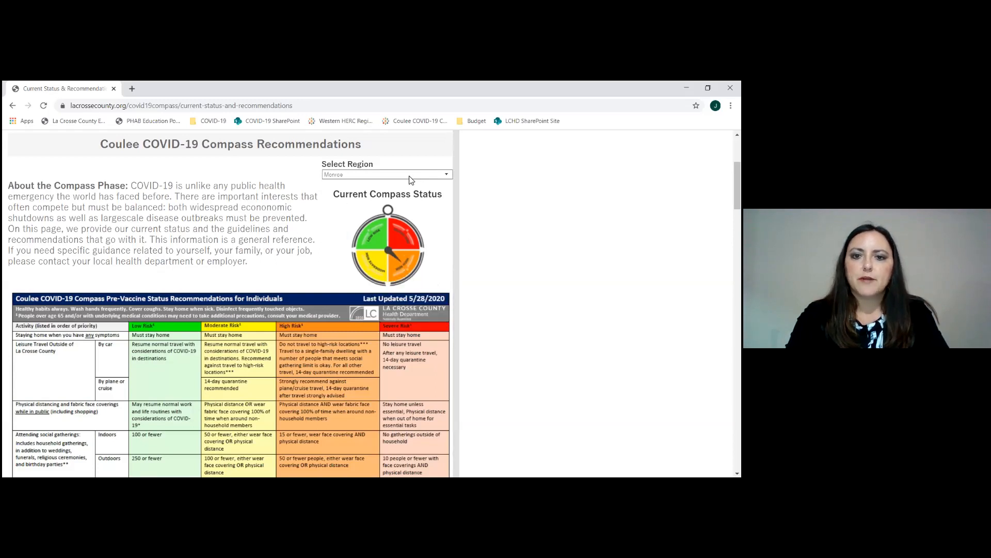
{"action": "mouse_move", "coordinate": [518, 362]}
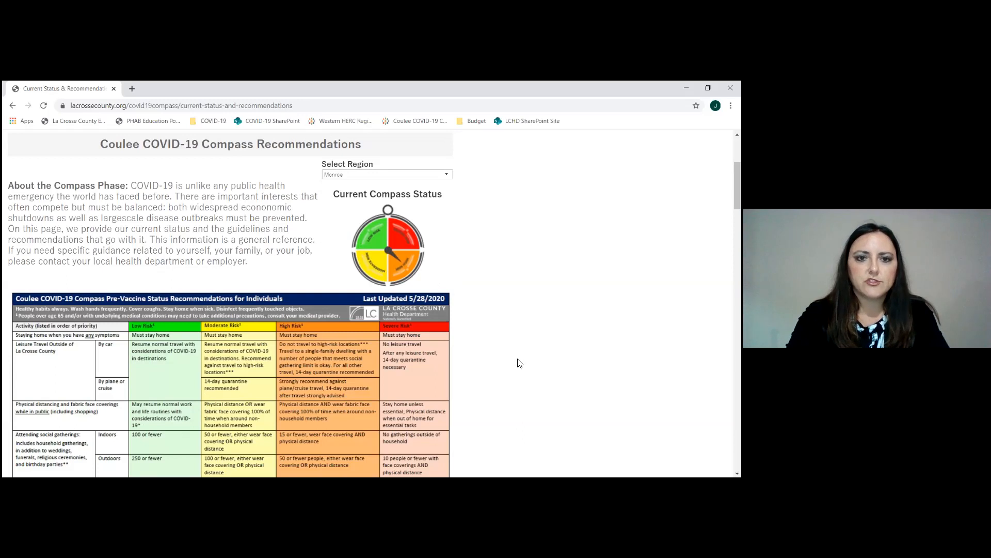
Scroll through the individual recommendations table down to its footnotes on routines, events and travel
{"action": "scroll", "scroll_direction": "down", "scroll_amount": 3}
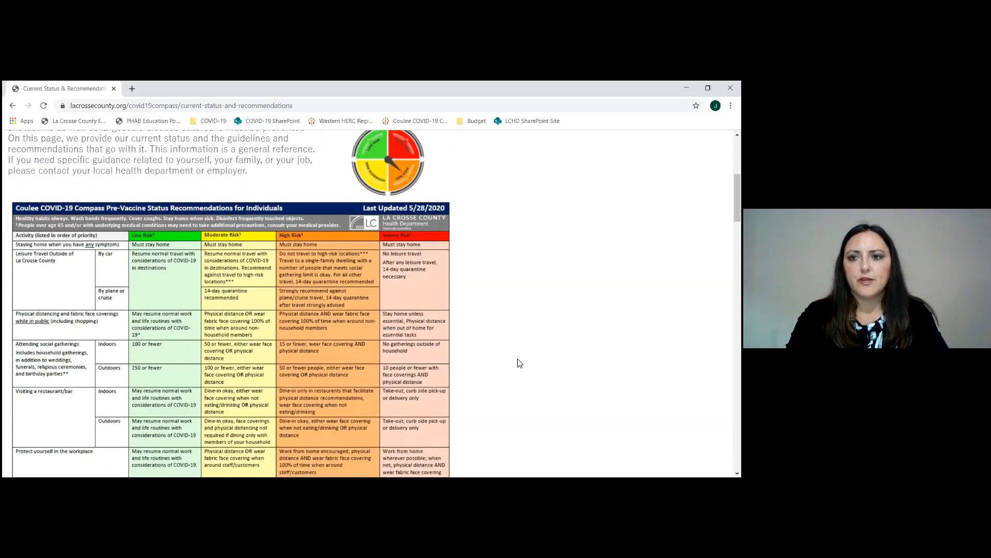
{"action": "scroll", "scroll_direction": "down", "scroll_amount": 3}
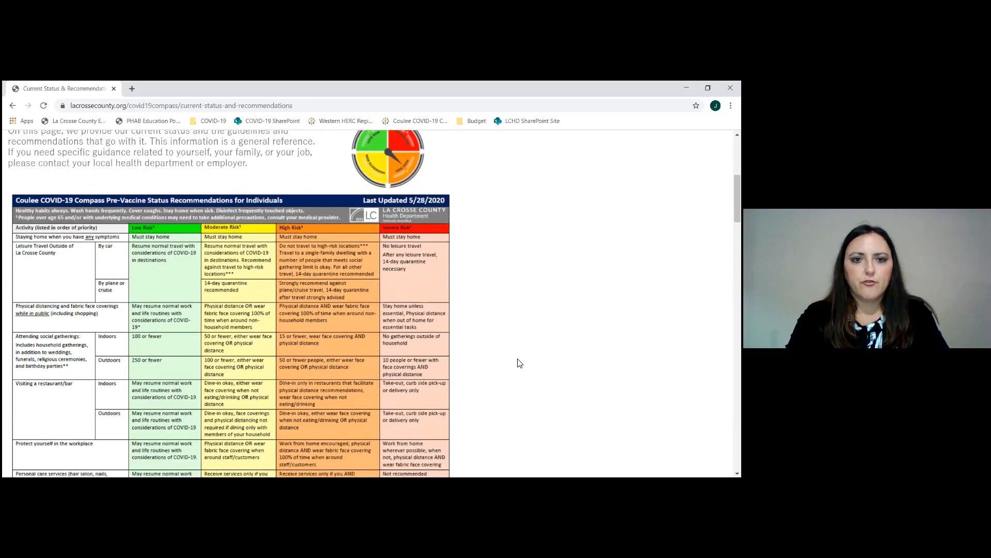
{"action": "scroll", "scroll_direction": "down", "scroll_amount": 3}
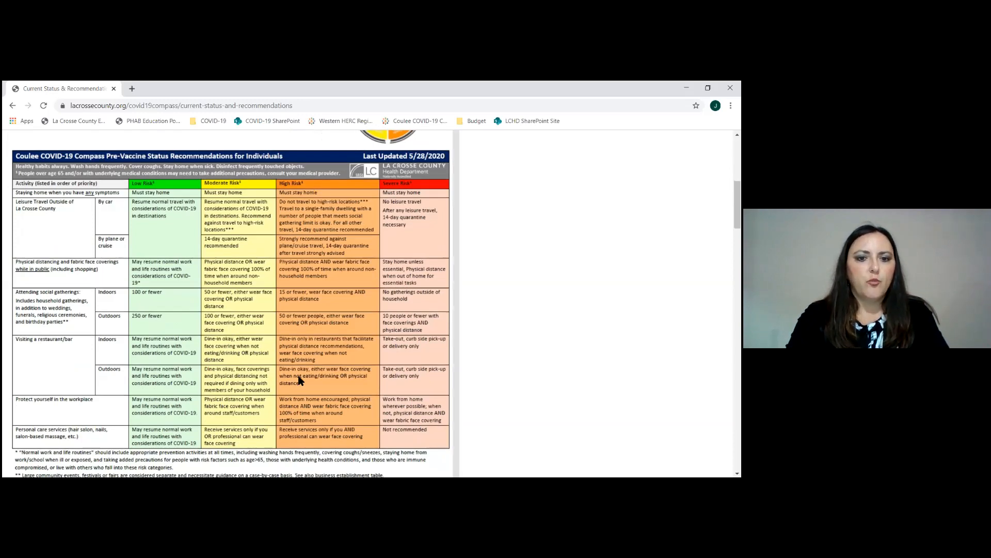
{"action": "mouse_move", "coordinate": [98, 268]}
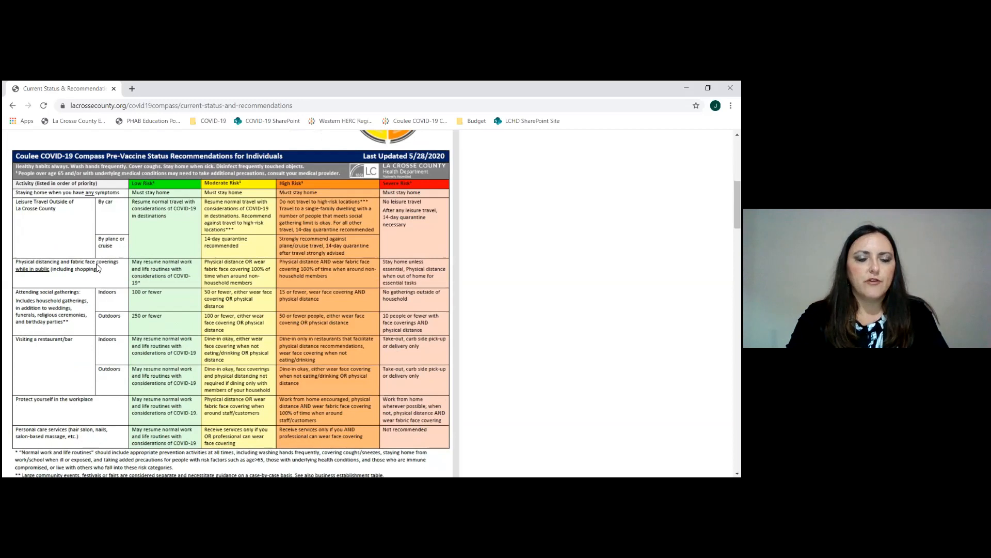
{"action": "mouse_move", "coordinate": [86, 298]}
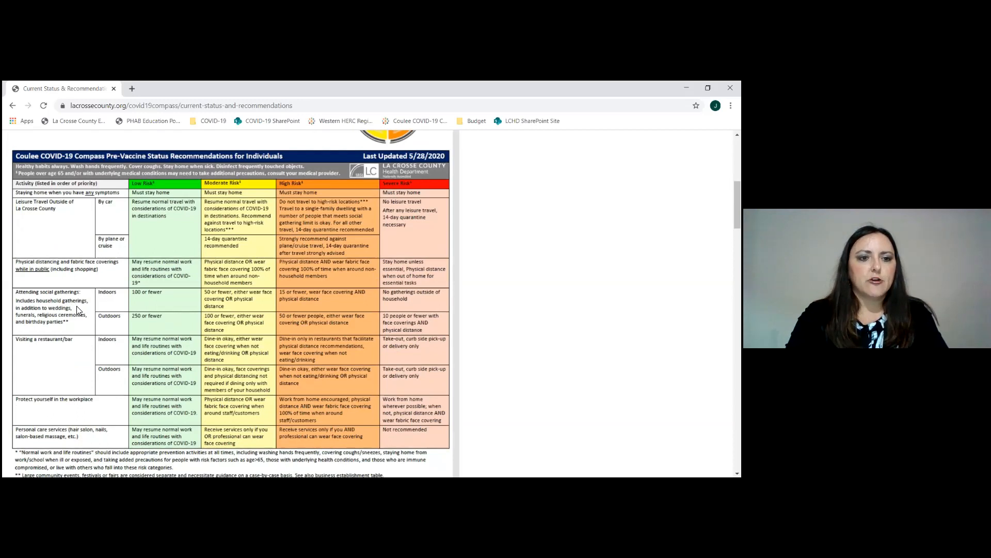
{"action": "mouse_move", "coordinate": [255, 310]}
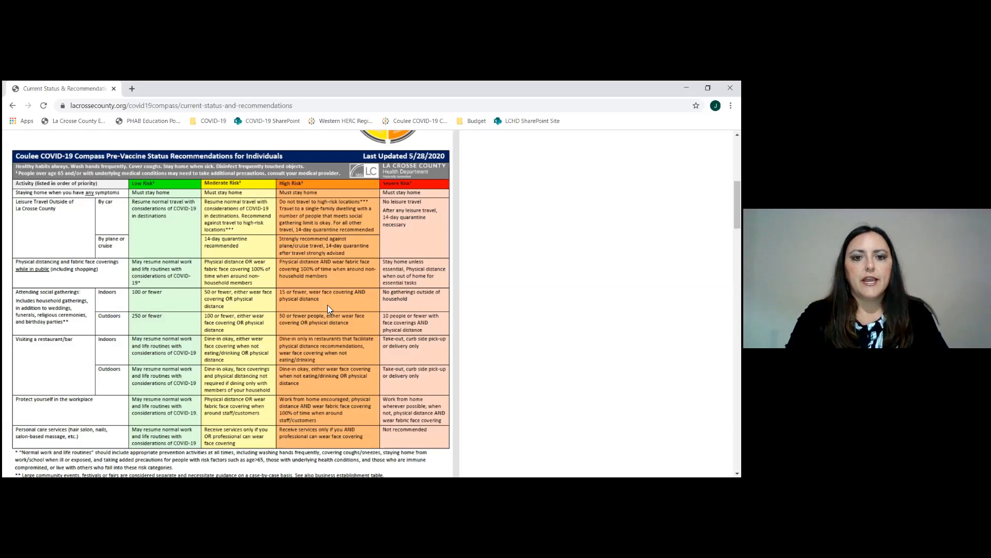
{"action": "mouse_move", "coordinate": [294, 301]}
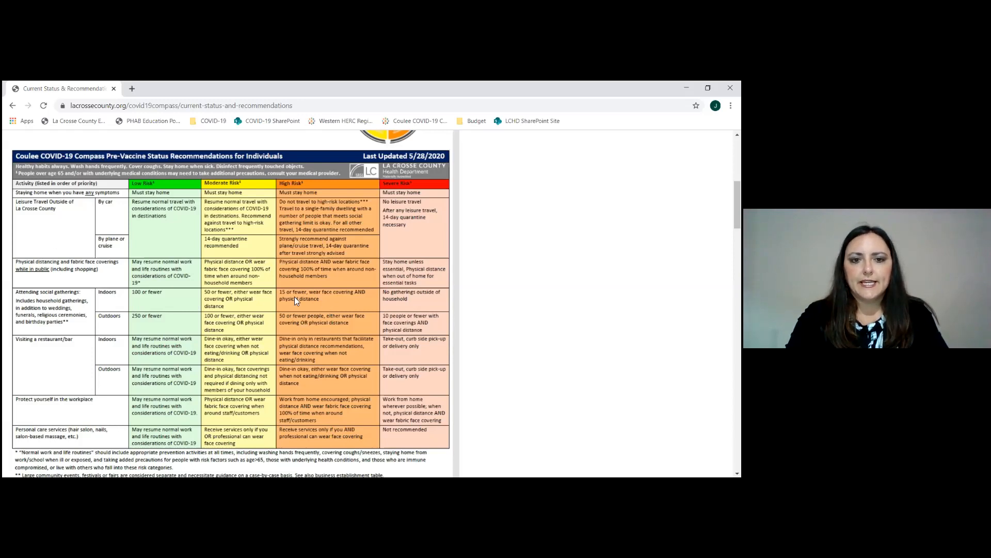
{"action": "mouse_move", "coordinate": [339, 300]}
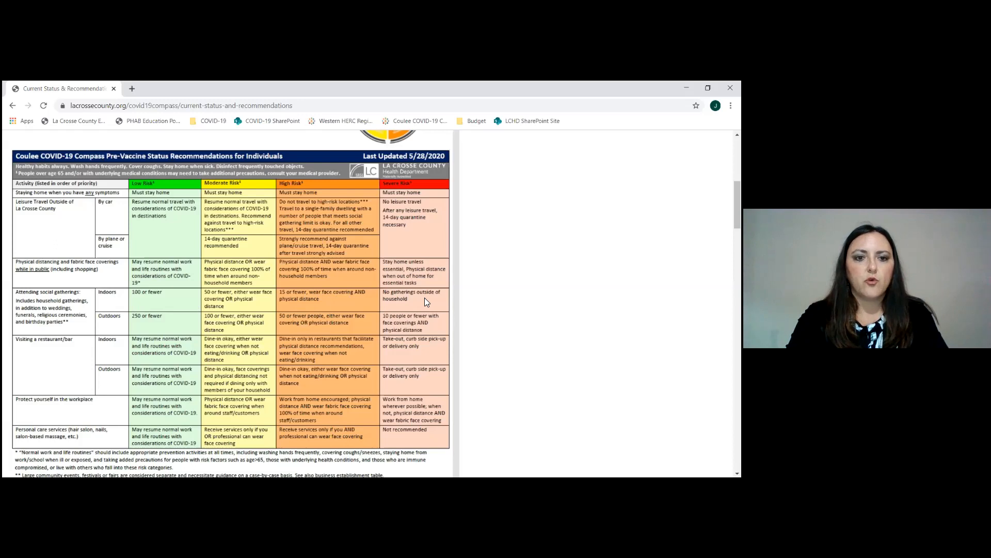
{"action": "mouse_move", "coordinate": [332, 375]}
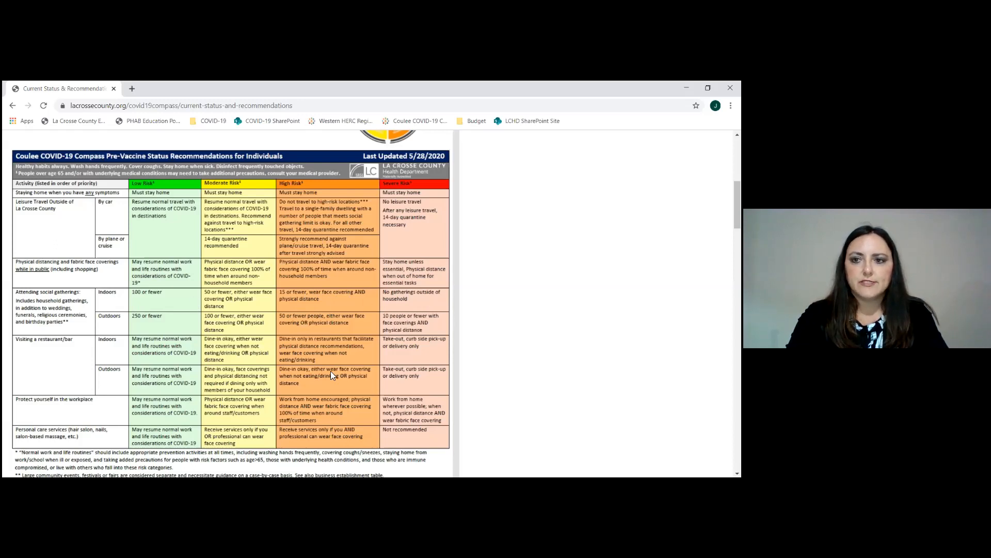
{"action": "scroll", "scroll_direction": "down", "scroll_amount": 3}
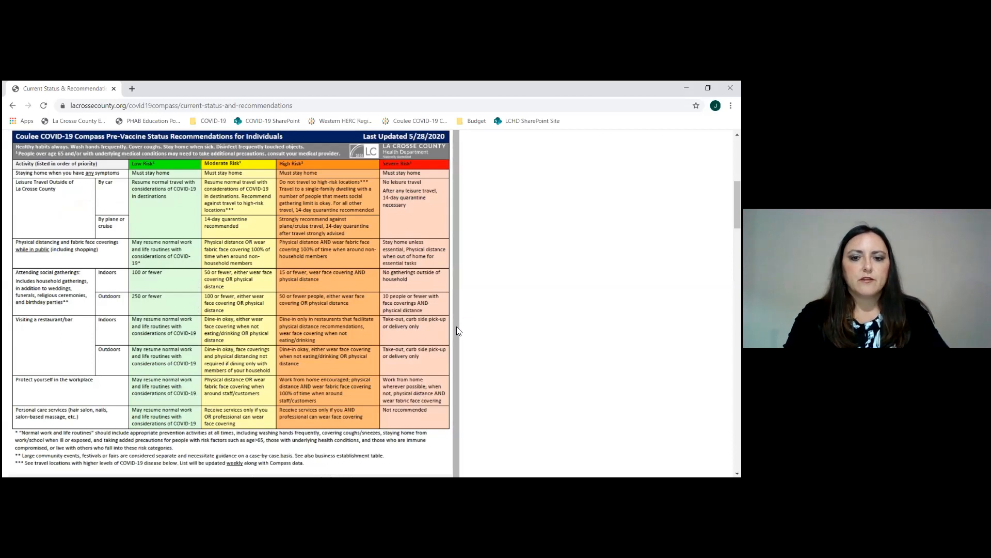
Scroll to the Higher-Risk Travel Locations list by country, state and Wisconsin county
{"action": "scroll", "scroll_direction": "down", "scroll_amount": 3}
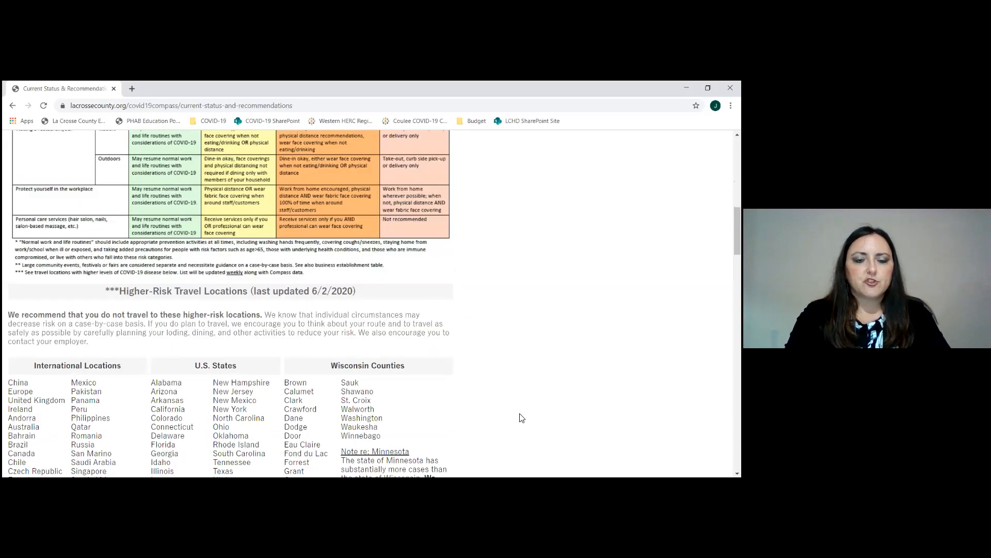
{"action": "scroll", "scroll_direction": "down", "scroll_amount": 3}
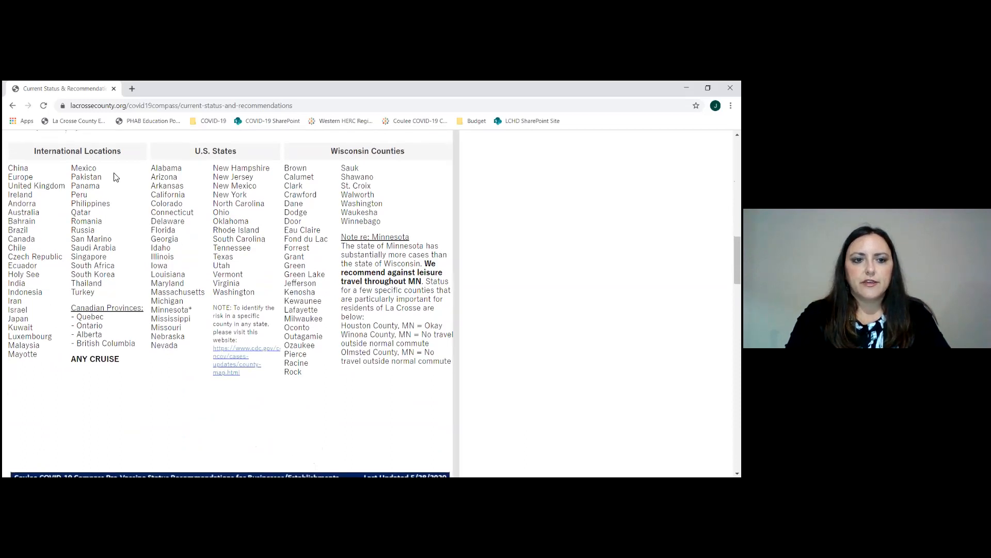
{"action": "mouse_move", "coordinate": [213, 242]}
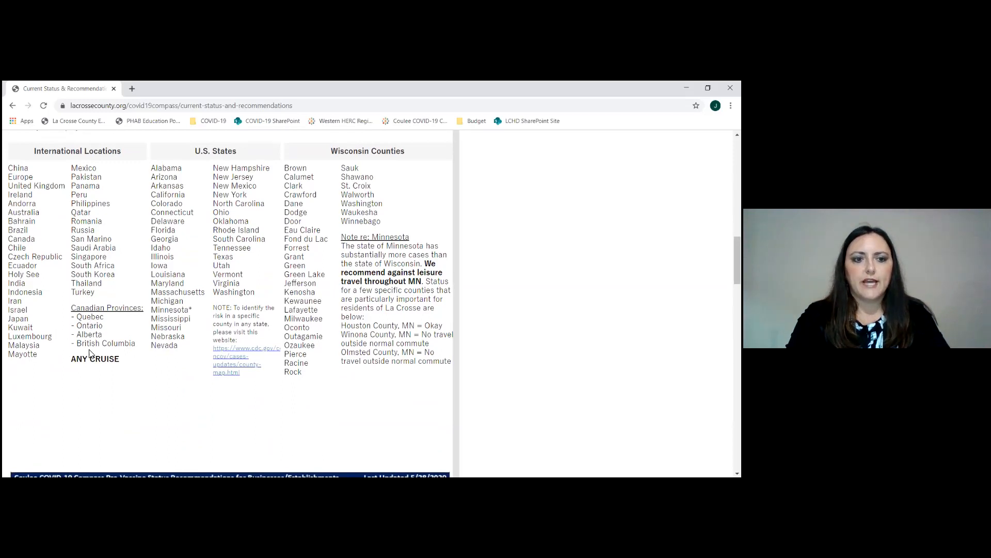
{"action": "mouse_move", "coordinate": [384, 188]}
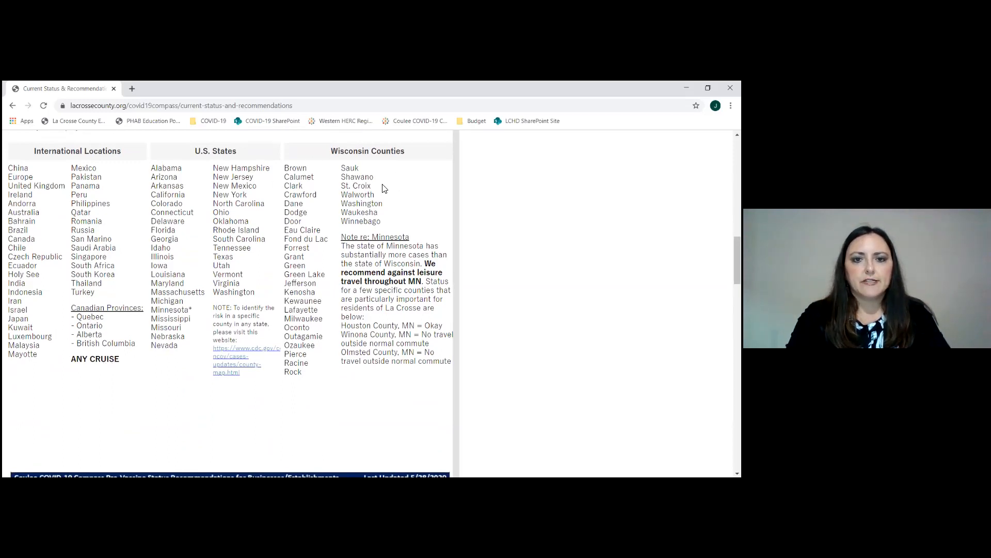
{"action": "mouse_move", "coordinate": [461, 386]}
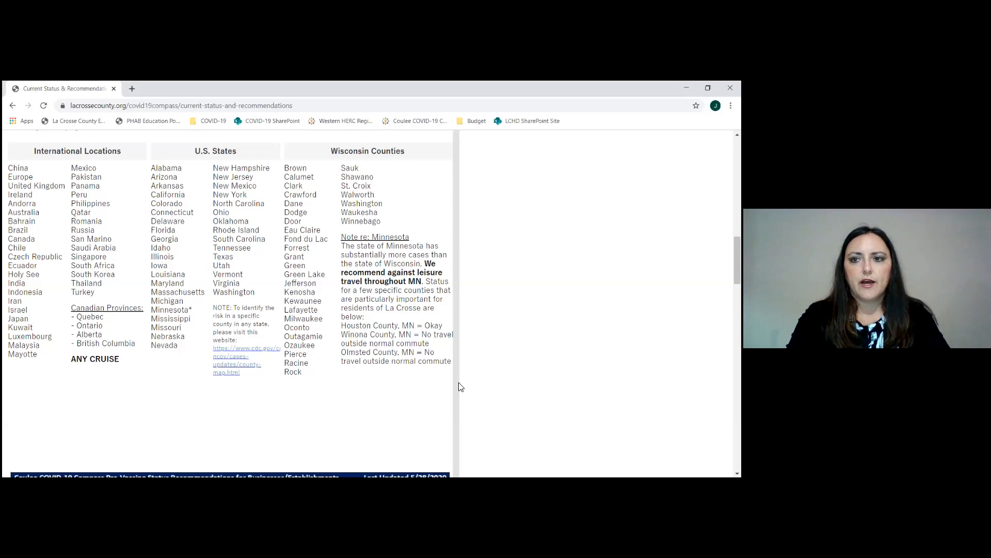
{"action": "scroll", "scroll_direction": "down", "scroll_amount": 3}
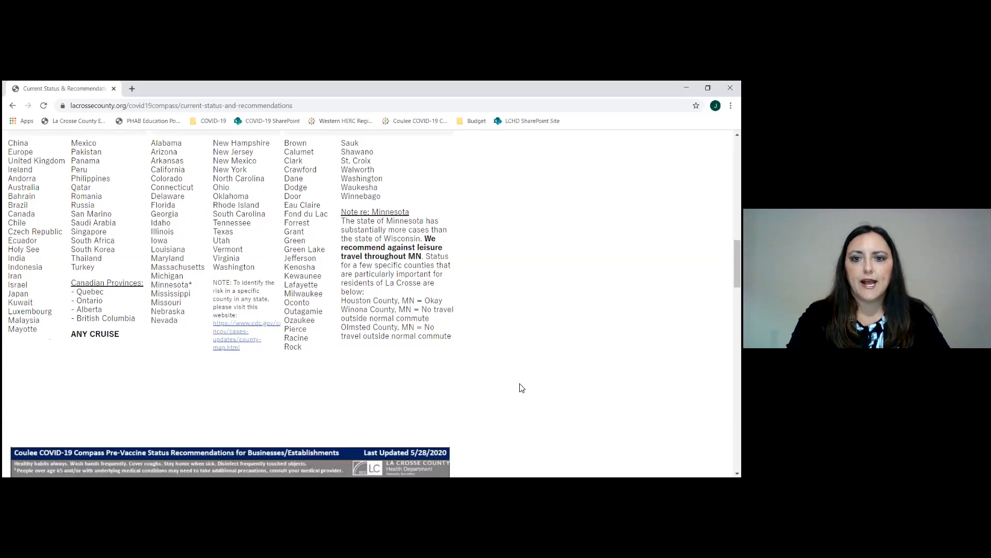
{"action": "scroll", "scroll_direction": "down", "scroll_amount": 3}
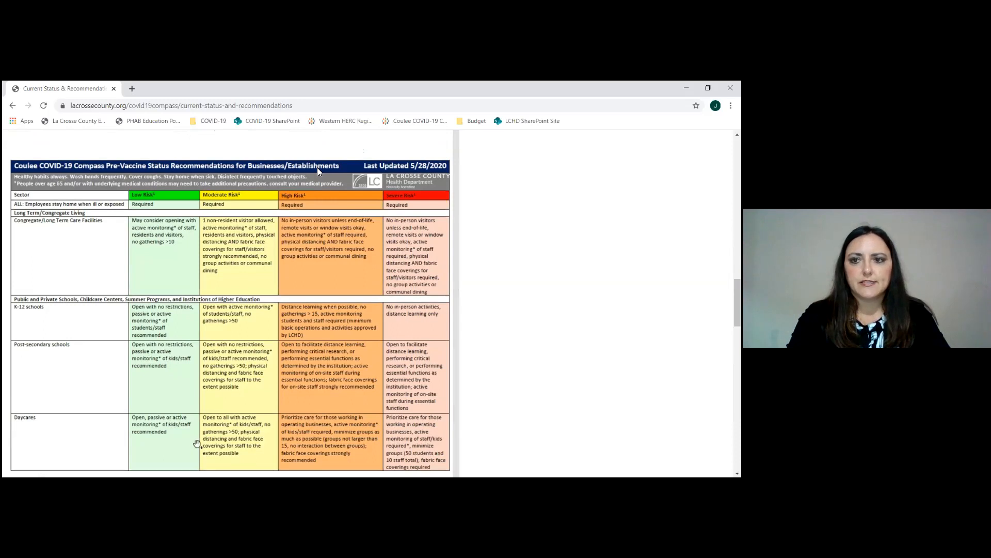
{"action": "mouse_move", "coordinate": [164, 373]}
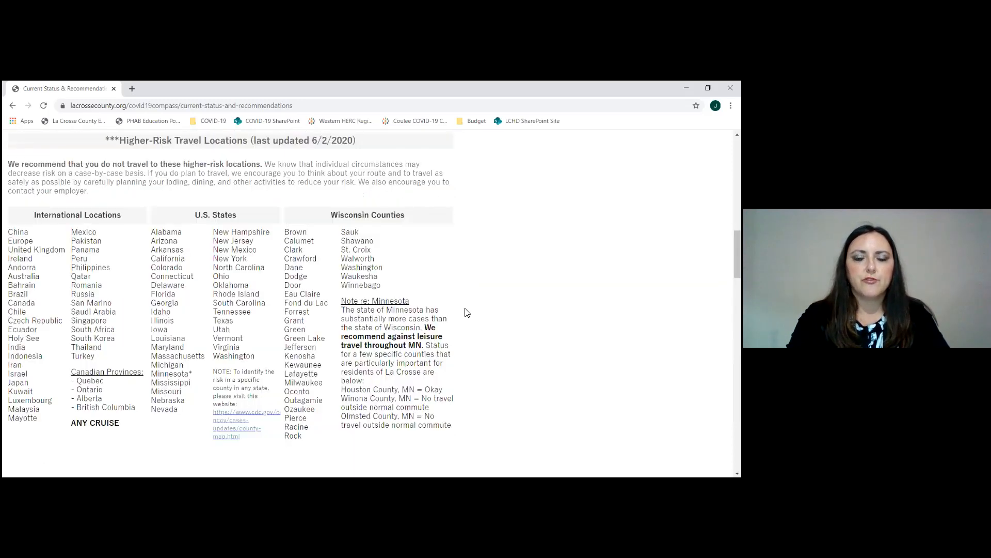
{"action": "scroll", "scroll_direction": "up", "scroll_amount": 3}
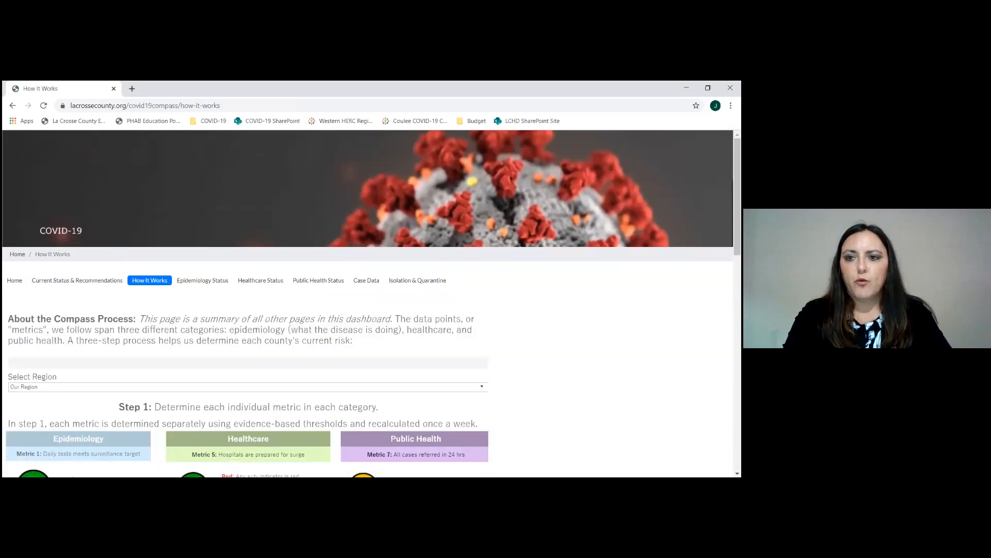
{"action": "scroll", "scroll_direction": "down", "scroll_amount": 3}
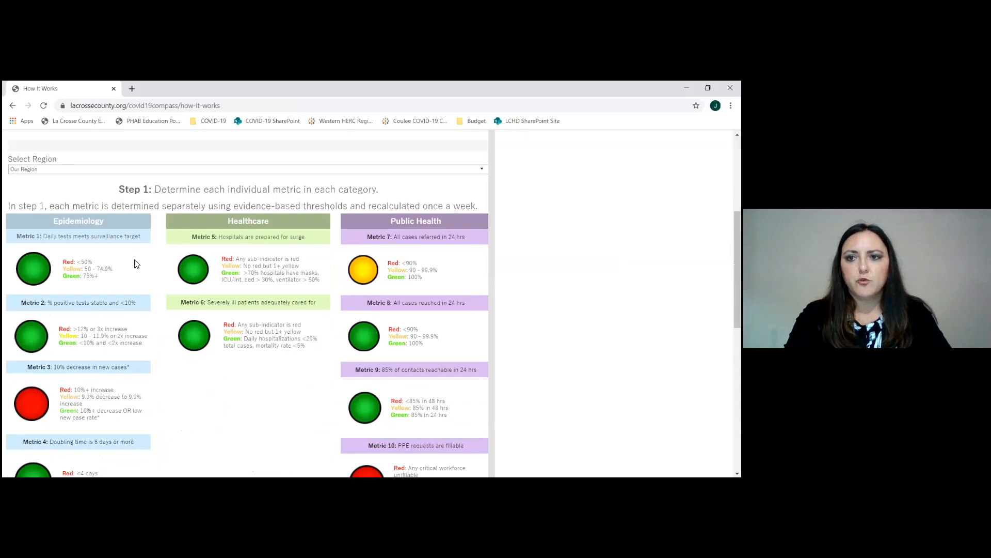
{"action": "mouse_move", "coordinate": [134, 265]}
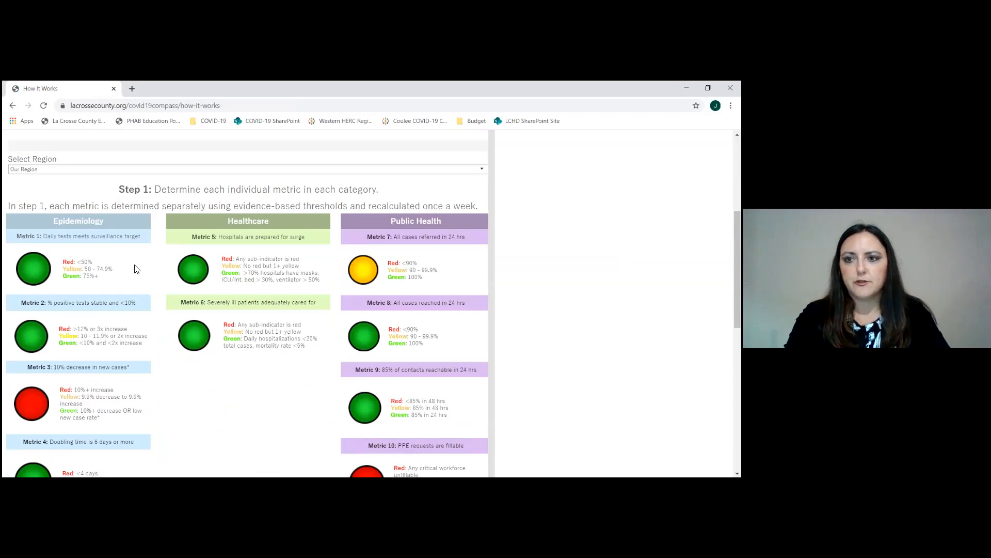
{"action": "mouse_move", "coordinate": [140, 306]}
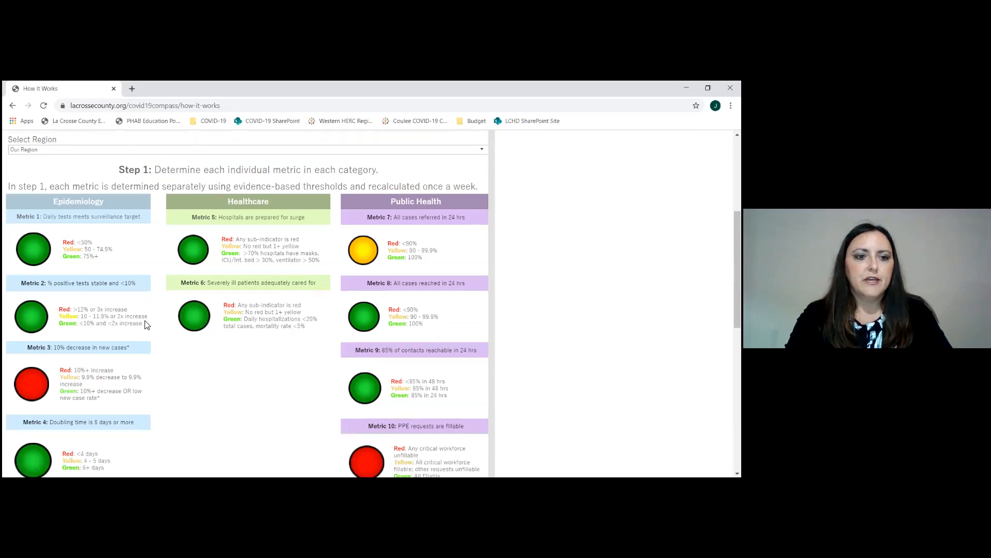
{"action": "mouse_move", "coordinate": [212, 386]}
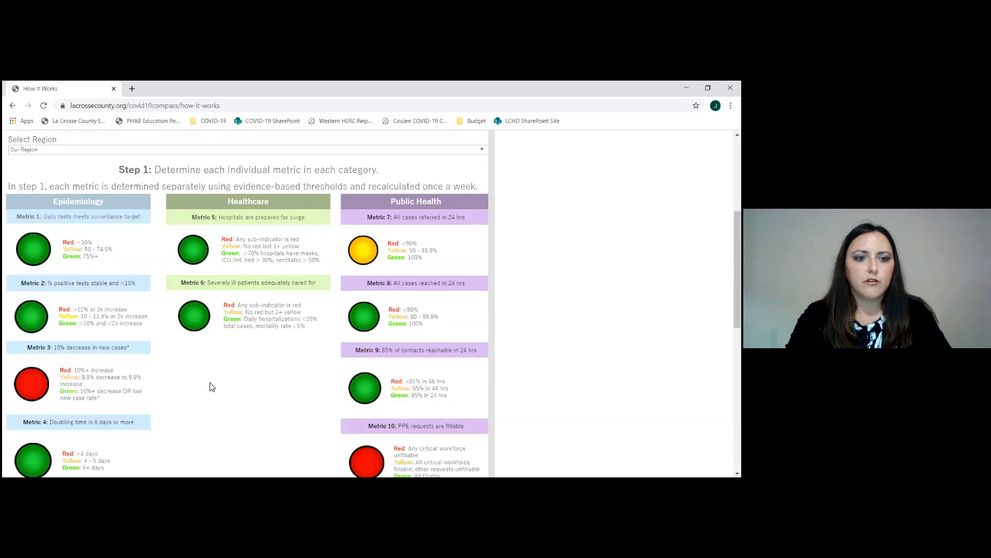
{"action": "mouse_move", "coordinate": [182, 446]}
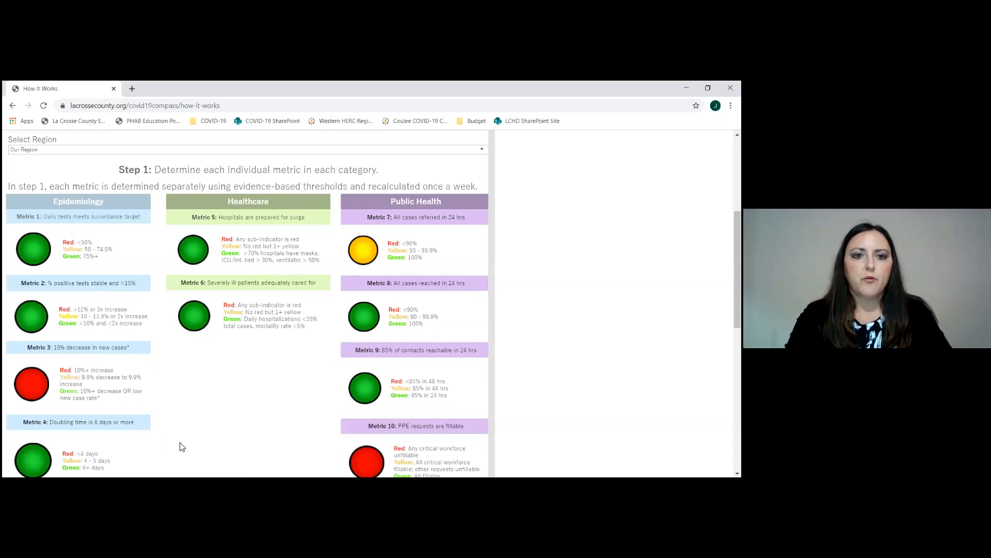
{"action": "mouse_move", "coordinate": [205, 429]}
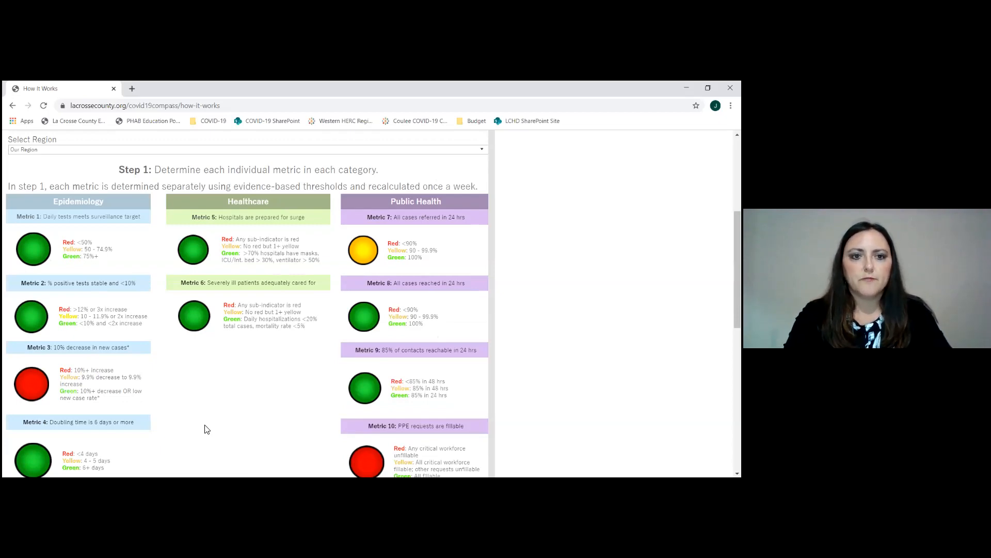
{"action": "mouse_move", "coordinate": [293, 334]}
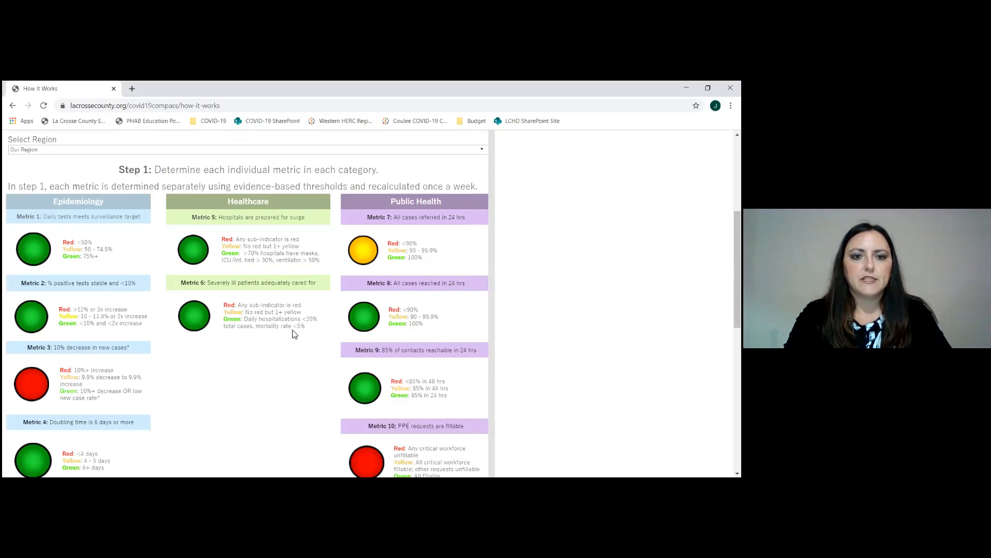
{"action": "mouse_move", "coordinate": [291, 273]}
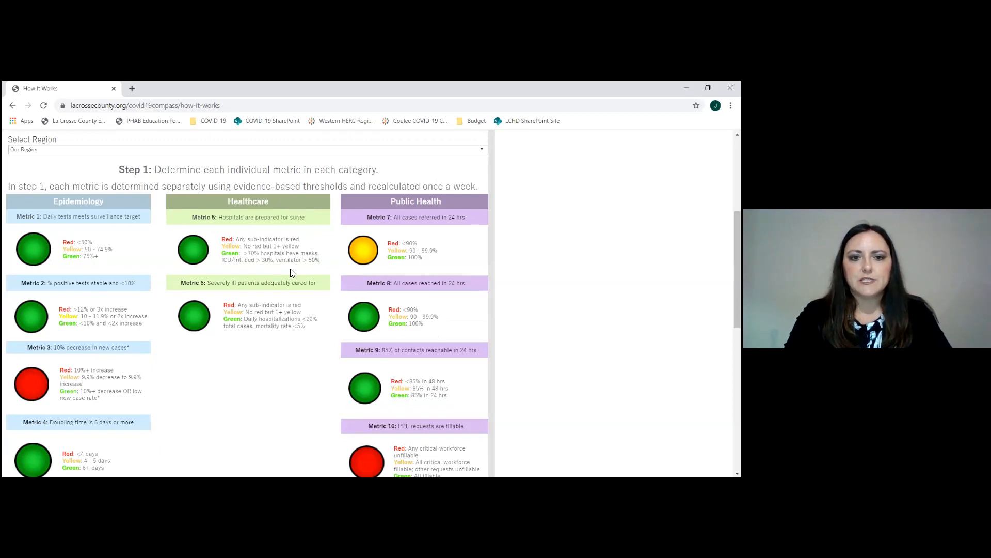
{"action": "mouse_move", "coordinate": [289, 257]}
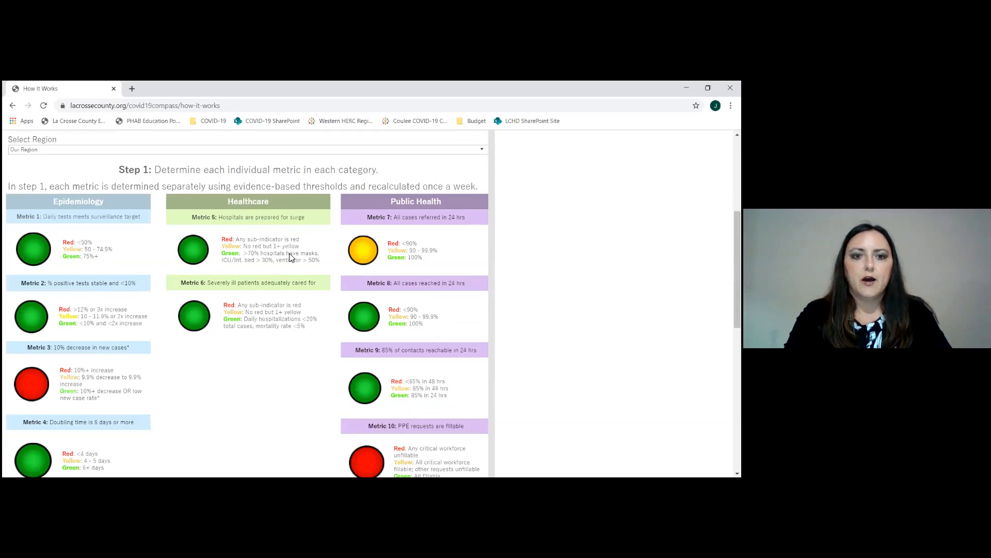
{"action": "mouse_move", "coordinate": [316, 260]}
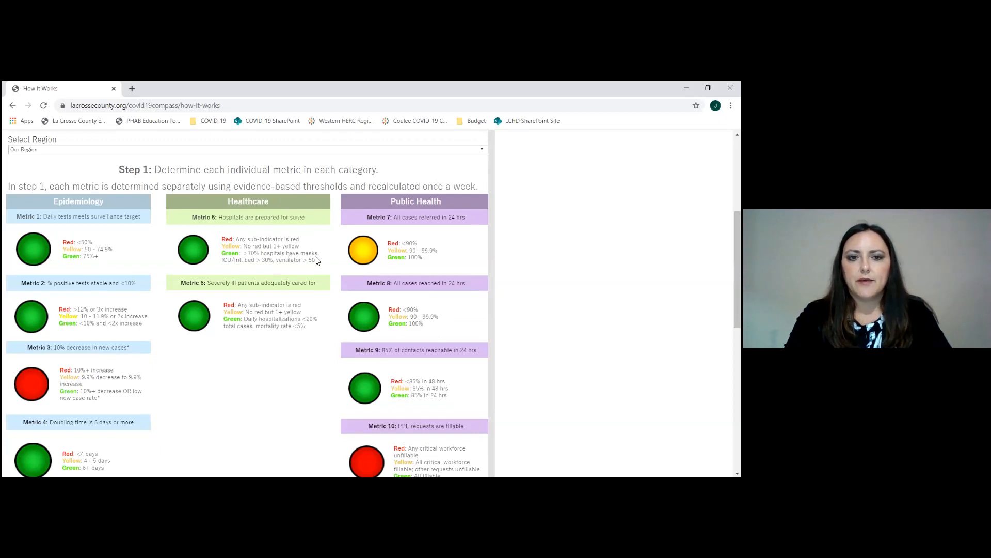
{"action": "mouse_move", "coordinate": [304, 267]}
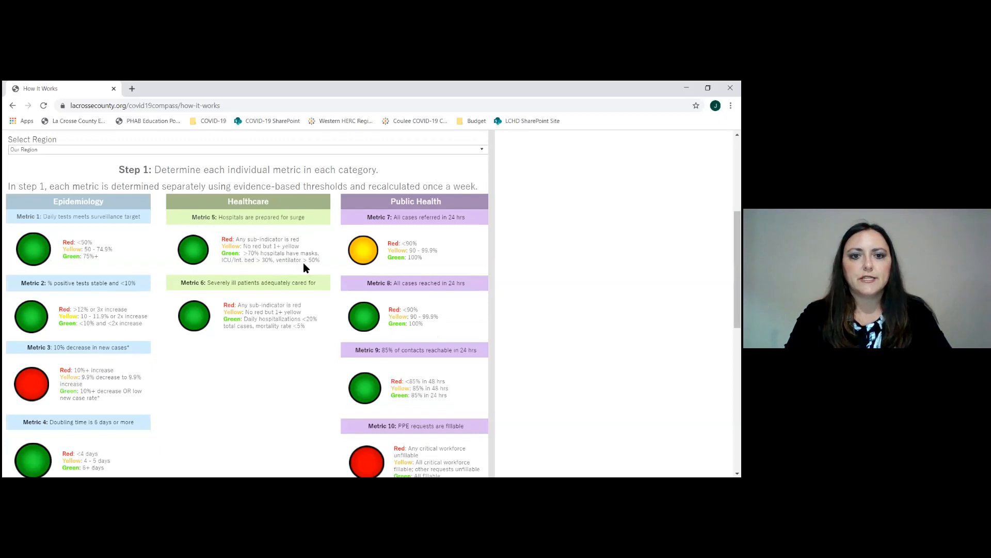
{"action": "mouse_move", "coordinate": [286, 370]}
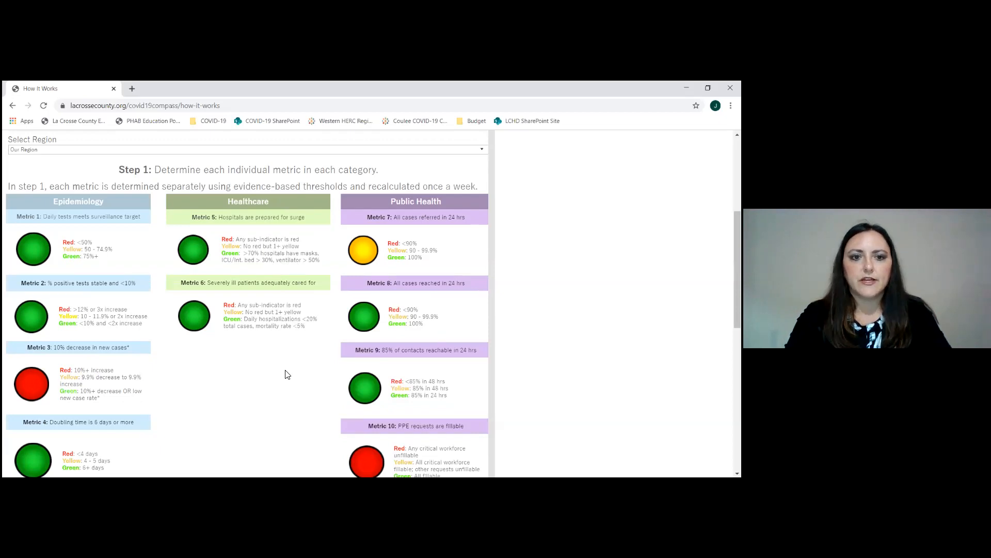
{"action": "mouse_move", "coordinate": [310, 290]}
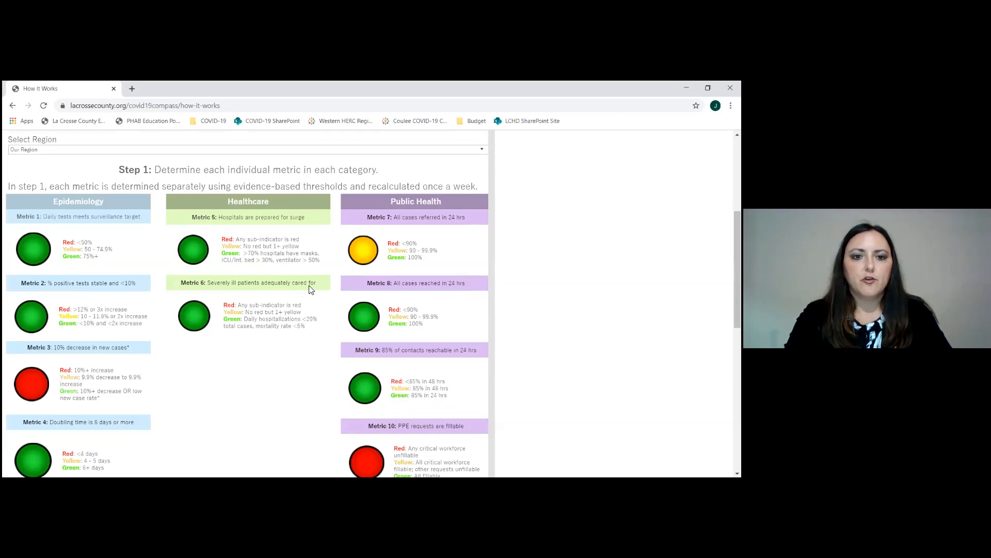
{"action": "mouse_move", "coordinate": [300, 319]}
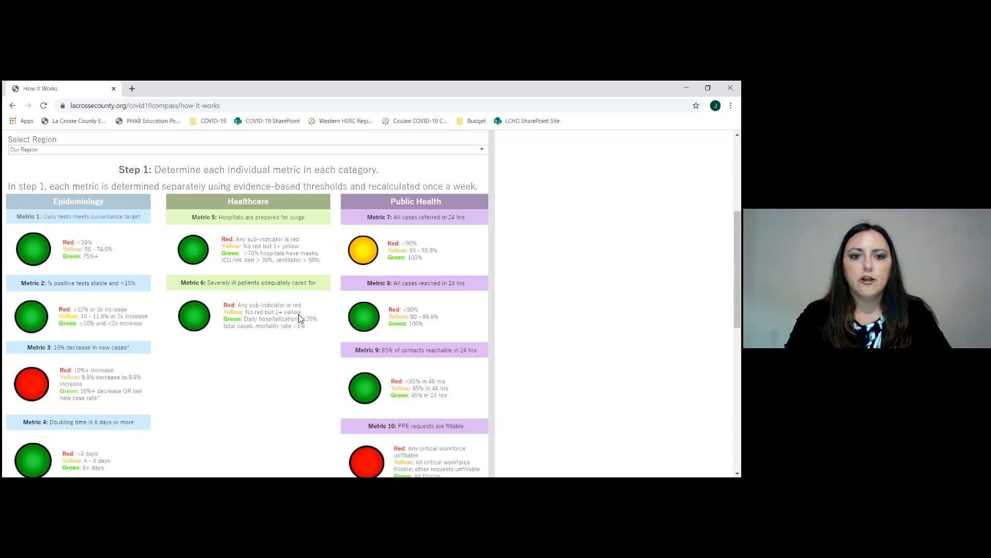
{"action": "mouse_move", "coordinate": [243, 332]}
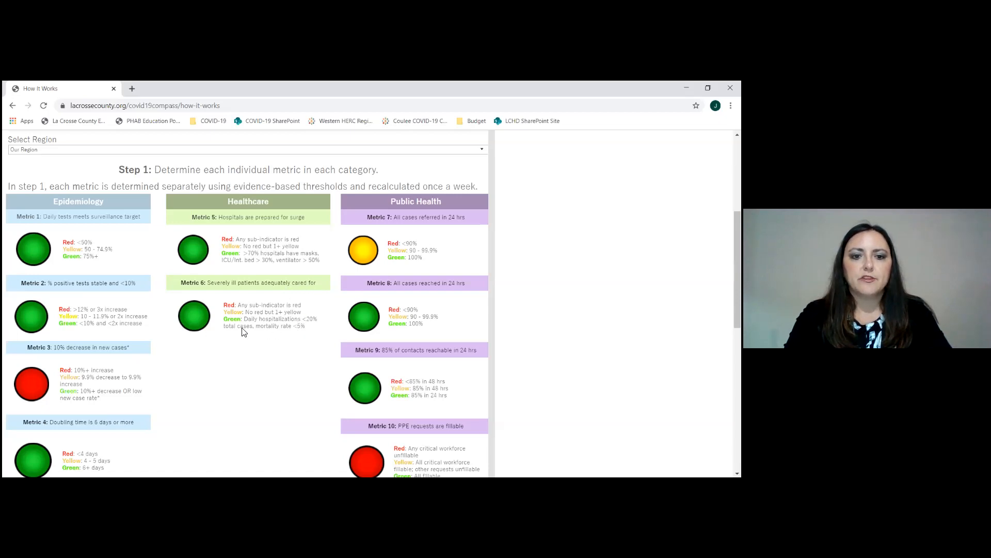
{"action": "mouse_move", "coordinate": [291, 331]}
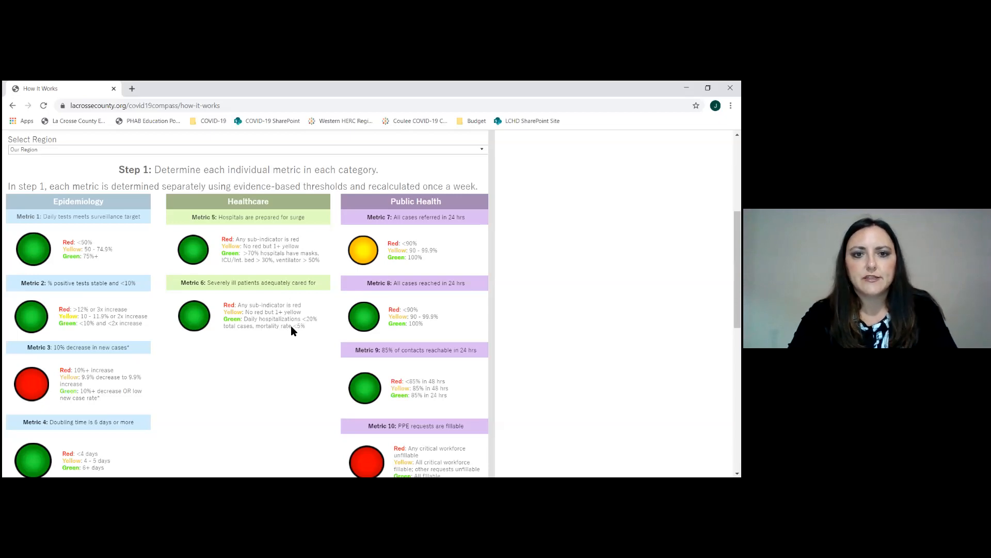
{"action": "mouse_move", "coordinate": [473, 204]}
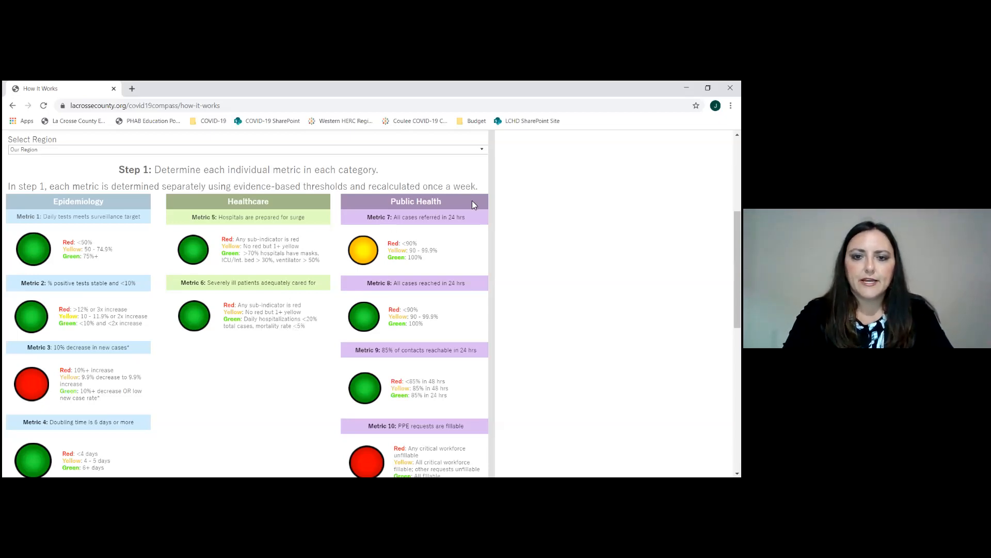
{"action": "mouse_move", "coordinate": [474, 225]}
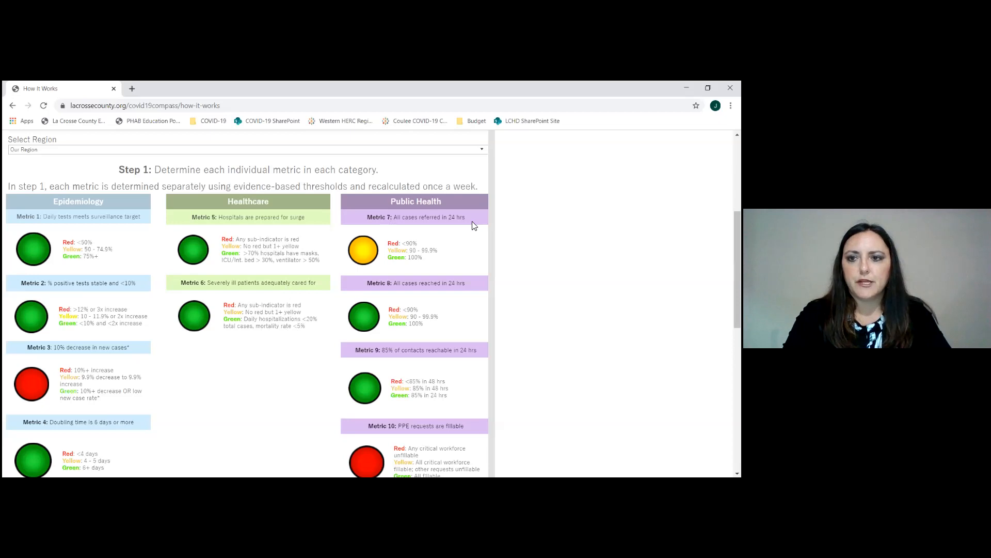
Scroll the How It Works page until Metric 10 and the Step 2 heading are visible
{"action": "scroll", "scroll_direction": "down", "scroll_amount": 3}
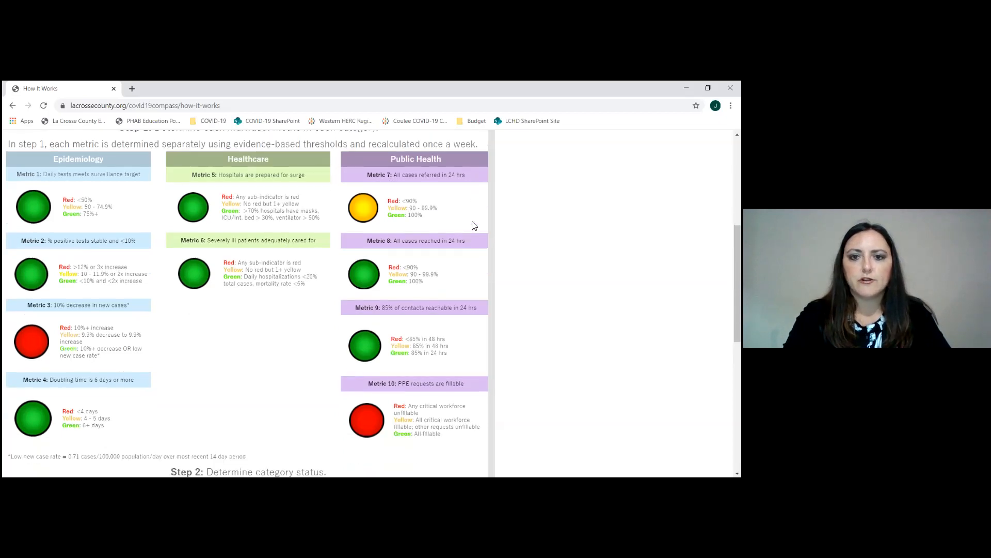
{"action": "scroll", "scroll_direction": "down", "scroll_amount": 3}
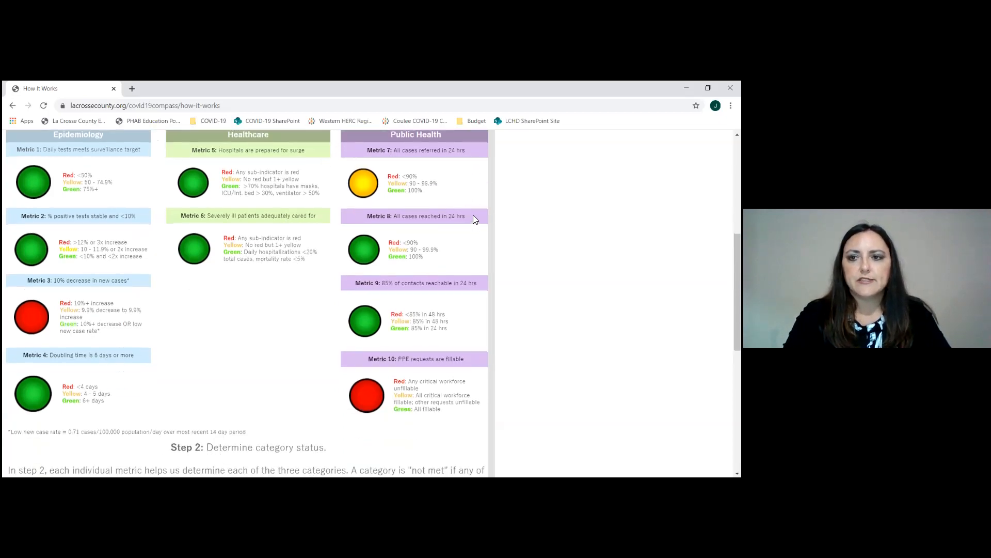
{"action": "mouse_move", "coordinate": [474, 289]}
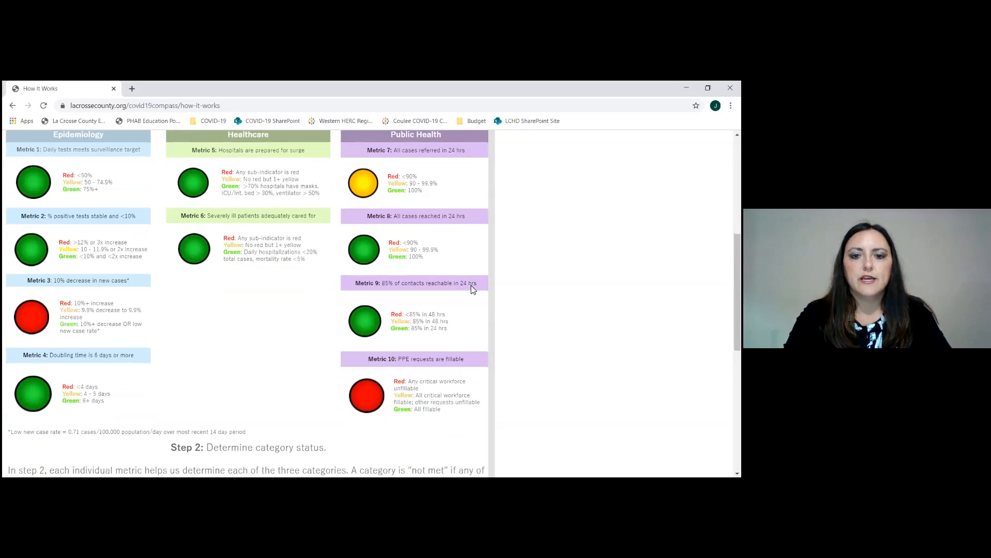
{"action": "mouse_move", "coordinate": [471, 365]}
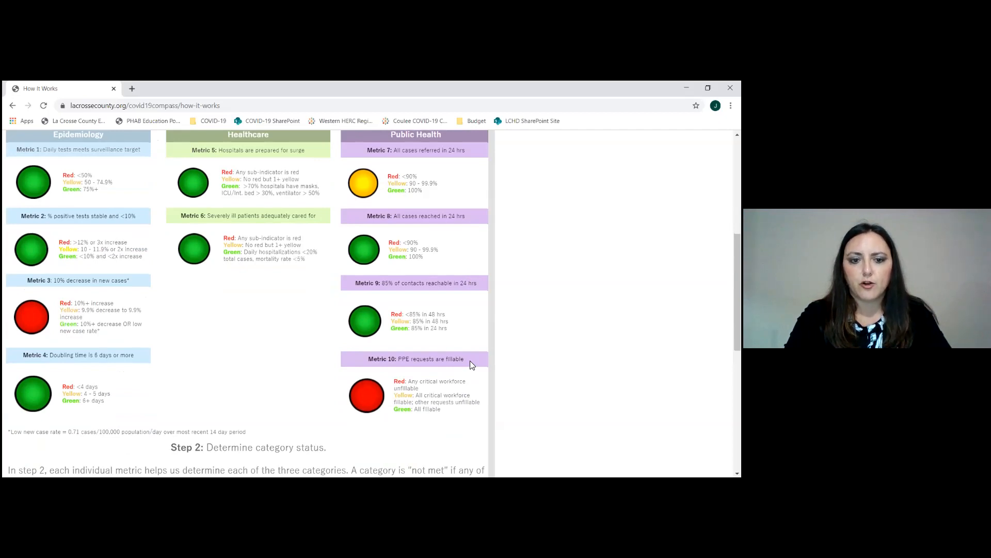
Scroll to the Step 2 category statuses and Step 3 risk-level rules beside the compass gauge
{"action": "scroll", "scroll_direction": "down", "scroll_amount": 3}
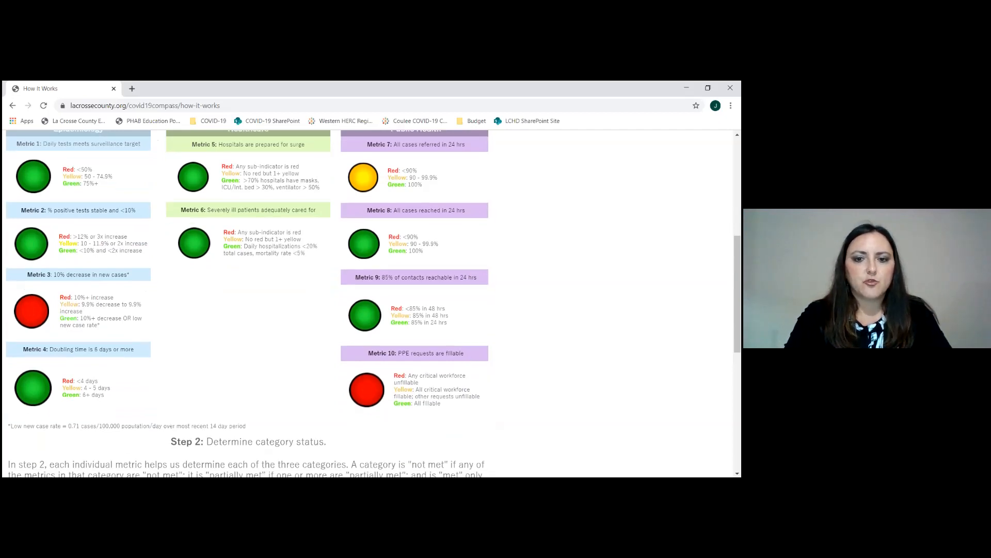
{"action": "scroll", "scroll_direction": "down", "scroll_amount": 3}
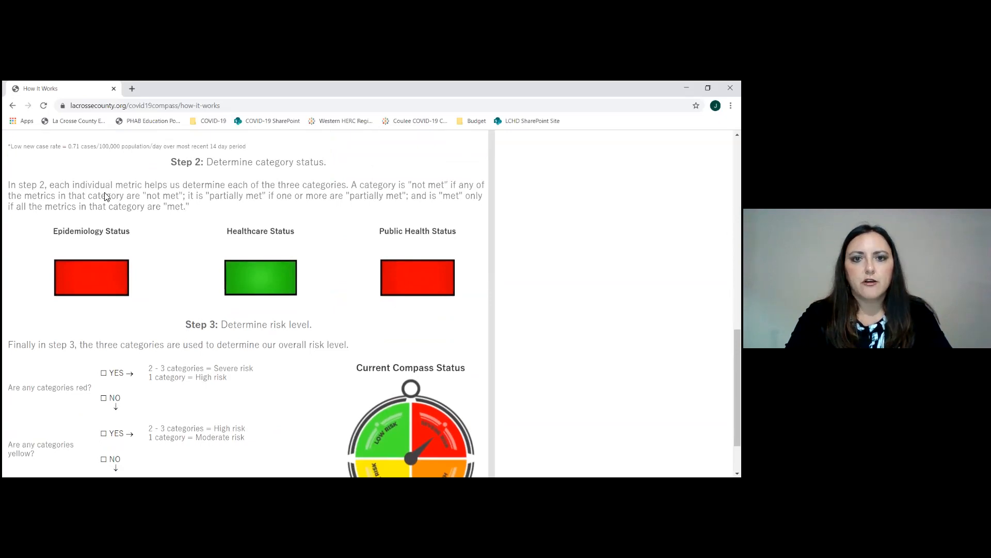
{"action": "mouse_move", "coordinate": [116, 254]}
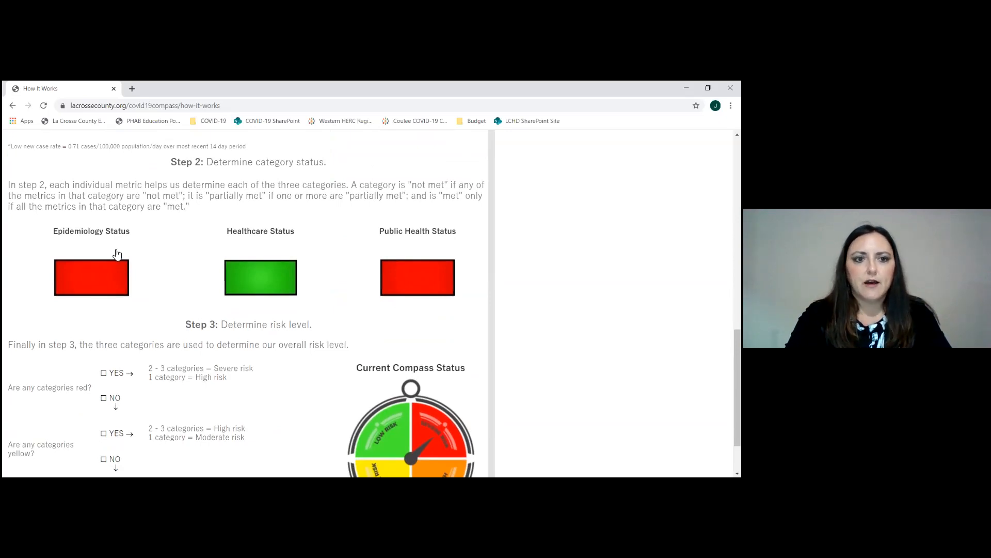
{"action": "mouse_move", "coordinate": [245, 281]}
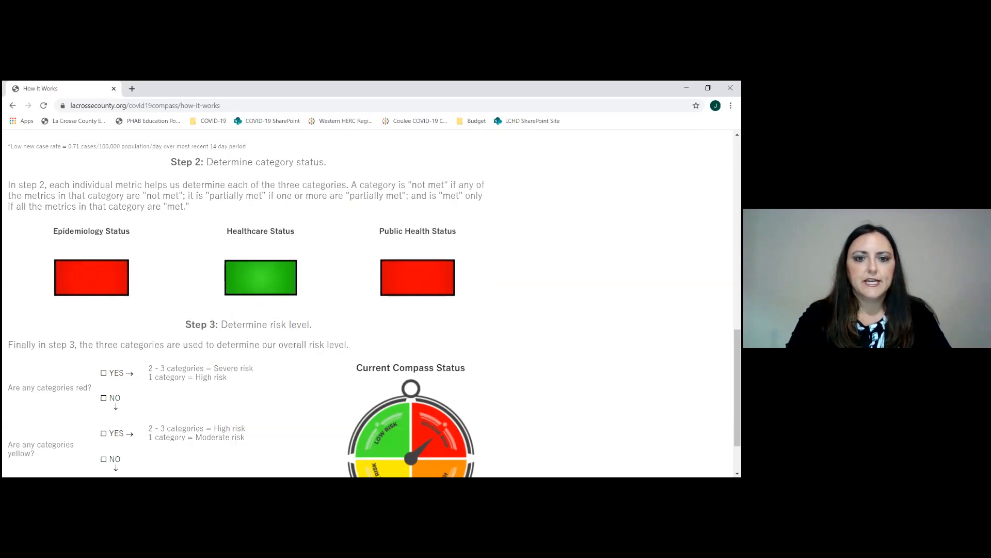
{"action": "scroll", "scroll_direction": "down", "scroll_amount": 3}
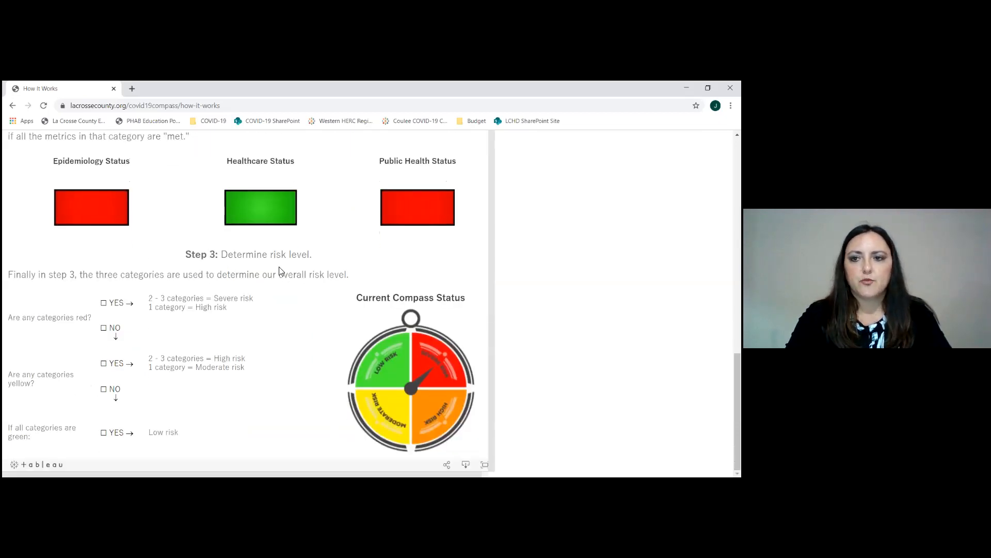
{"action": "mouse_move", "coordinate": [86, 325]}
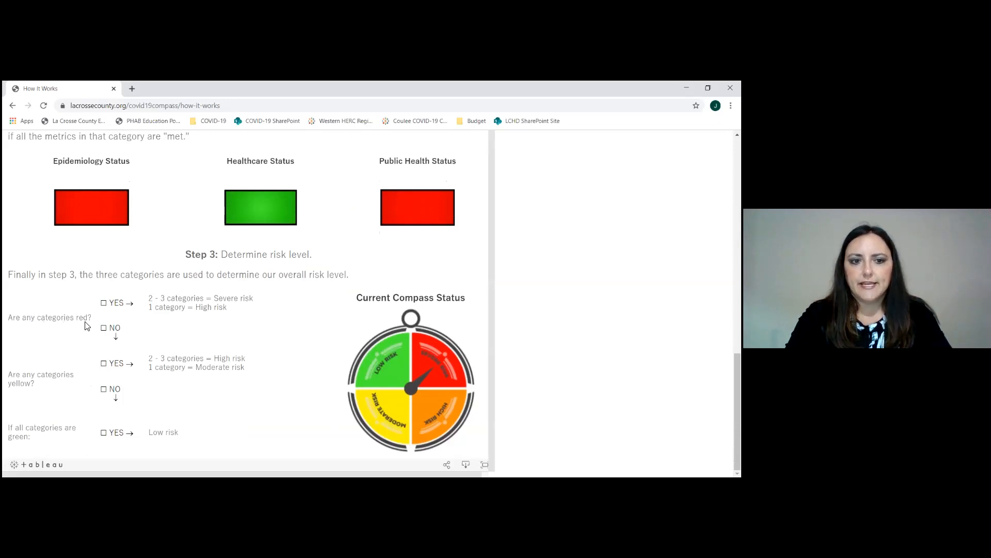
{"action": "mouse_move", "coordinate": [188, 309]}
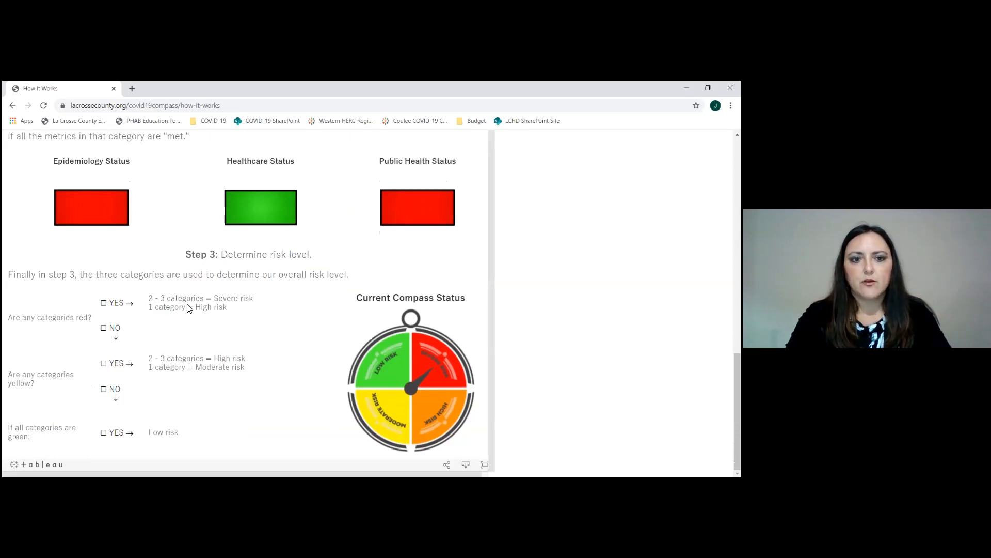
{"action": "mouse_move", "coordinate": [252, 299]}
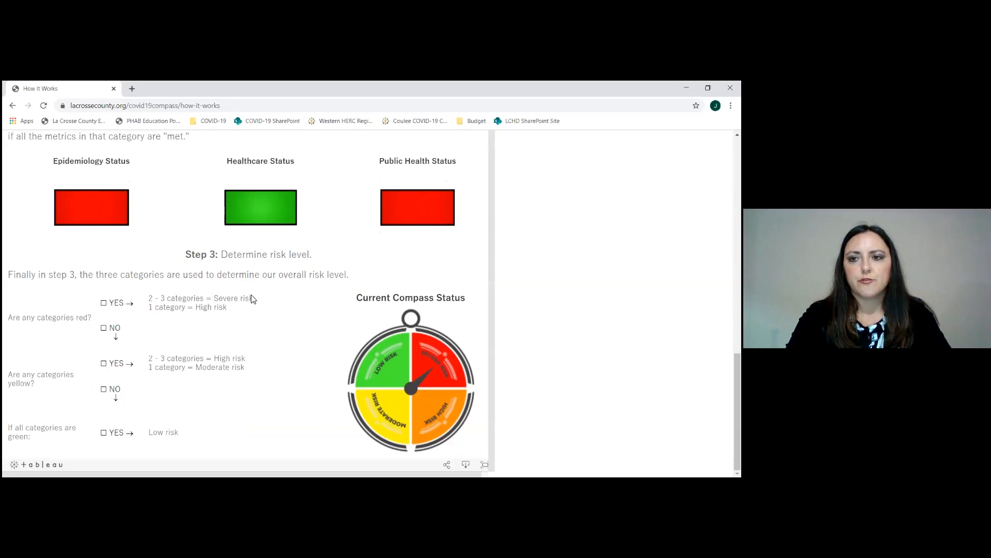
{"action": "mouse_move", "coordinate": [186, 441]}
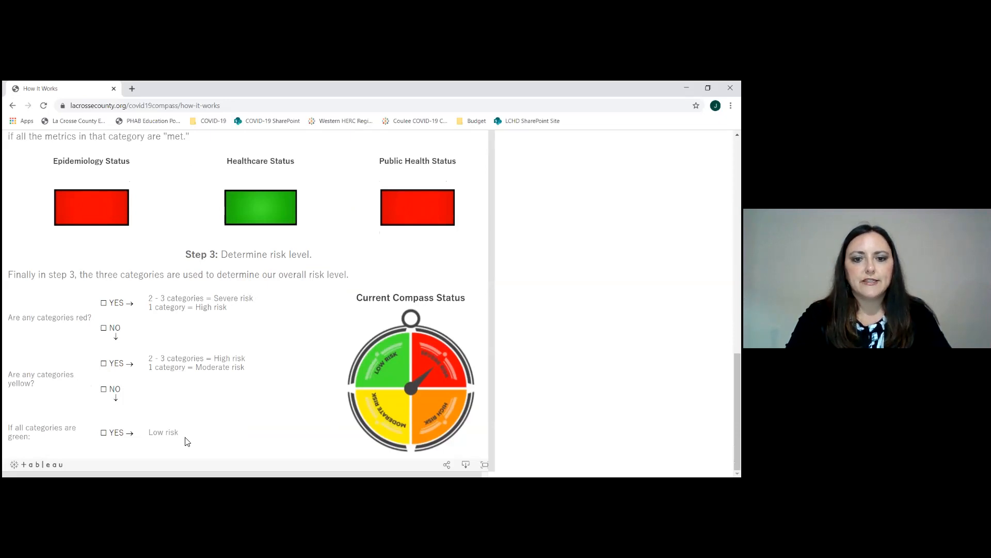
{"action": "mouse_move", "coordinate": [410, 367]}
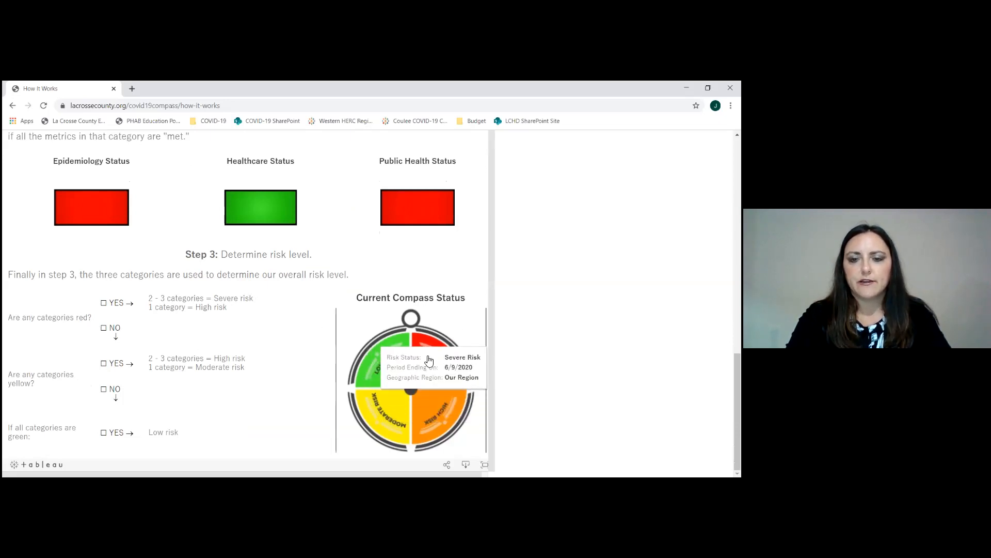
Select Crawford as the region so its Step 1 metric ratings replace Our Region's
{"action": "scroll", "scroll_direction": "up", "scroll_amount": 3}
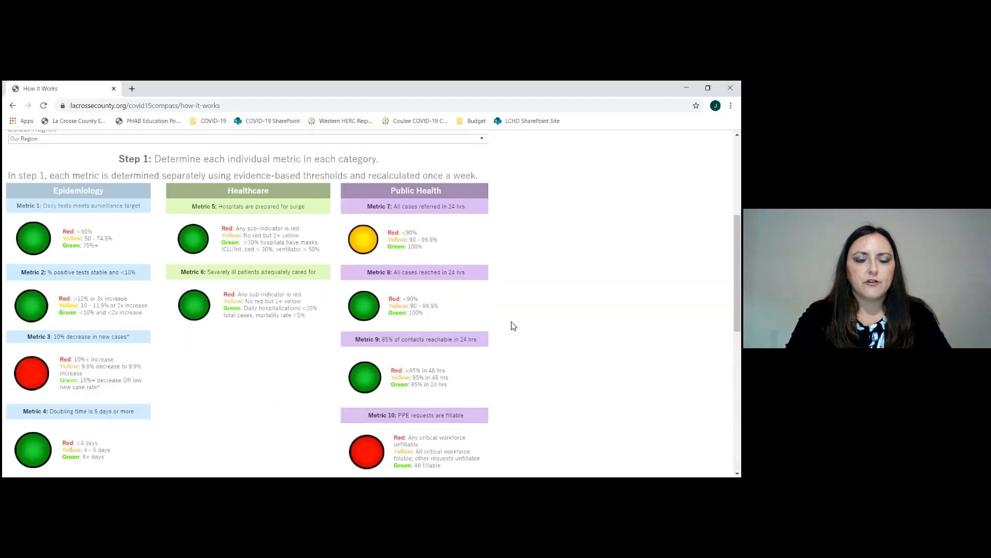
{"action": "scroll", "scroll_direction": "up", "scroll_amount": 3}
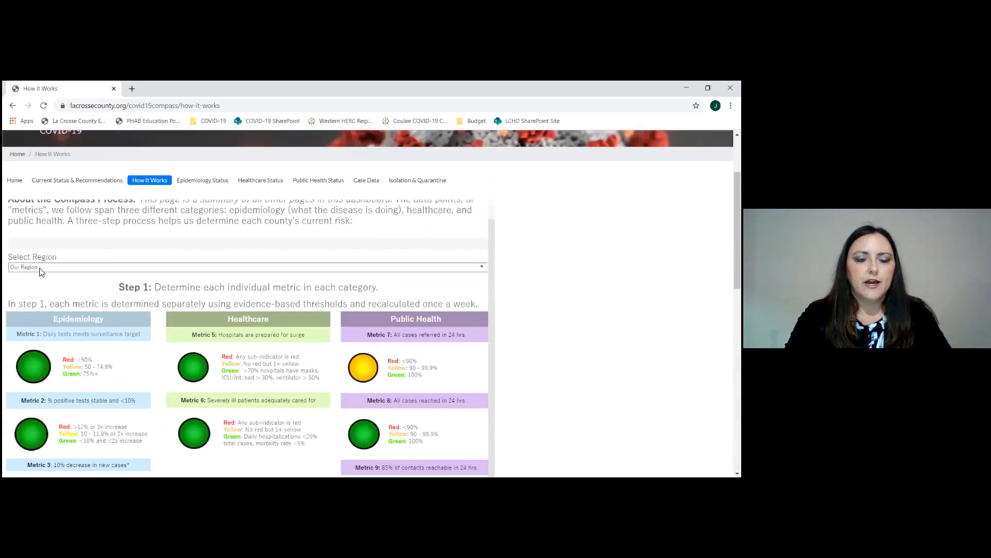
{"action": "left_click", "coordinate": [245, 267]}
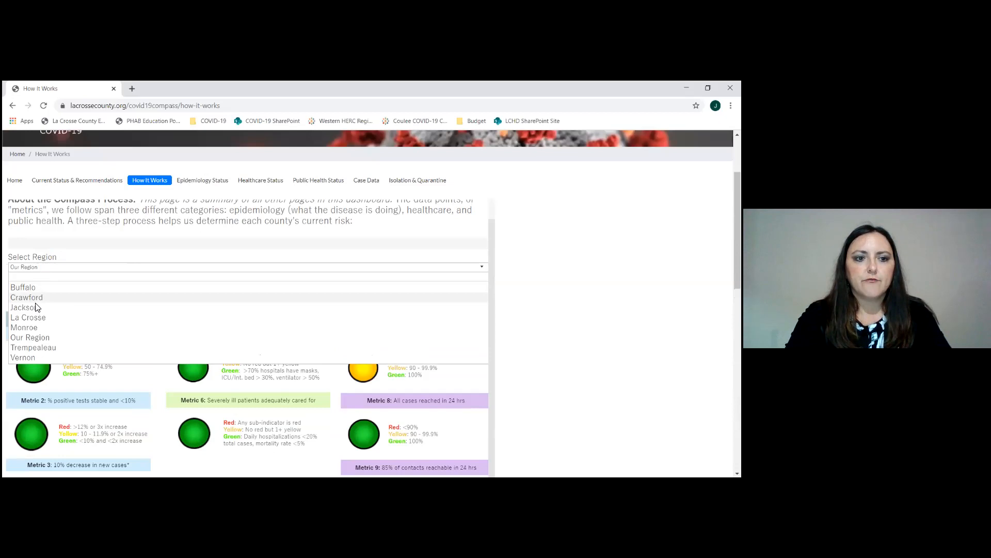
{"action": "left_click", "coordinate": [29, 336]}
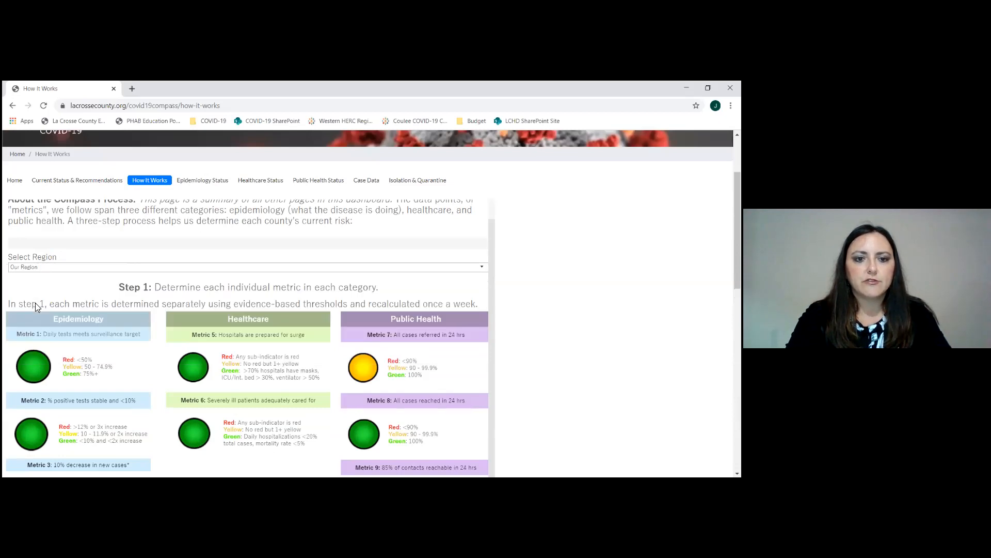
{"action": "left_click", "coordinate": [247, 267]}
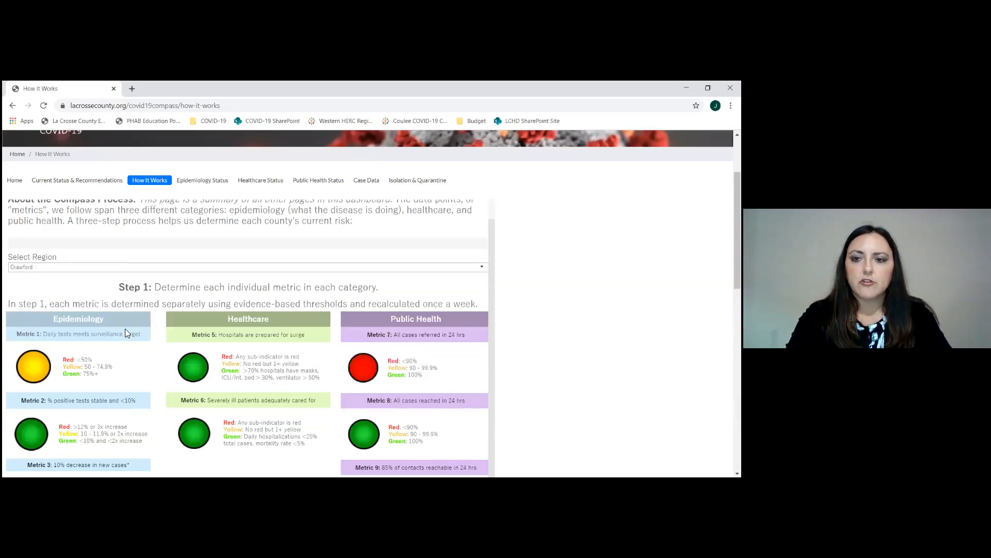
{"action": "mouse_move", "coordinate": [443, 288]}
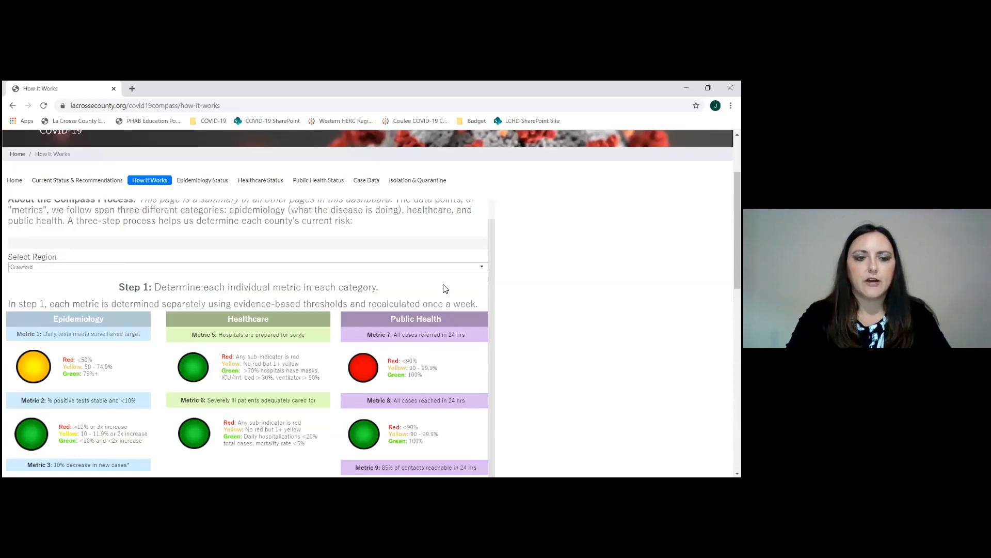
{"action": "scroll", "scroll_direction": "up", "scroll_amount": 3}
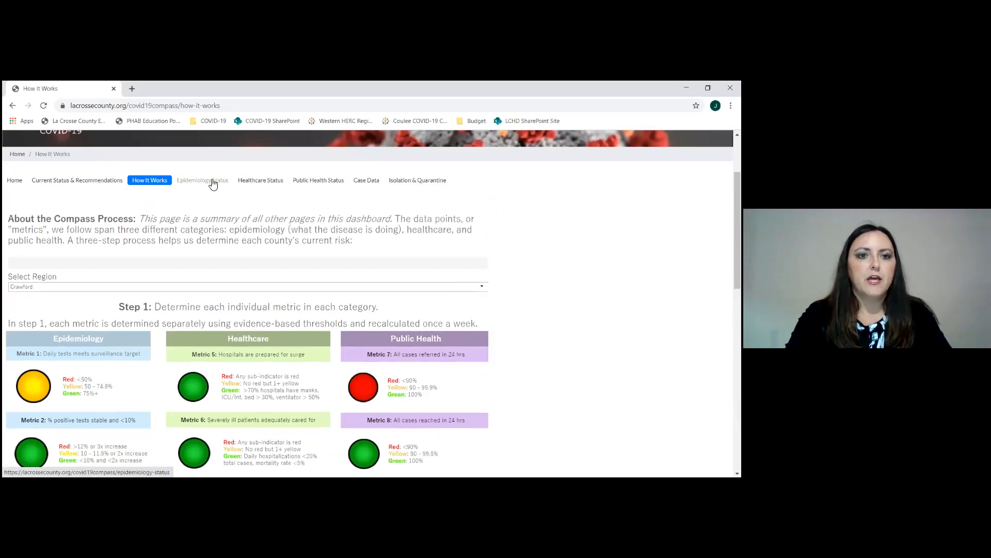
Switch to the Epidemiology Status page and scroll to its metrics
{"action": "left_click", "coordinate": [202, 180]}
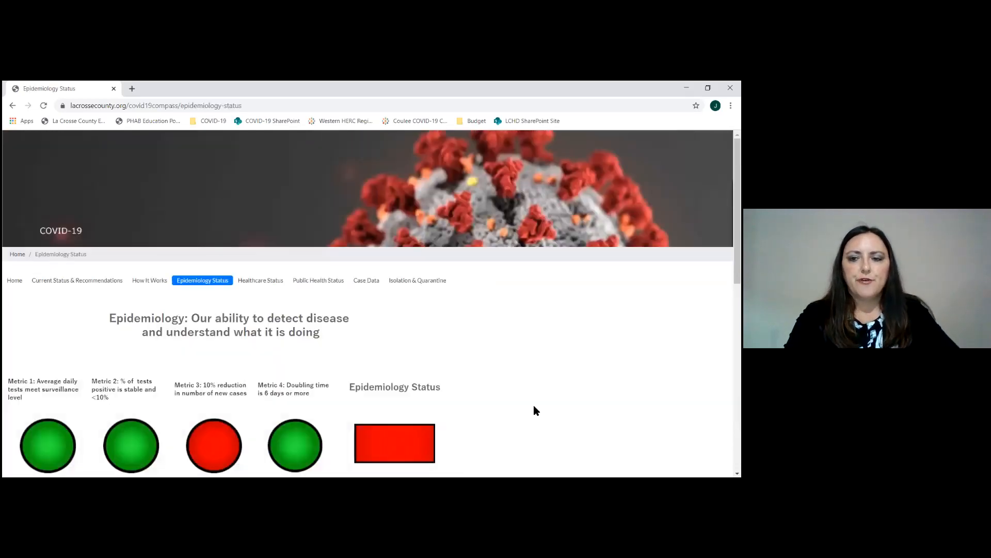
{"action": "scroll", "scroll_direction": "down", "scroll_amount": 3}
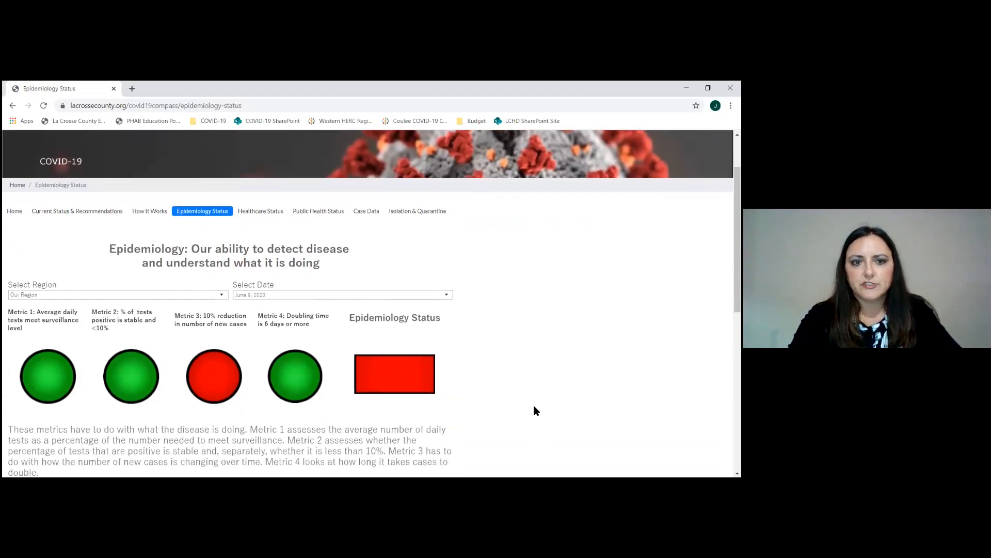
{"action": "scroll", "scroll_direction": "down", "scroll_amount": 3}
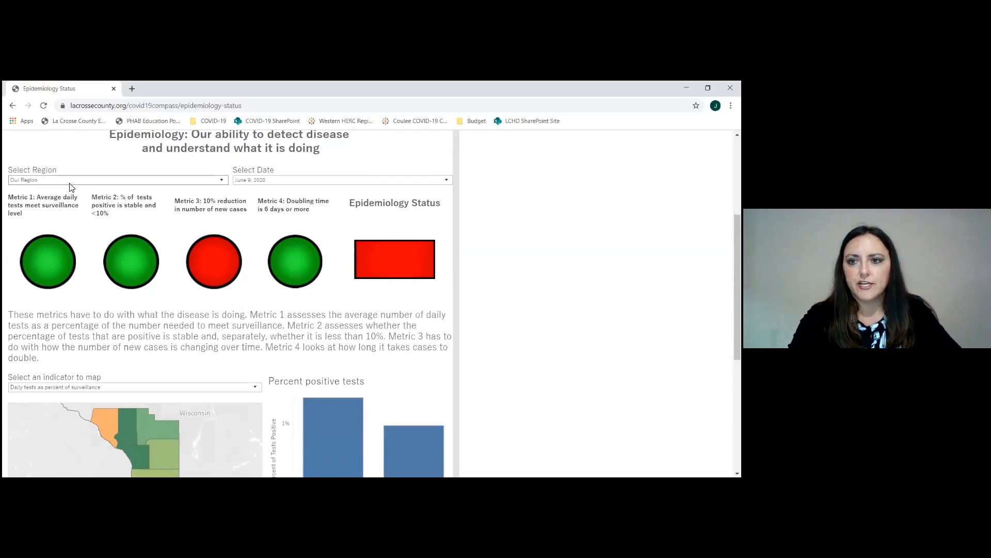
{"action": "mouse_move", "coordinate": [63, 217]}
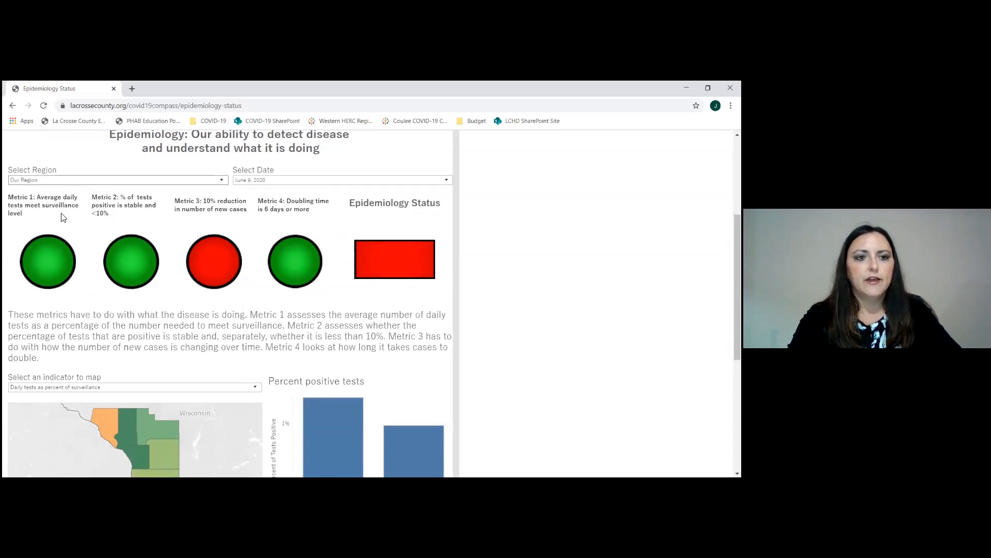
{"action": "mouse_move", "coordinate": [294, 261]}
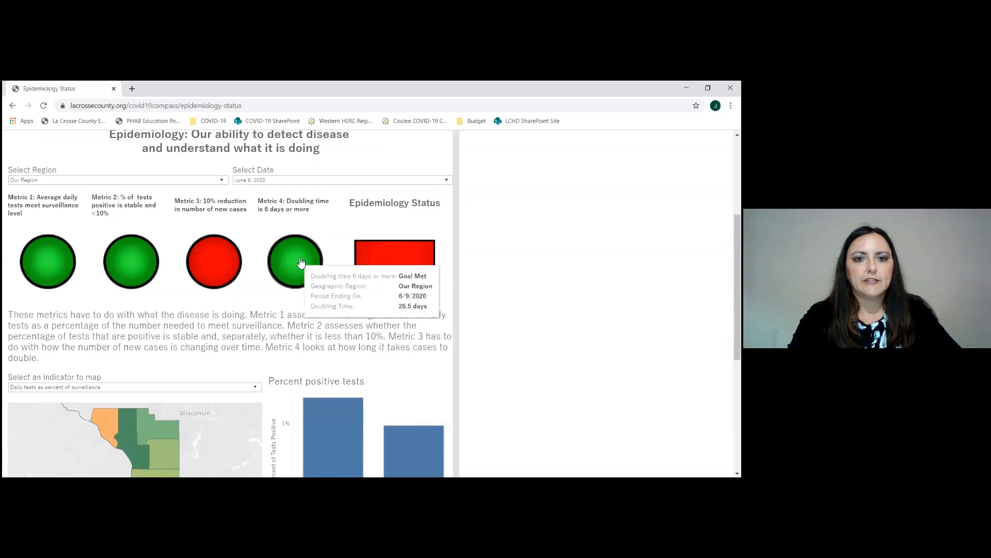
{"action": "mouse_move", "coordinate": [393, 261]}
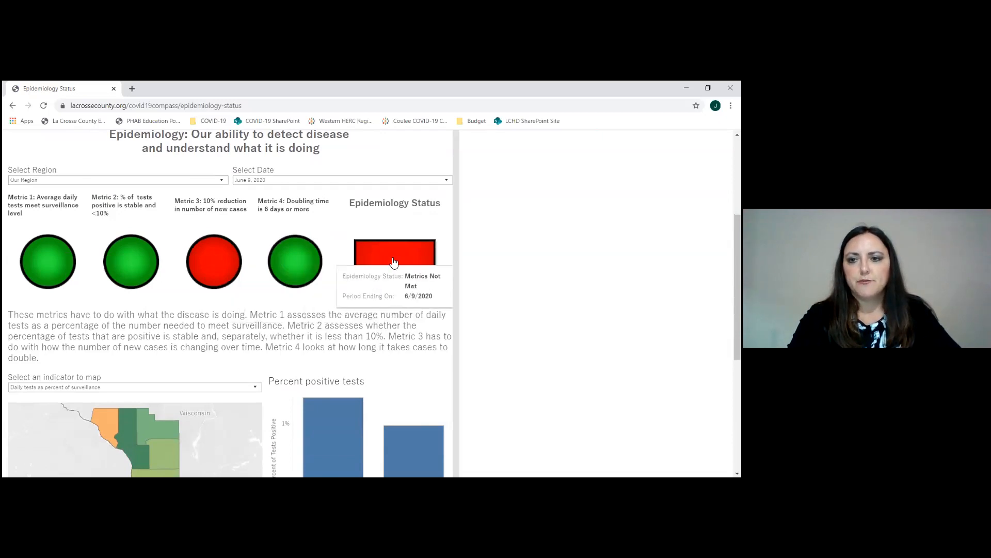
{"action": "mouse_move", "coordinate": [188, 180]}
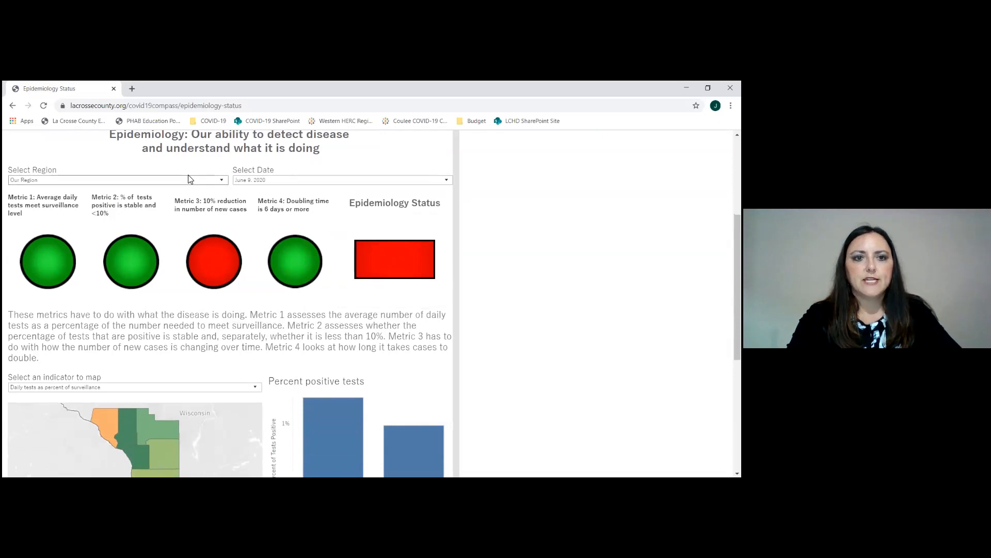
Change the Epidemiology Status date to May 5, 2020
{"action": "left_click", "coordinate": [342, 180]}
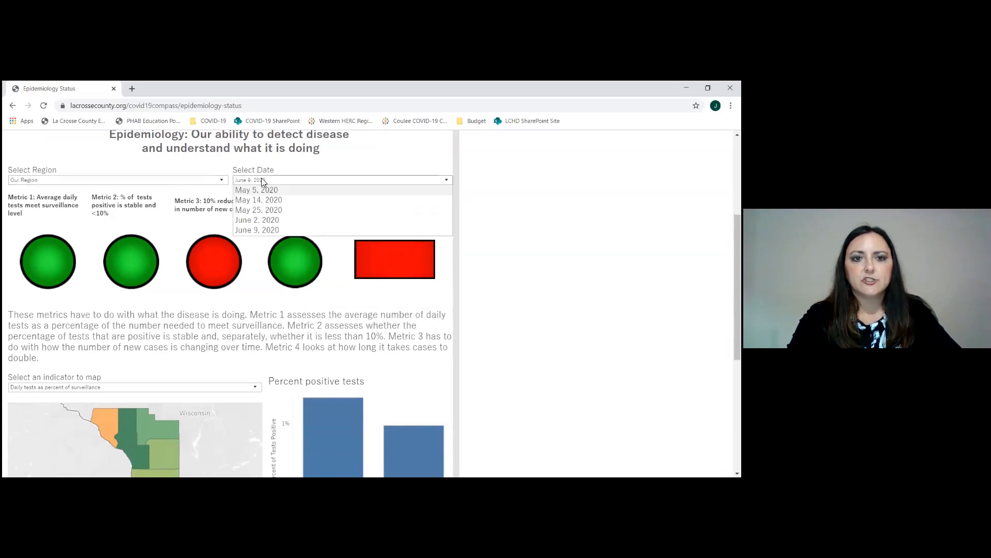
{"action": "left_click", "coordinate": [256, 229]}
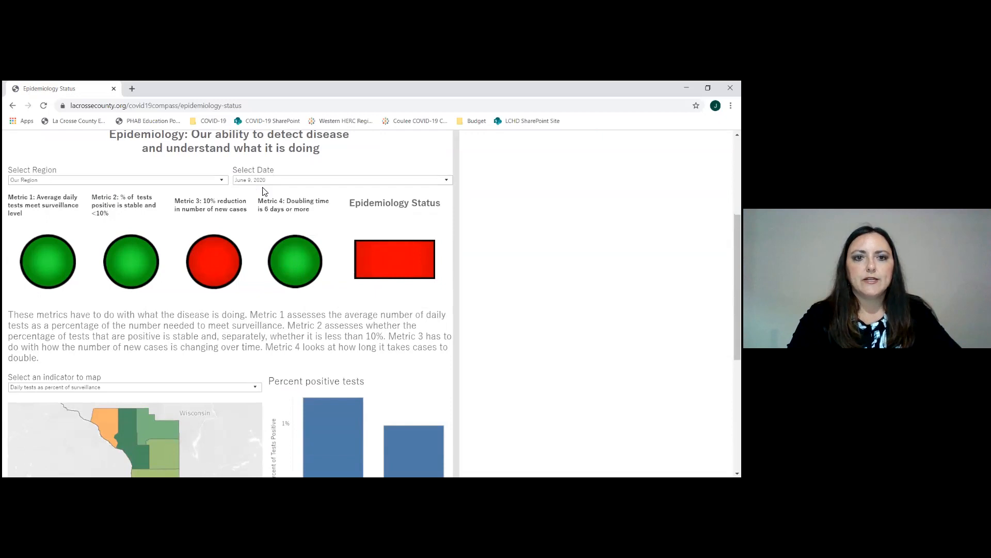
{"action": "left_click", "coordinate": [342, 180]}
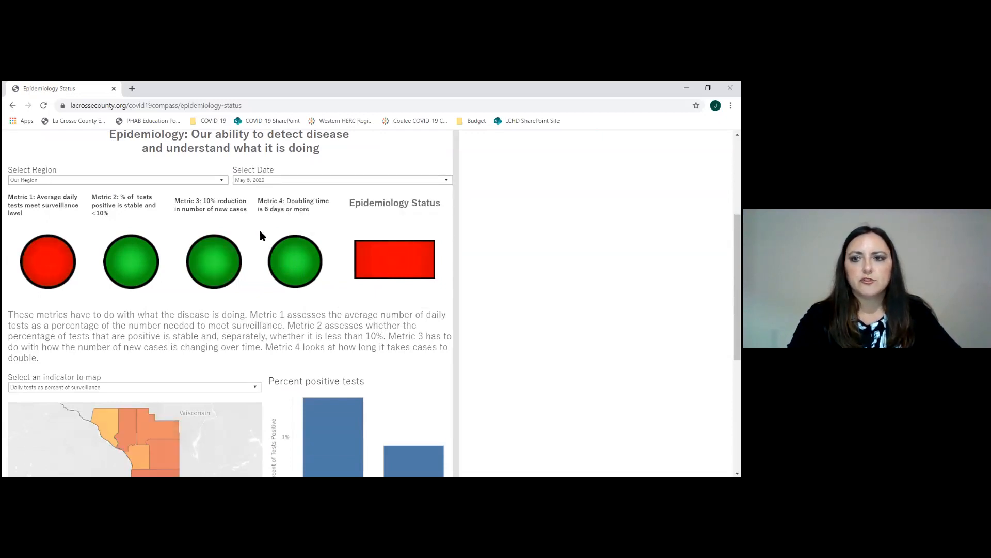
Review the county map with its indicator dropdown, the percent positive tests bars and the testing gap chart
{"action": "scroll", "scroll_direction": "down", "scroll_amount": 3}
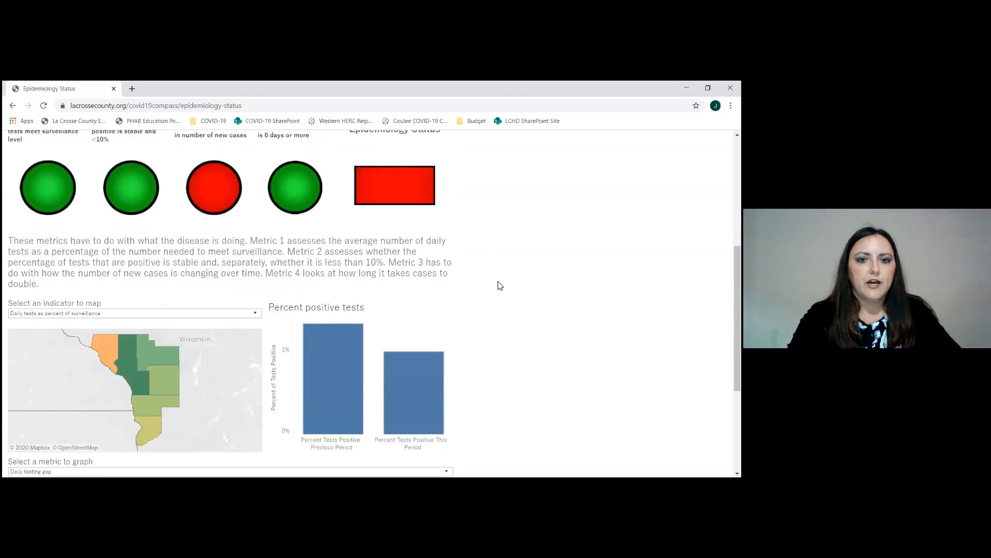
{"action": "scroll", "scroll_direction": "down", "scroll_amount": 3}
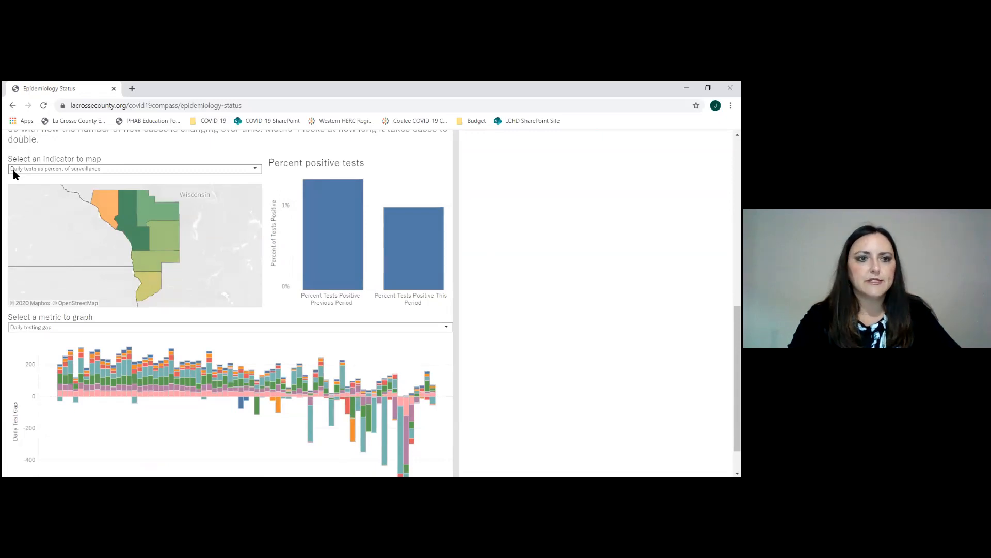
{"action": "left_click", "coordinate": [134, 169]}
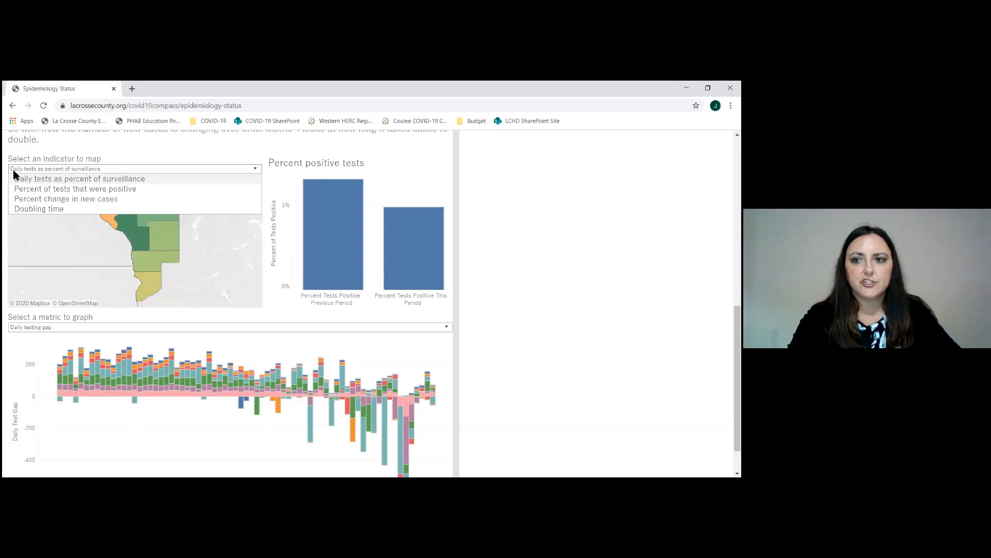
{"action": "mouse_move", "coordinate": [103, 157]}
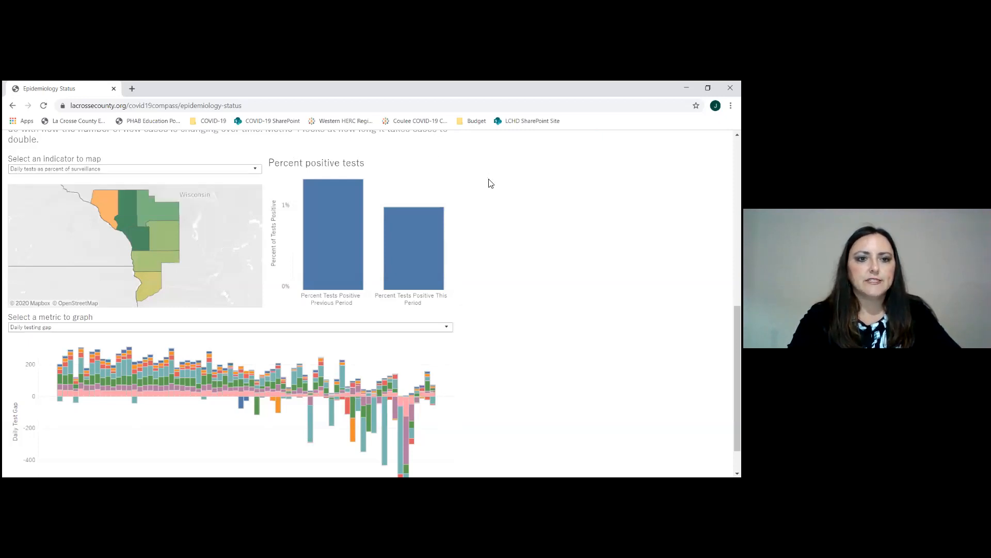
{"action": "mouse_move", "coordinate": [152, 212]}
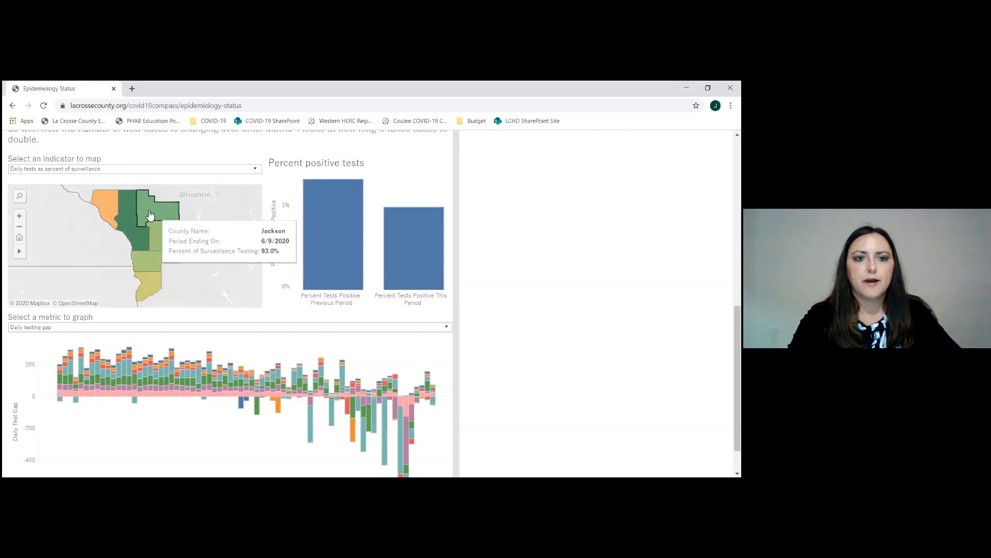
{"action": "mouse_move", "coordinate": [111, 205]}
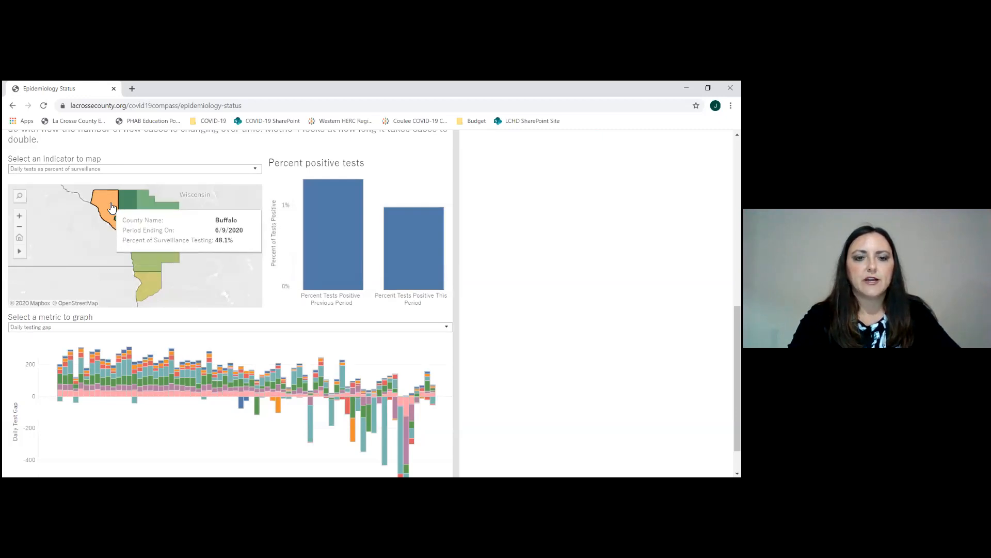
{"action": "mouse_move", "coordinate": [157, 258]}
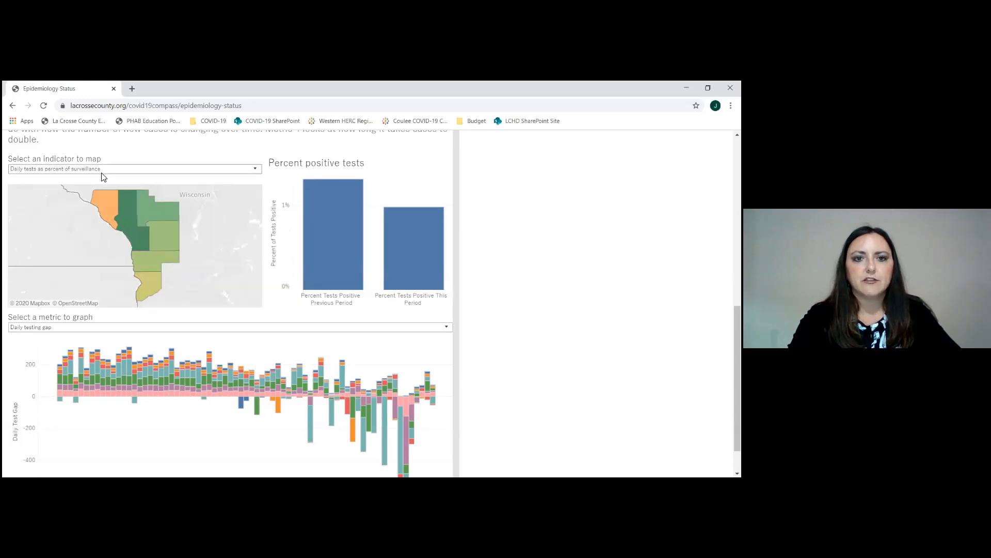
{"action": "mouse_move", "coordinate": [334, 230]}
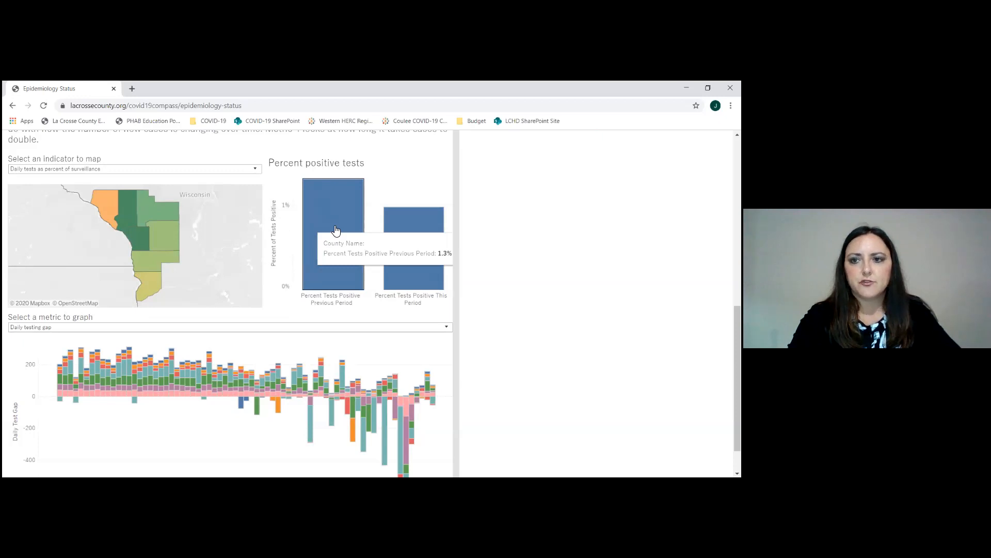
{"action": "mouse_move", "coordinate": [436, 242]}
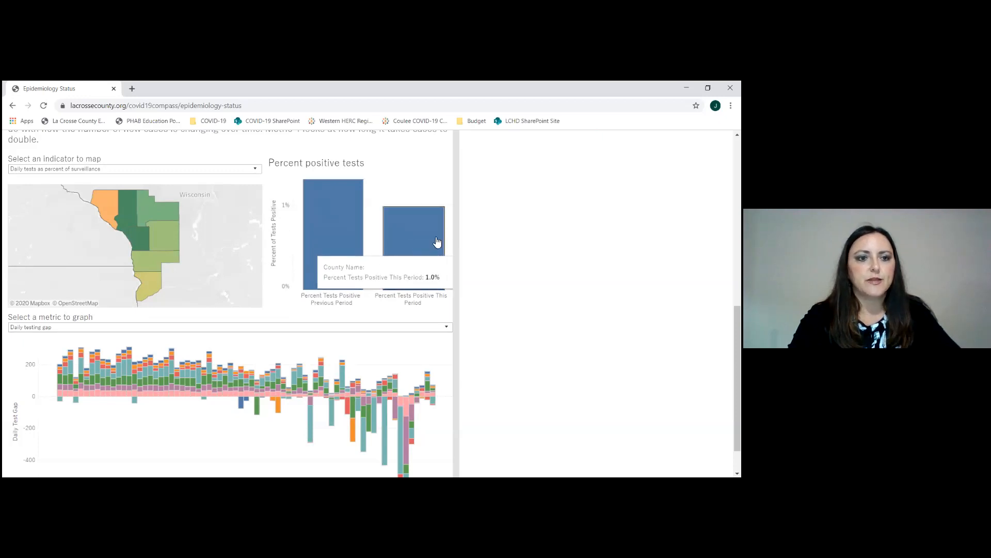
{"action": "scroll", "scroll_direction": "down", "scroll_amount": 3}
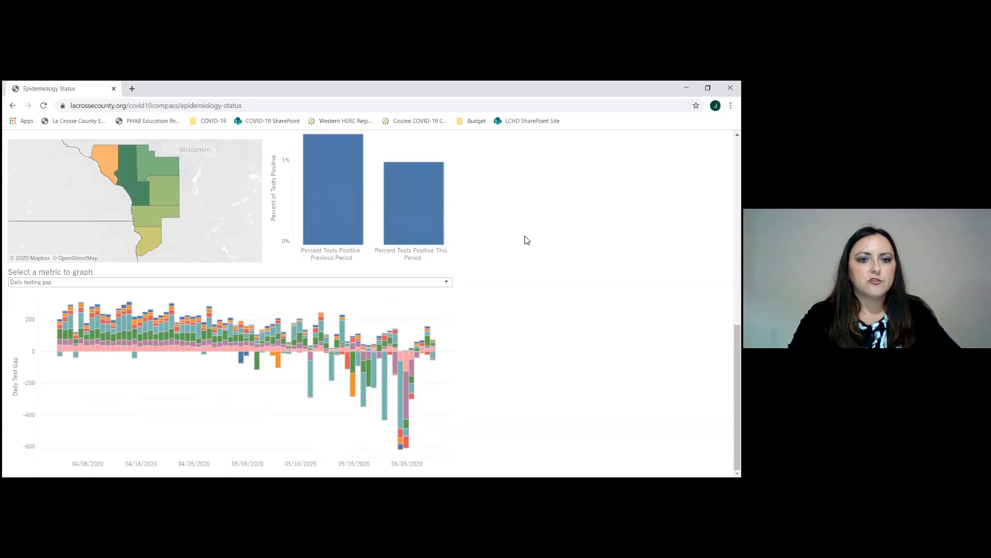
{"action": "mouse_move", "coordinate": [527, 295]}
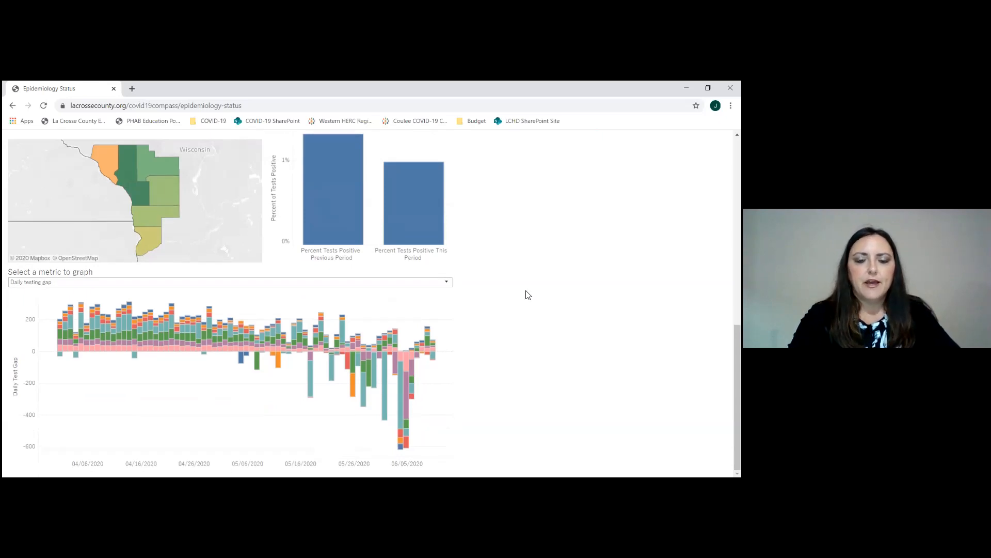
{"action": "mouse_move", "coordinate": [296, 348]}
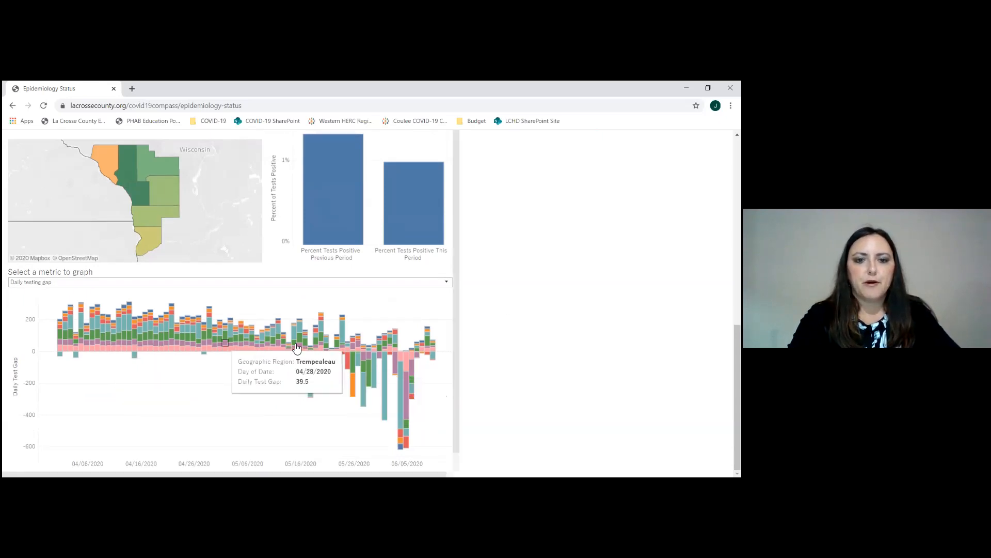
{"action": "mouse_move", "coordinate": [424, 355]}
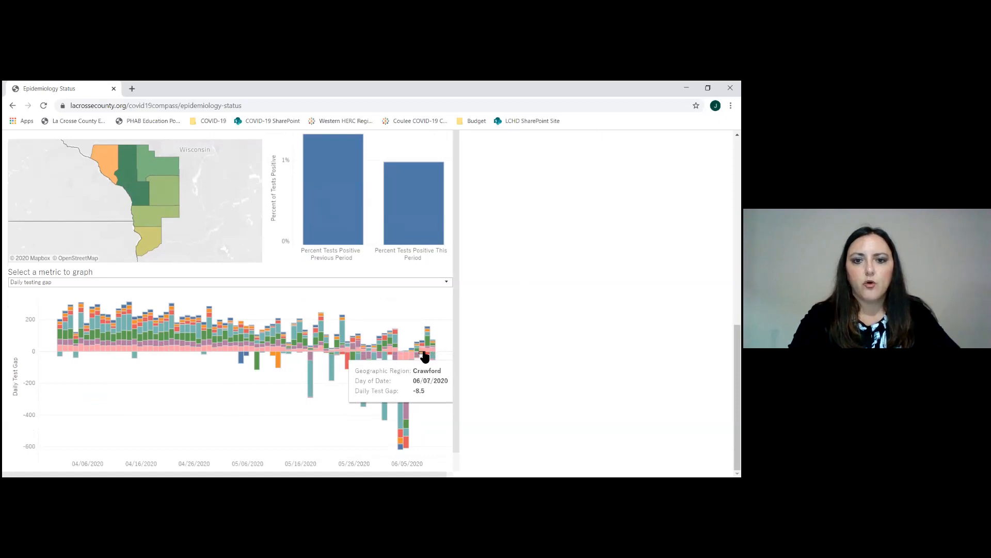
{"action": "mouse_move", "coordinate": [404, 424]}
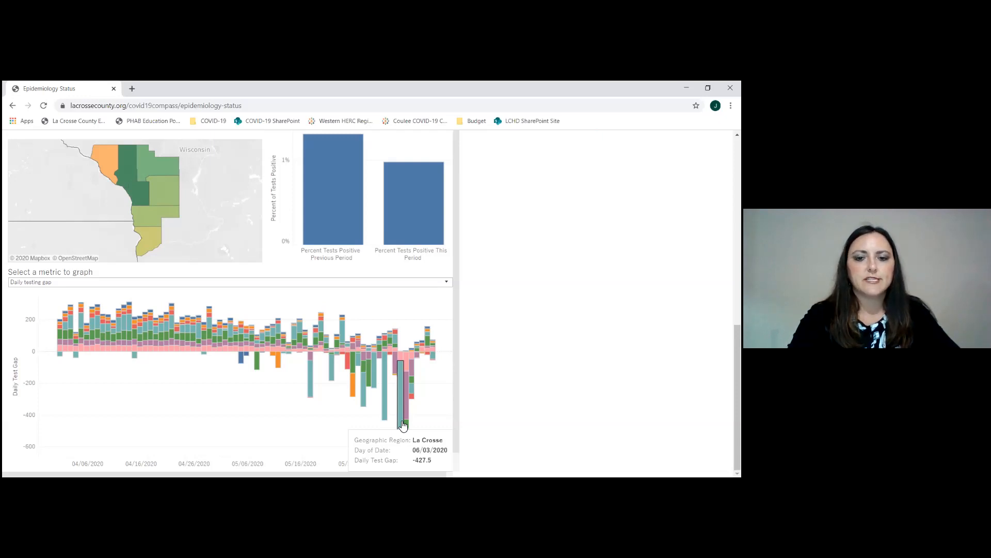
{"action": "mouse_move", "coordinate": [289, 332]}
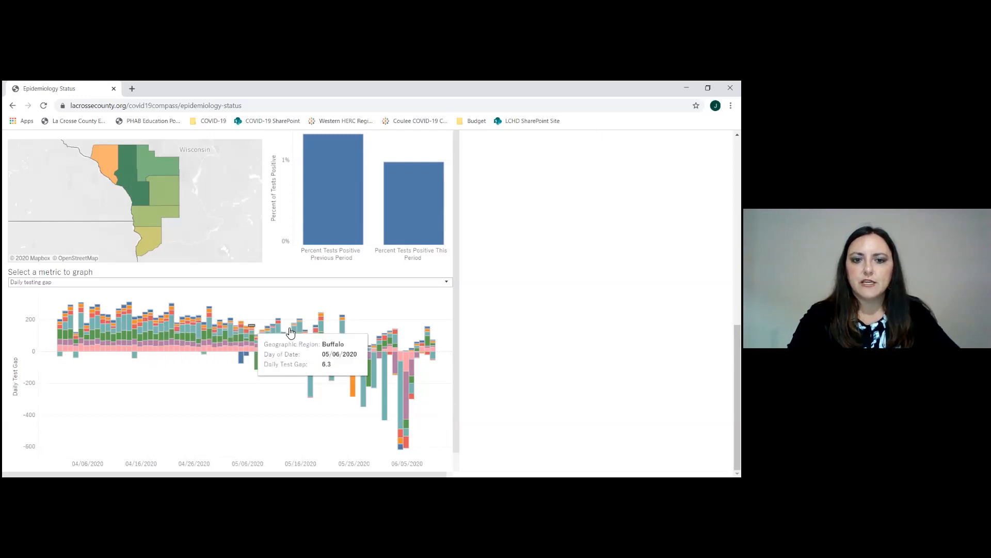
{"action": "mouse_move", "coordinate": [511, 361]}
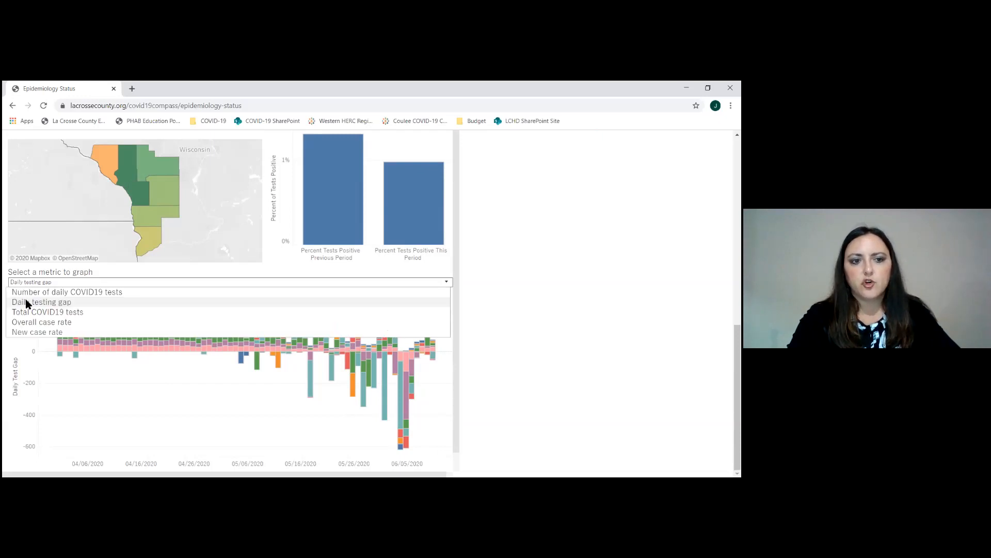
{"action": "mouse_move", "coordinate": [25, 324]}
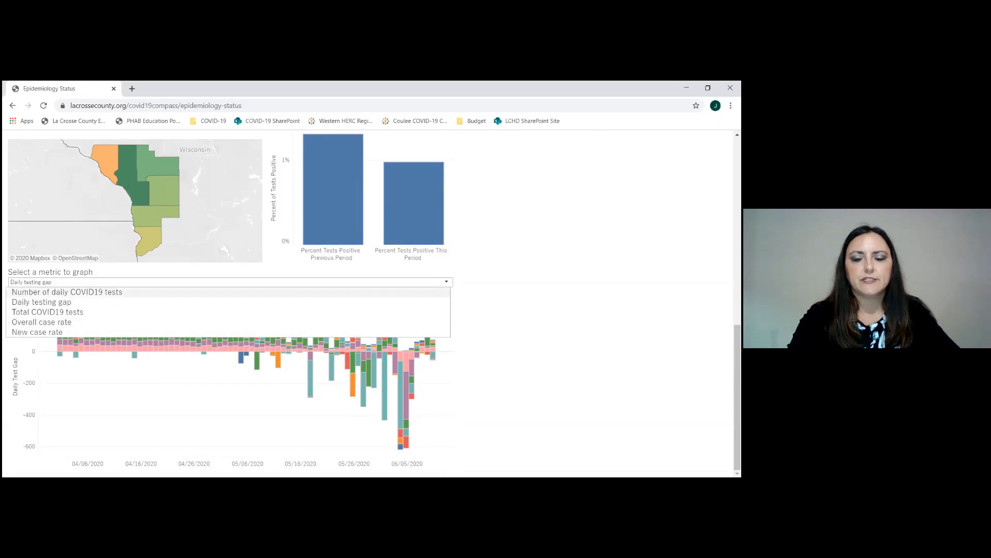
{"action": "scroll", "scroll_direction": "up", "scroll_amount": 3}
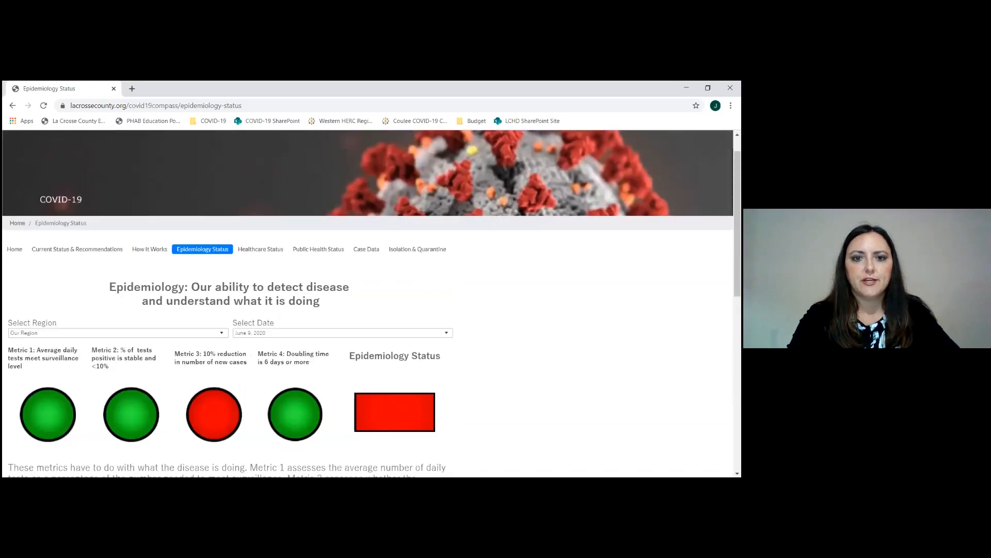
Show the Healthcare Status page's surge capacity, critical care metrics and overall status
{"action": "left_click", "coordinate": [260, 249]}
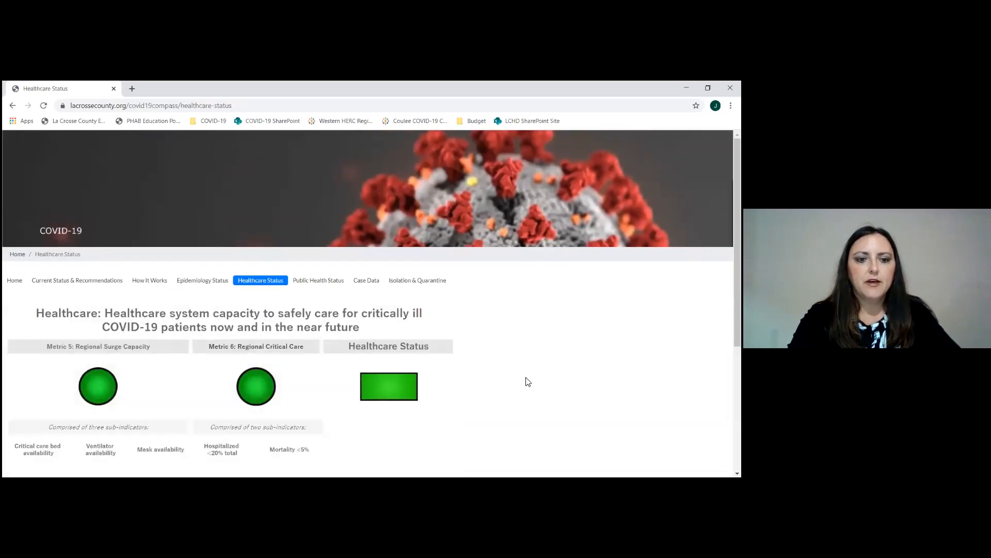
{"action": "scroll", "scroll_direction": "down", "scroll_amount": 3}
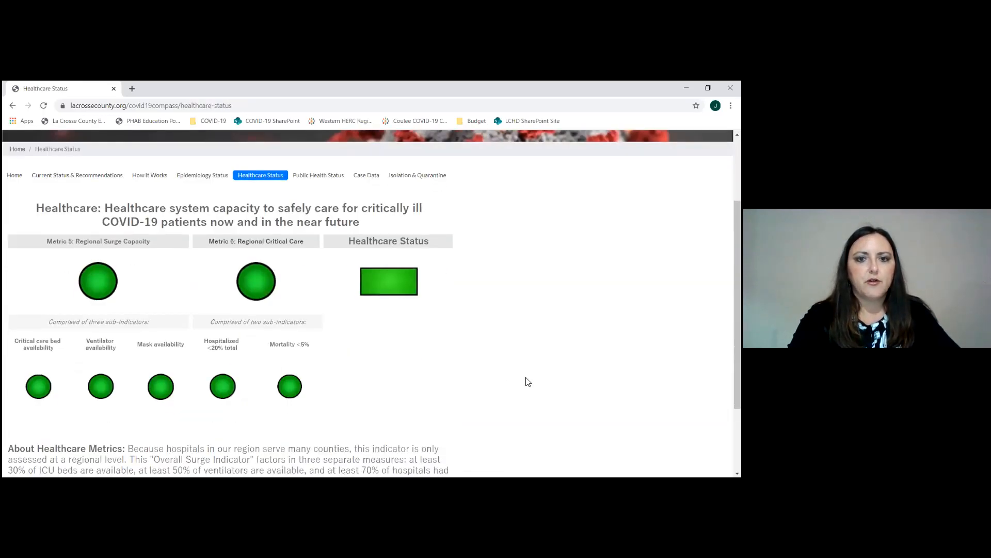
{"action": "mouse_move", "coordinate": [535, 339]}
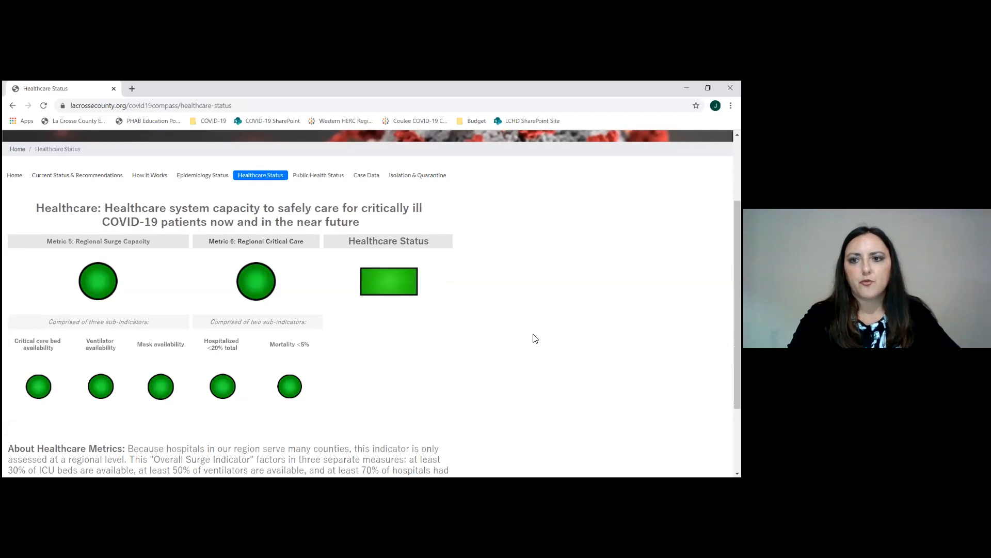
{"action": "scroll", "scroll_direction": "down", "scroll_amount": 3}
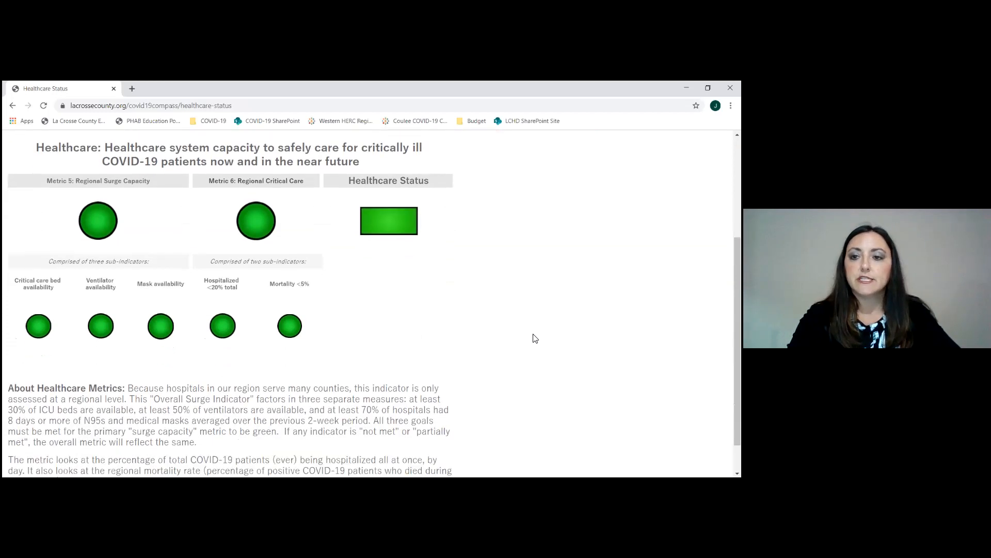
{"action": "scroll", "scroll_direction": "up", "scroll_amount": 3}
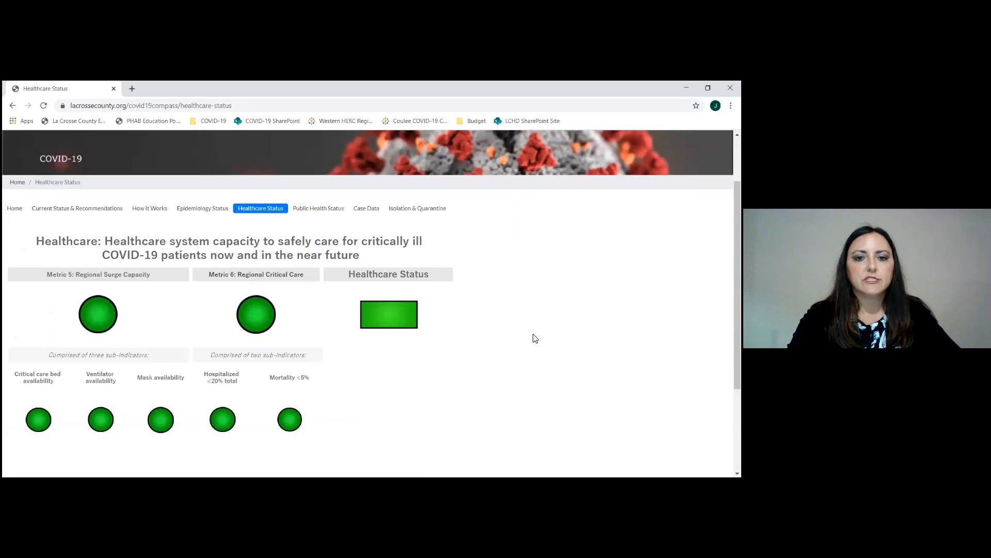
{"action": "scroll", "scroll_direction": "up", "scroll_amount": 3}
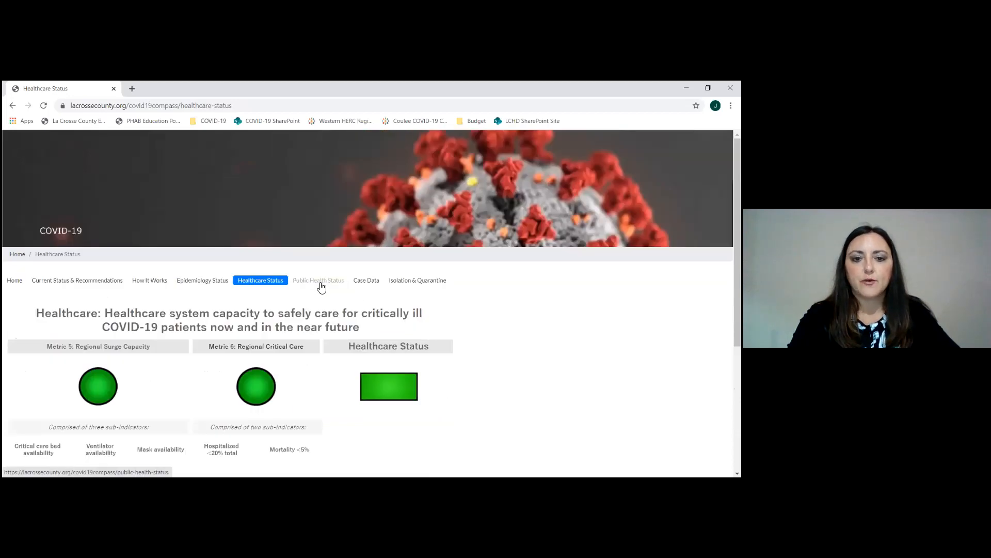
View Public Health Status metrics 7–10, then move on to the Case Data page
{"action": "left_click", "coordinate": [317, 280]}
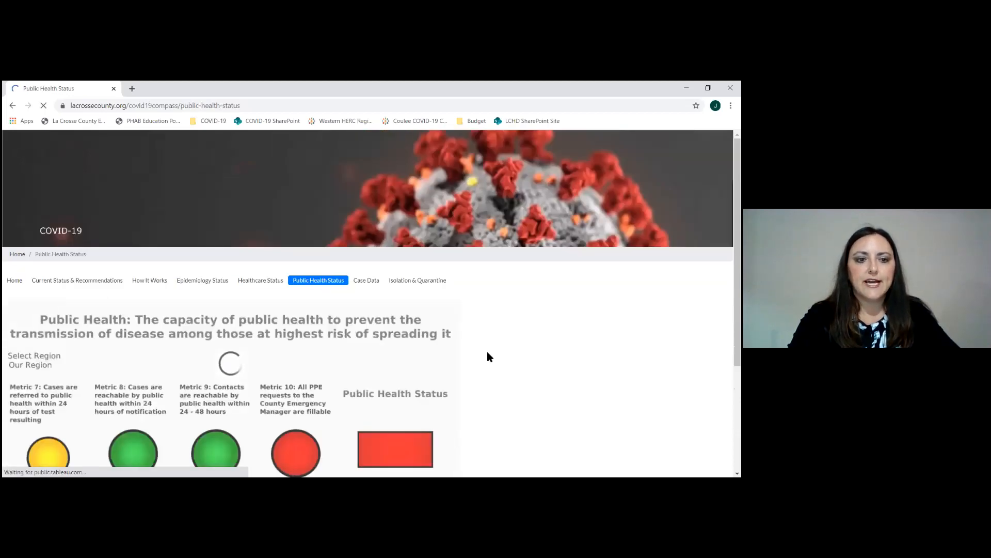
{"action": "scroll", "scroll_direction": "down", "scroll_amount": 3}
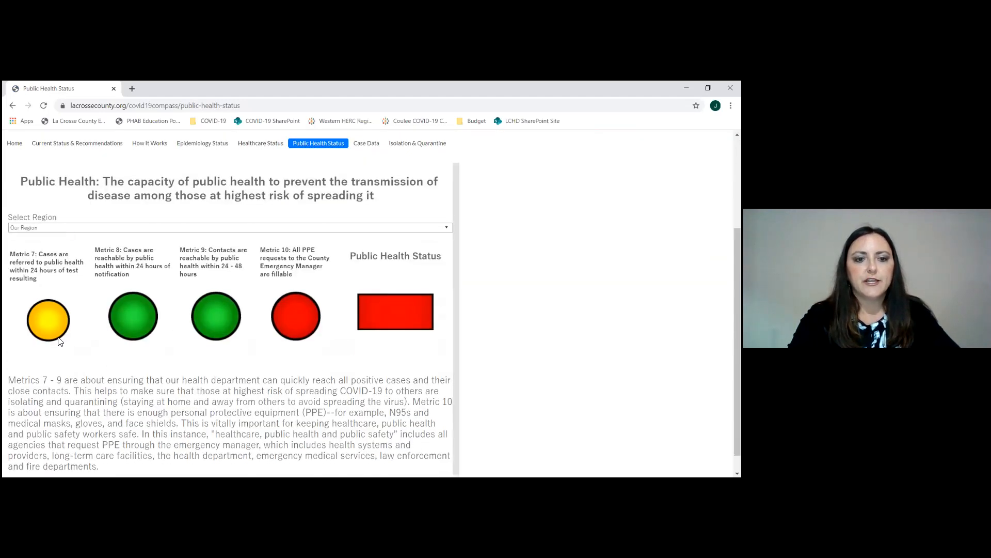
{"action": "scroll", "scroll_direction": "up", "scroll_amount": 3}
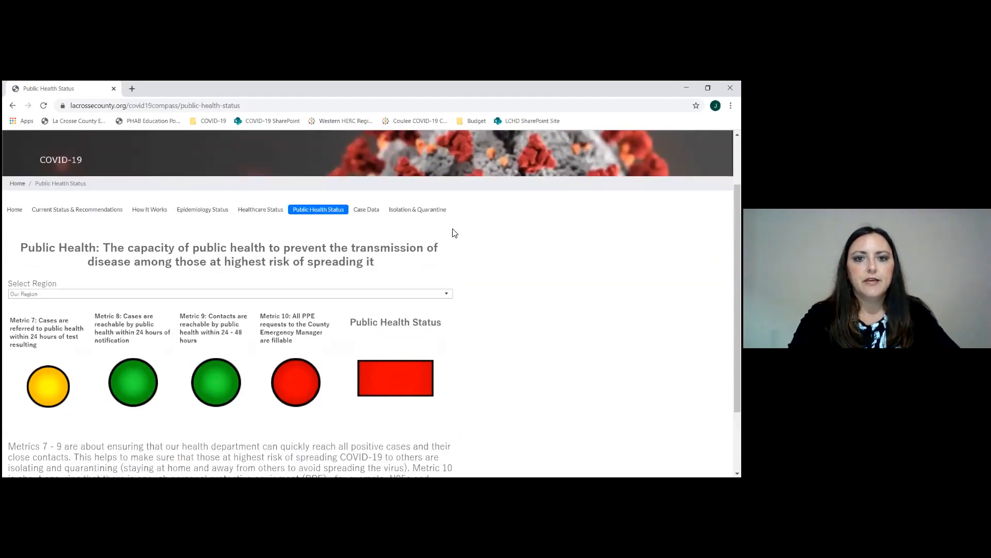
{"action": "left_click", "coordinate": [366, 210]}
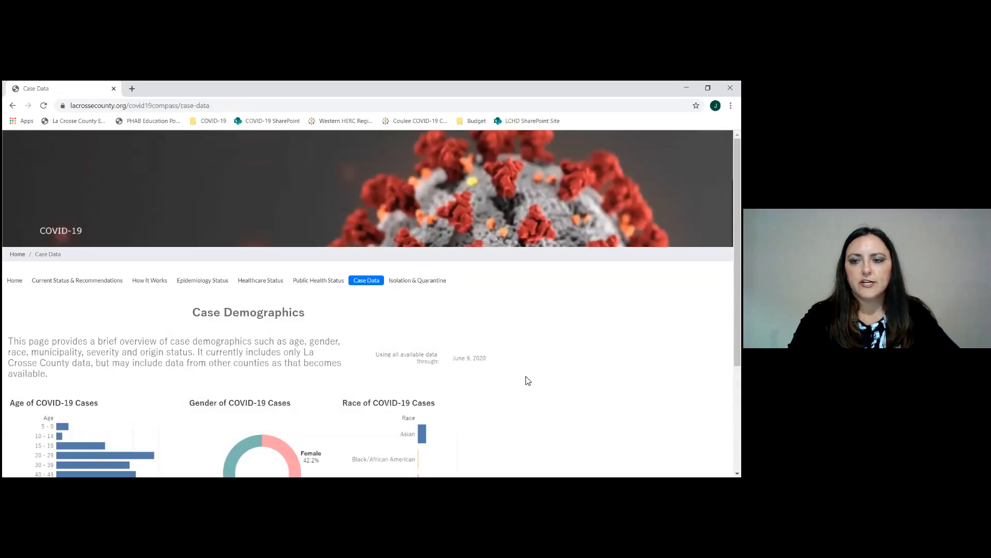
Scroll the Case Data page down past demographics to the severity, origin and municipality donut charts
{"action": "scroll", "scroll_direction": "down", "scroll_amount": 3}
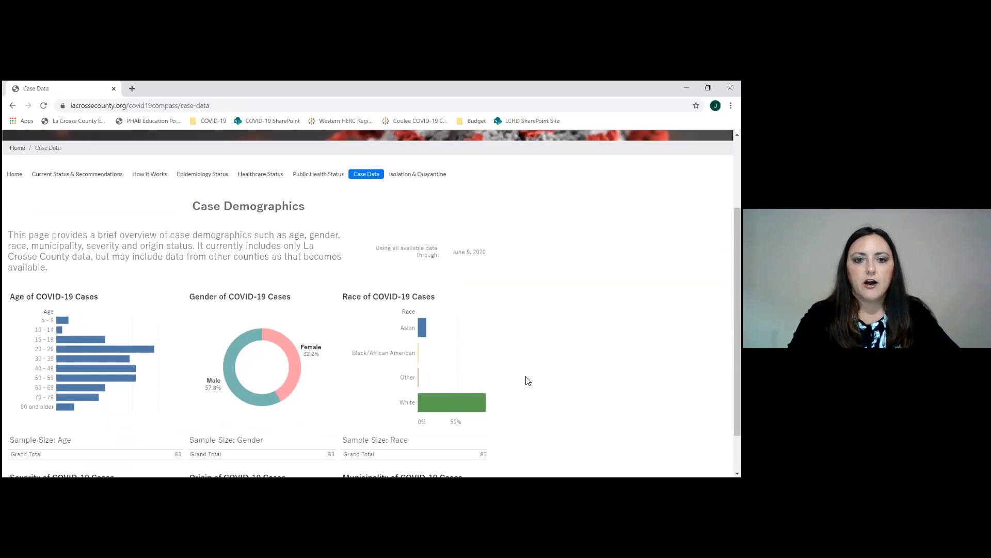
{"action": "scroll", "scroll_direction": "down", "scroll_amount": 3}
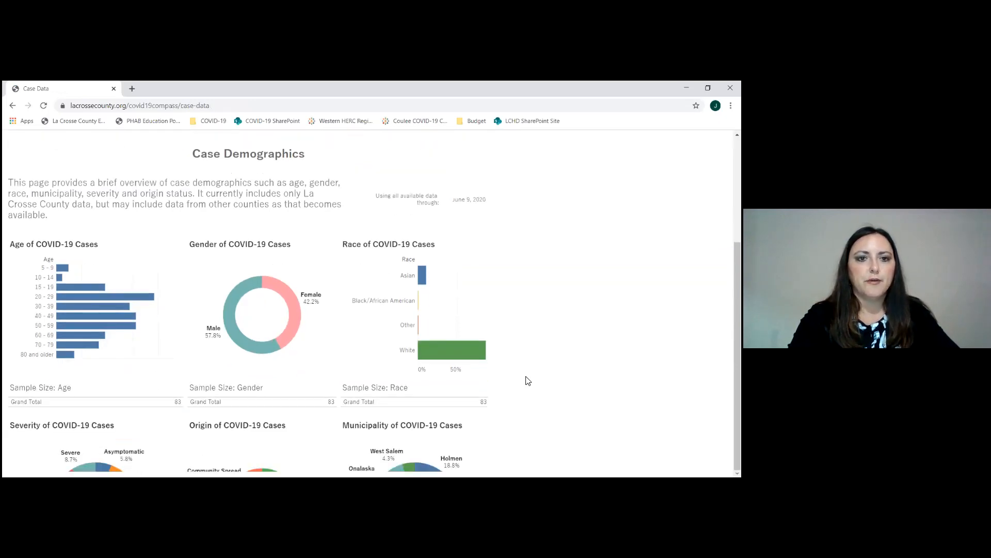
{"action": "mouse_move", "coordinate": [122, 237]}
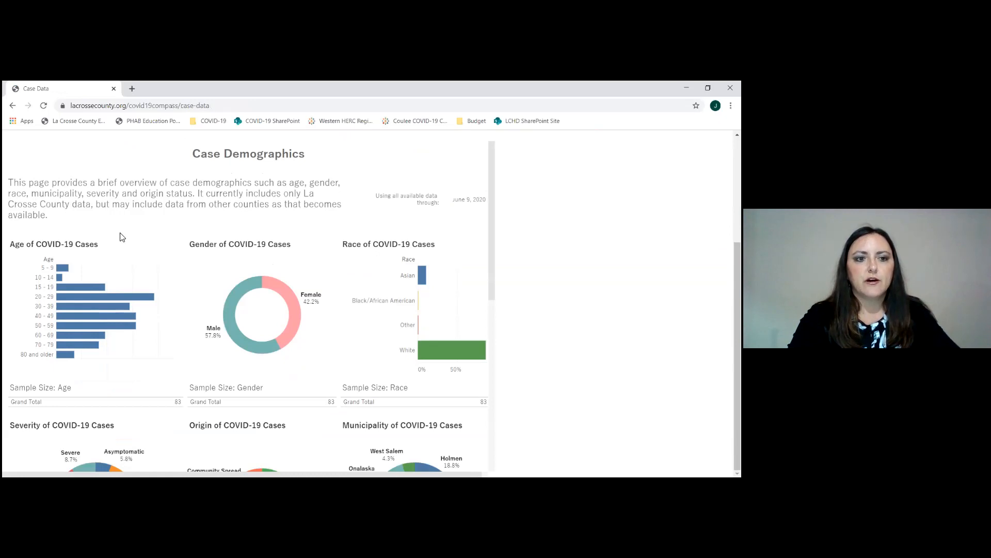
{"action": "mouse_move", "coordinate": [103, 247]}
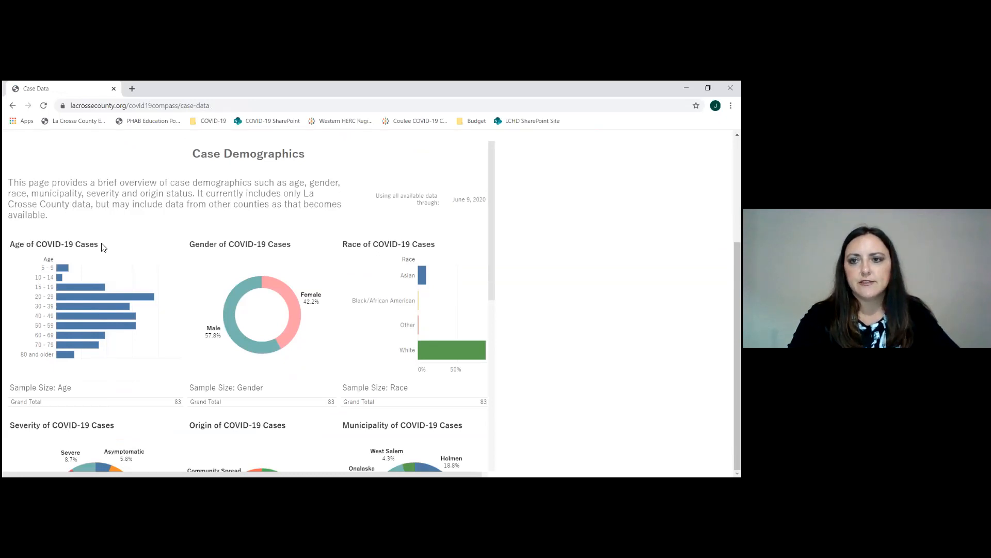
{"action": "mouse_move", "coordinate": [292, 247]}
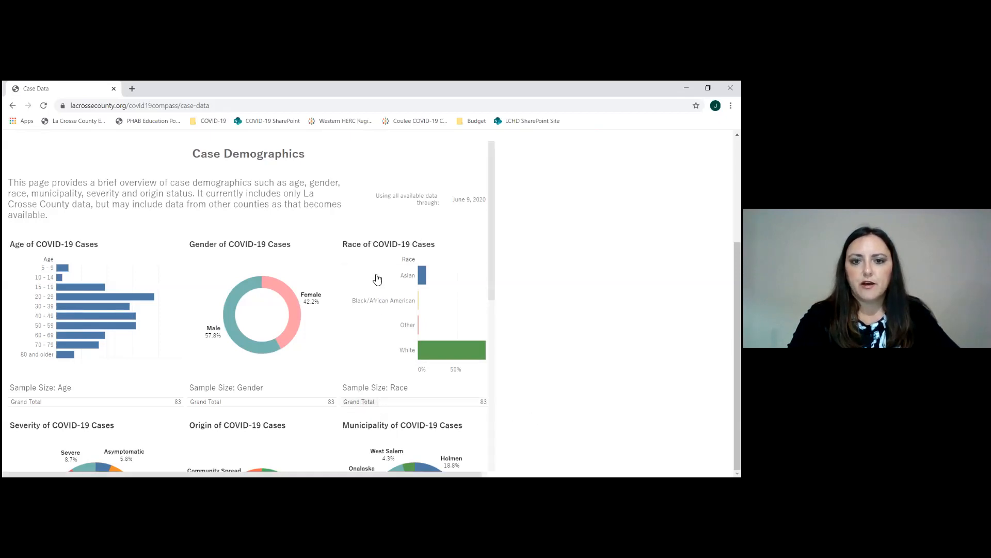
{"action": "mouse_move", "coordinate": [479, 402]}
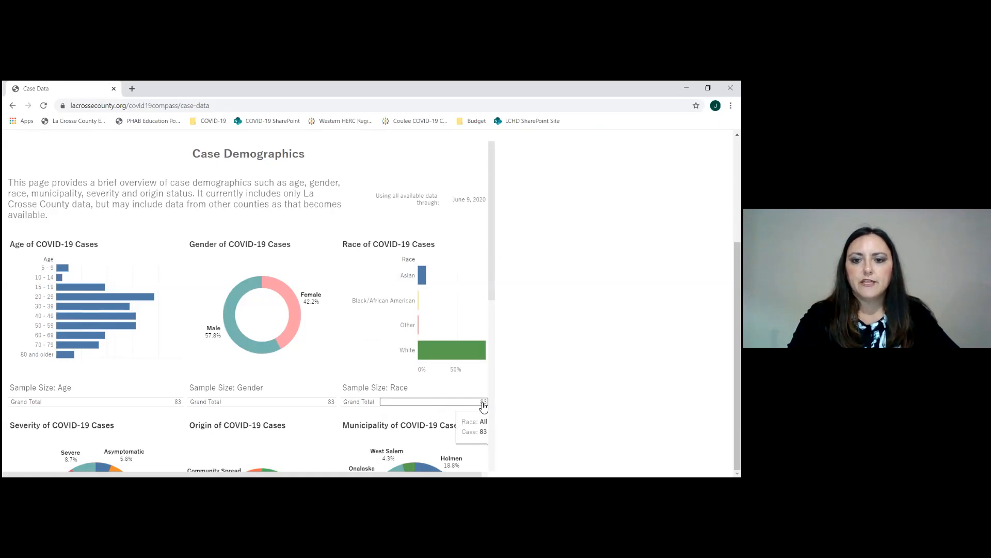
{"action": "mouse_move", "coordinate": [526, 398]}
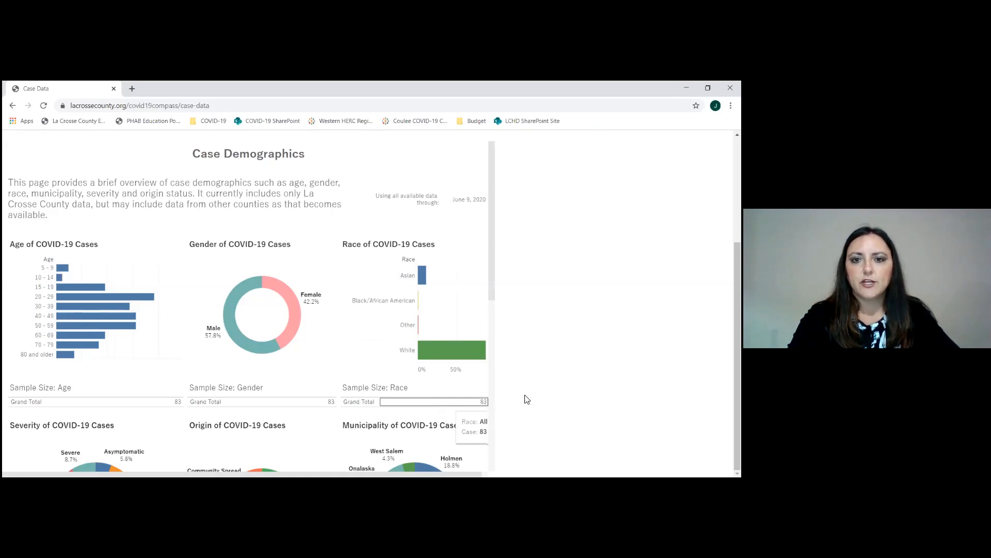
{"action": "mouse_move", "coordinate": [528, 399]}
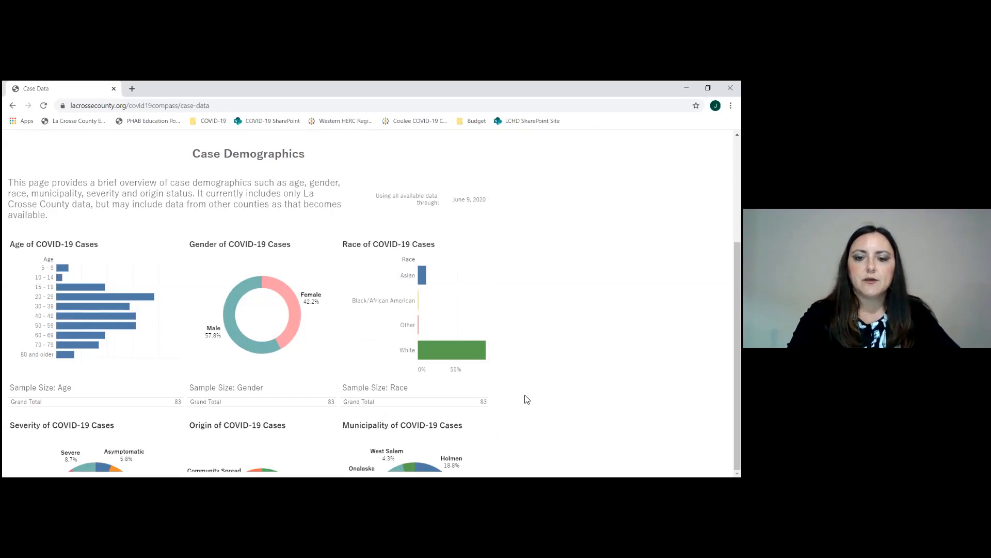
{"action": "mouse_move", "coordinate": [501, 269]}
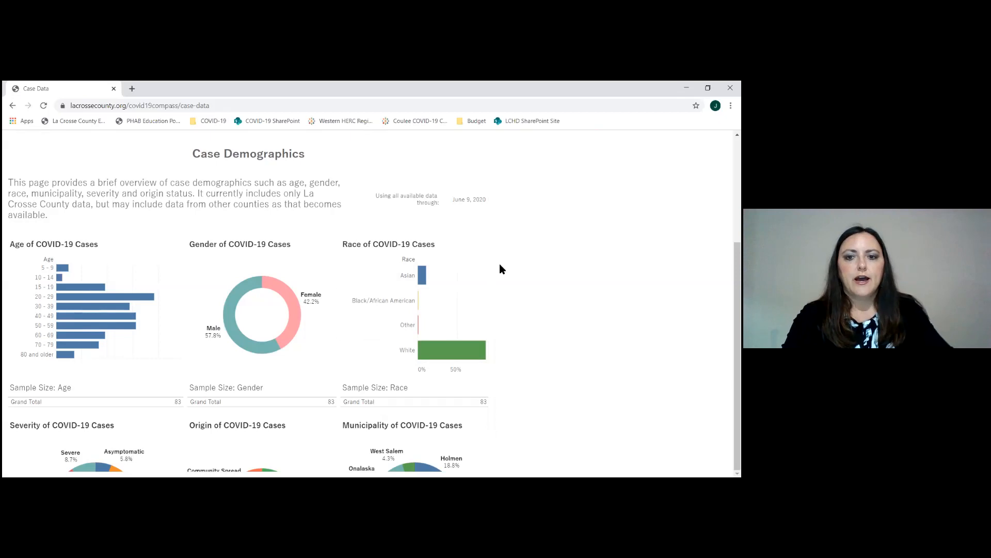
{"action": "mouse_move", "coordinate": [492, 265]}
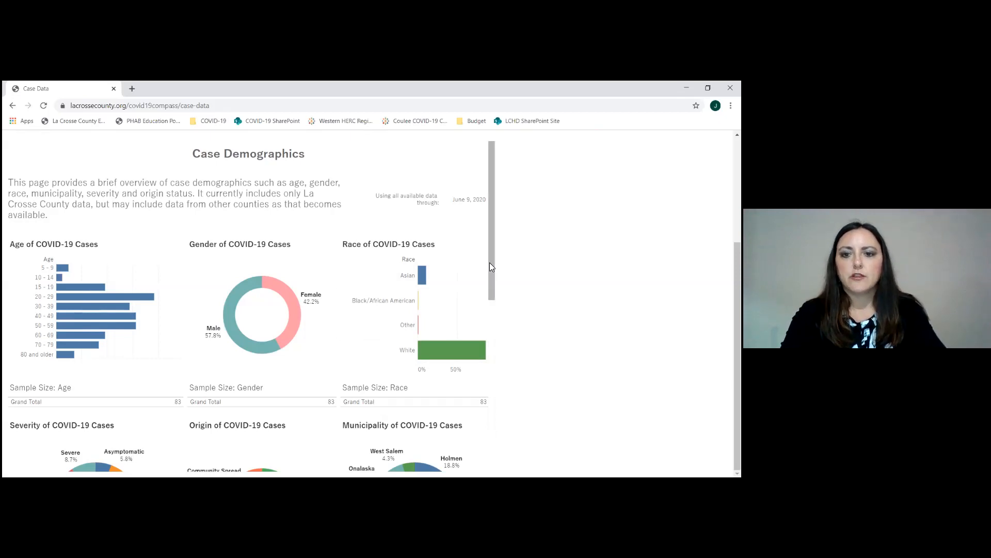
{"action": "scroll", "scroll_direction": "down", "scroll_amount": 3}
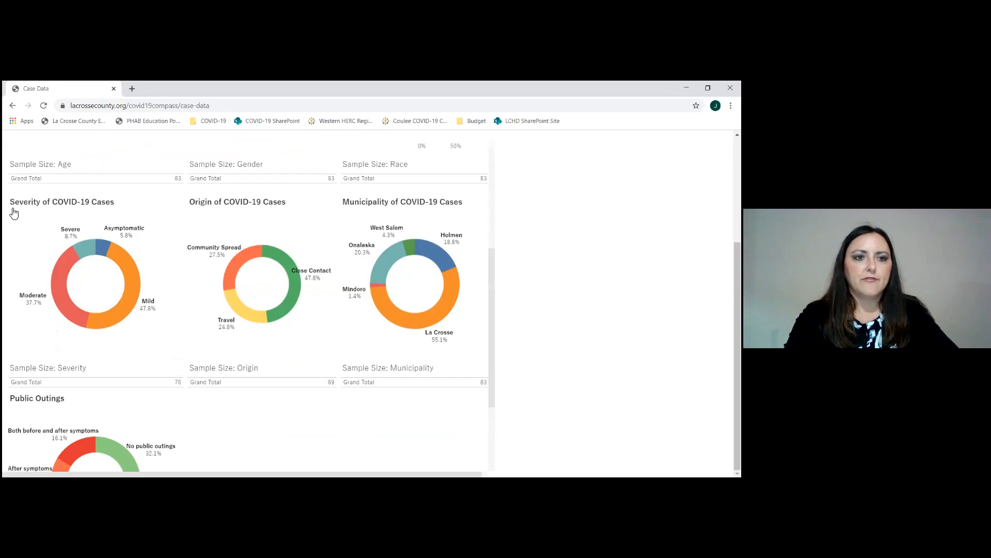
{"action": "mouse_move", "coordinate": [28, 327]}
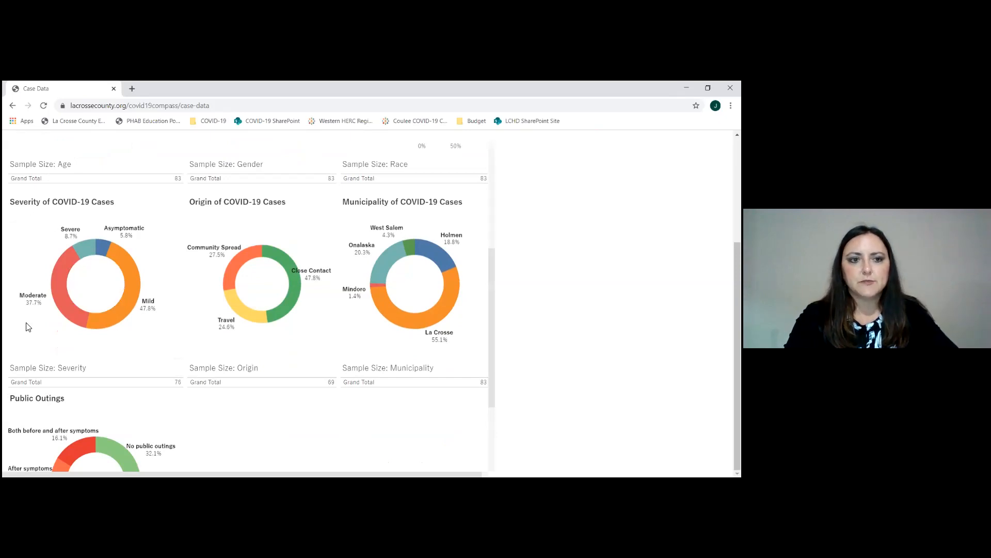
{"action": "mouse_move", "coordinate": [182, 248]}
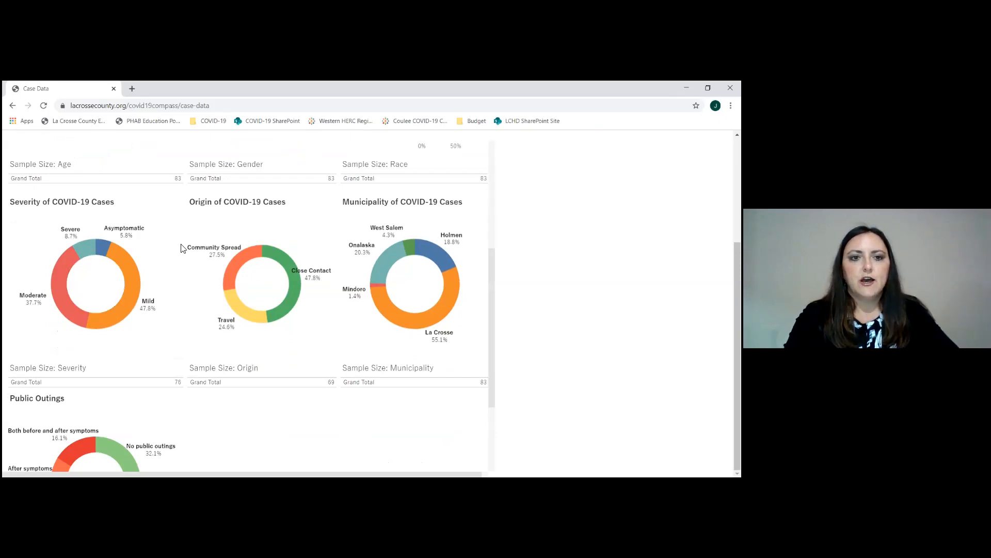
{"action": "mouse_move", "coordinate": [101, 253]}
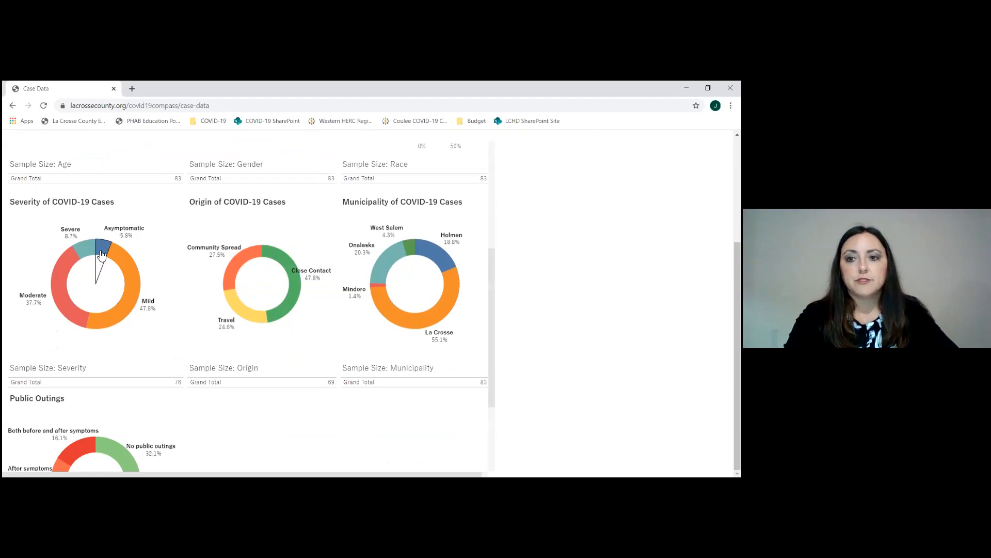
{"action": "mouse_move", "coordinate": [316, 208]}
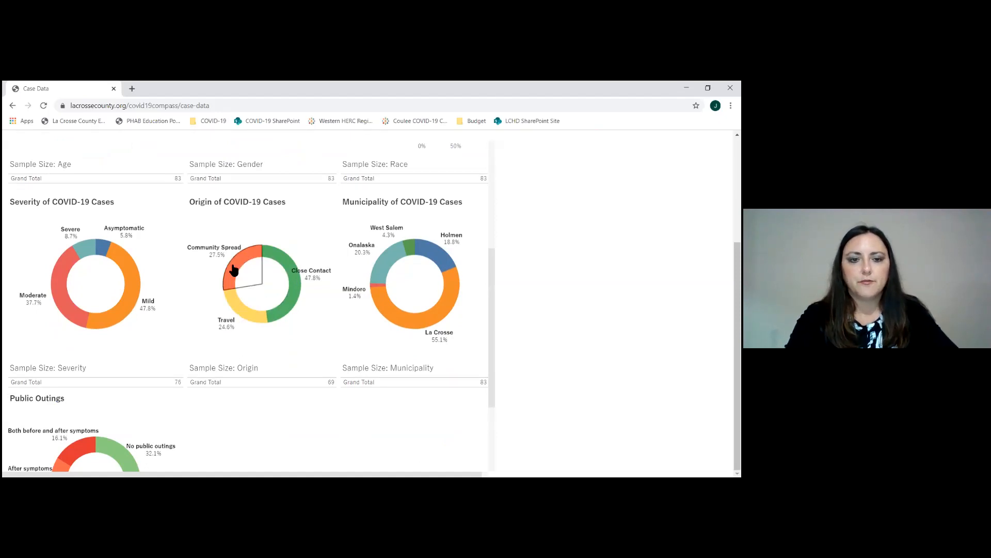
{"action": "mouse_move", "coordinate": [522, 289]}
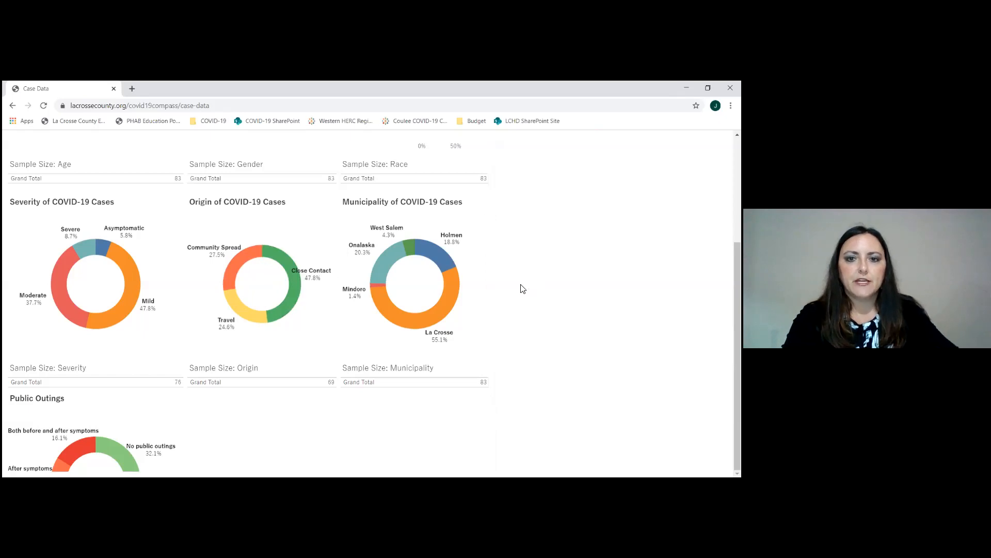
{"action": "mouse_move", "coordinate": [499, 294]}
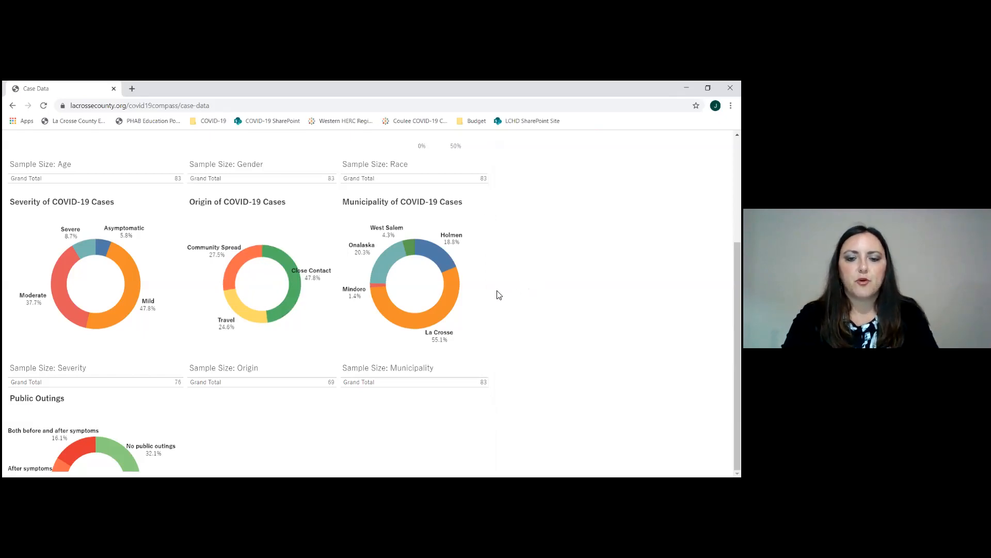
{"action": "mouse_move", "coordinate": [457, 281]}
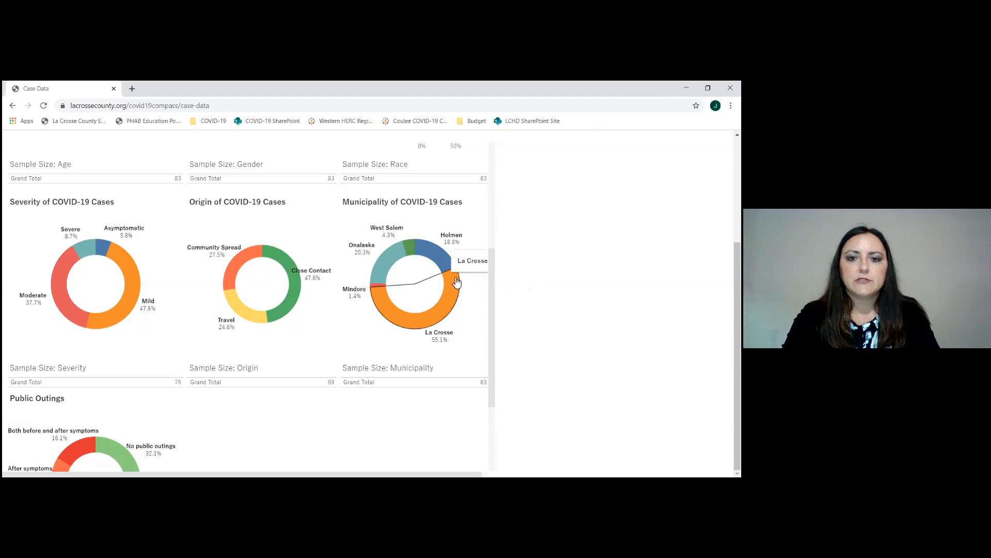
{"action": "mouse_move", "coordinate": [389, 308]}
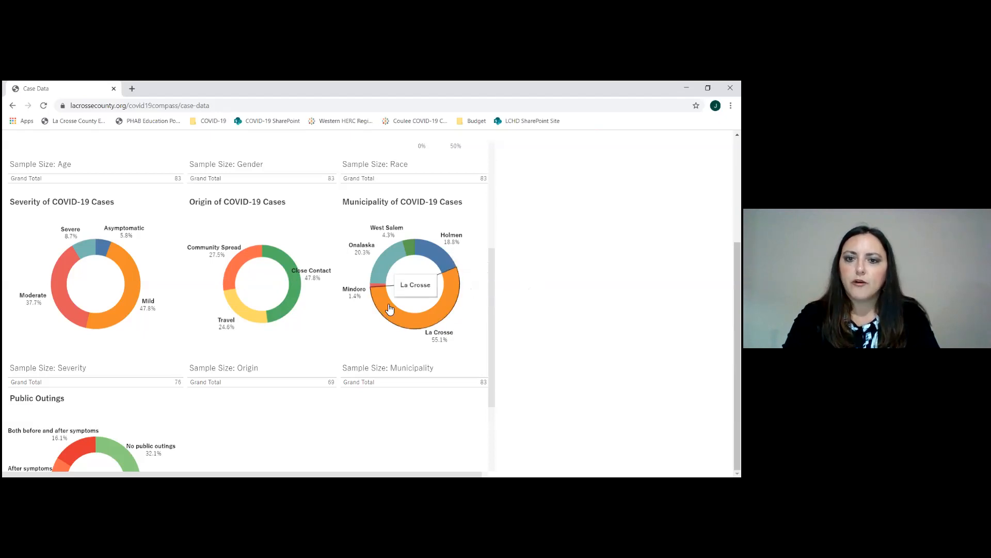
{"action": "mouse_move", "coordinate": [490, 285]}
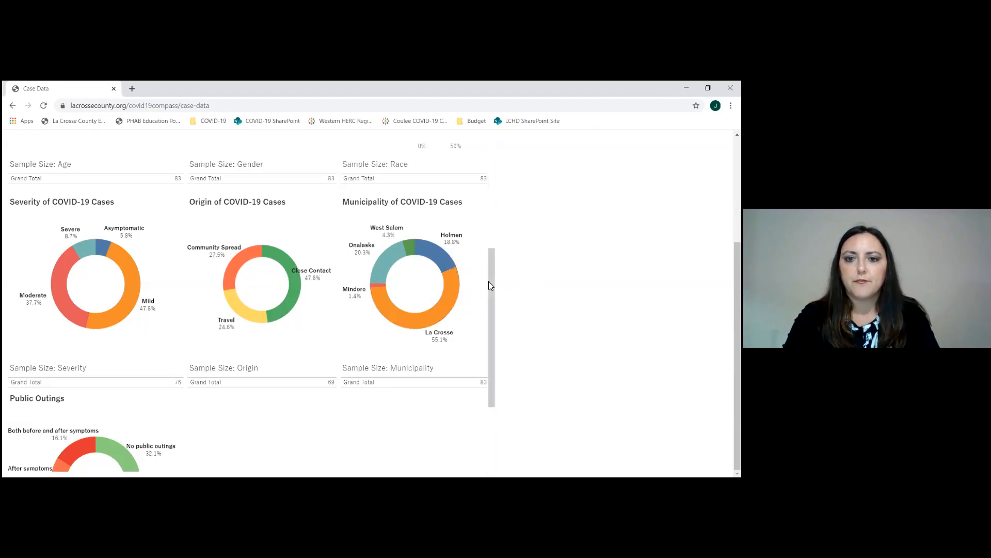
Scroll down until the full Public Outings donut chart with its sample size of 56 is visible
{"action": "scroll", "scroll_direction": "down", "scroll_amount": 3}
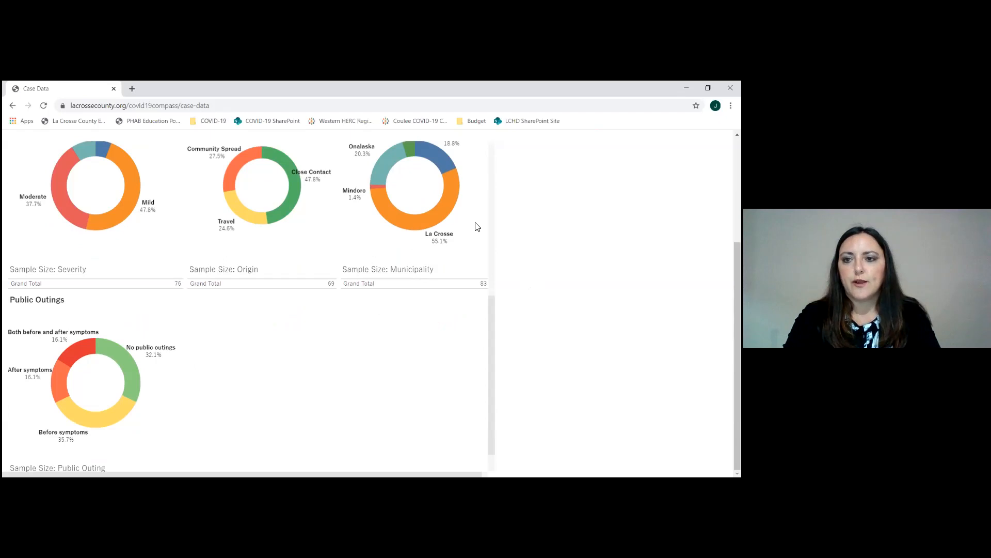
{"action": "mouse_move", "coordinate": [480, 206]}
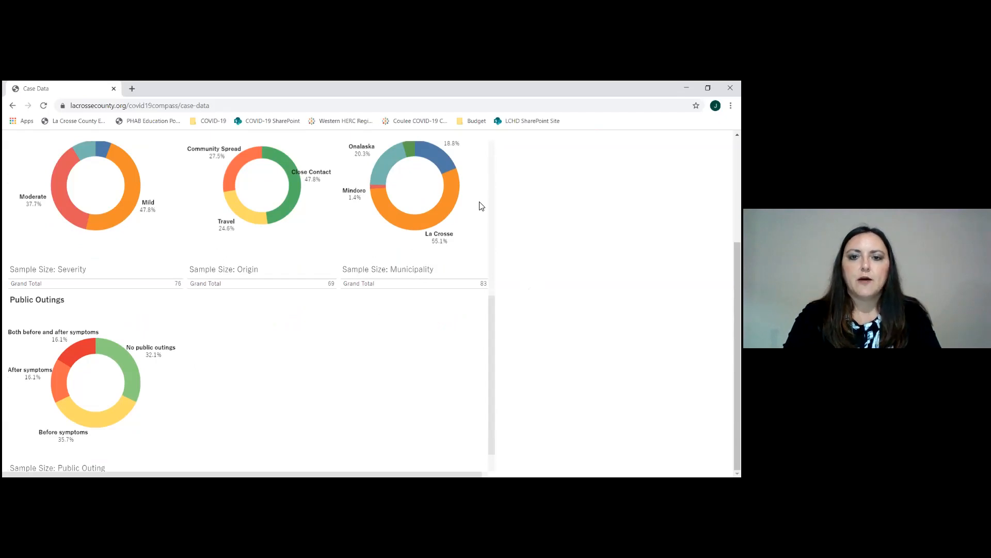
{"action": "mouse_move", "coordinate": [456, 211]}
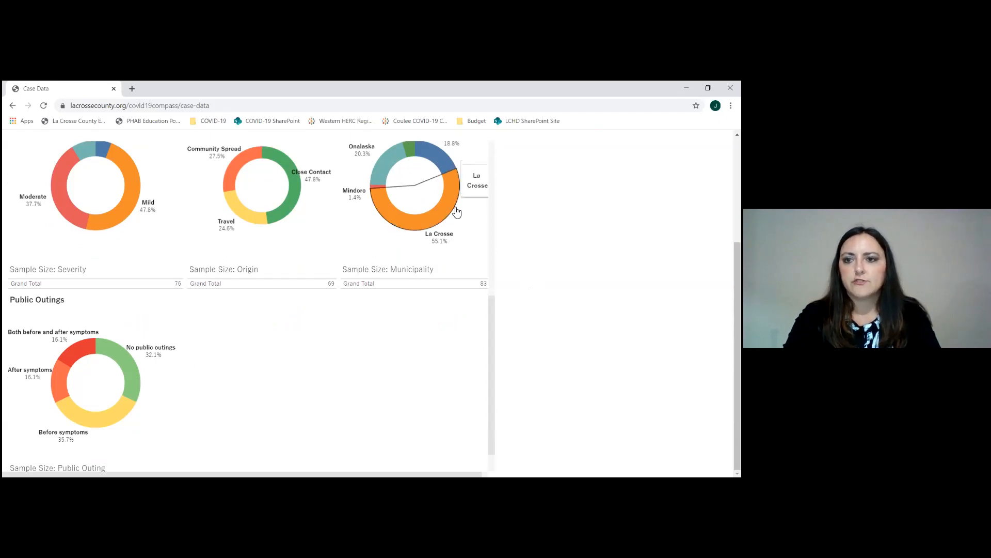
{"action": "mouse_move", "coordinate": [275, 375]}
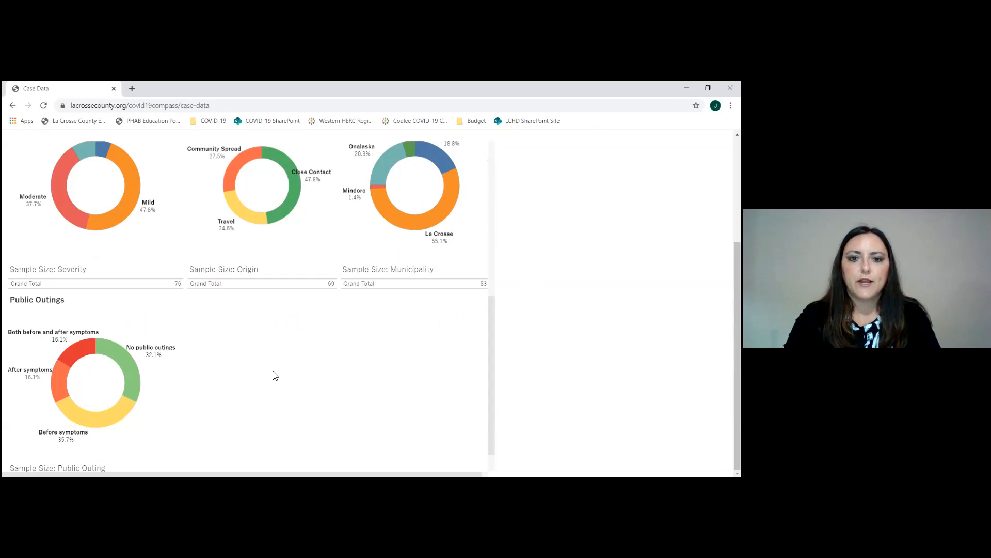
{"action": "scroll", "scroll_direction": "down", "scroll_amount": 3}
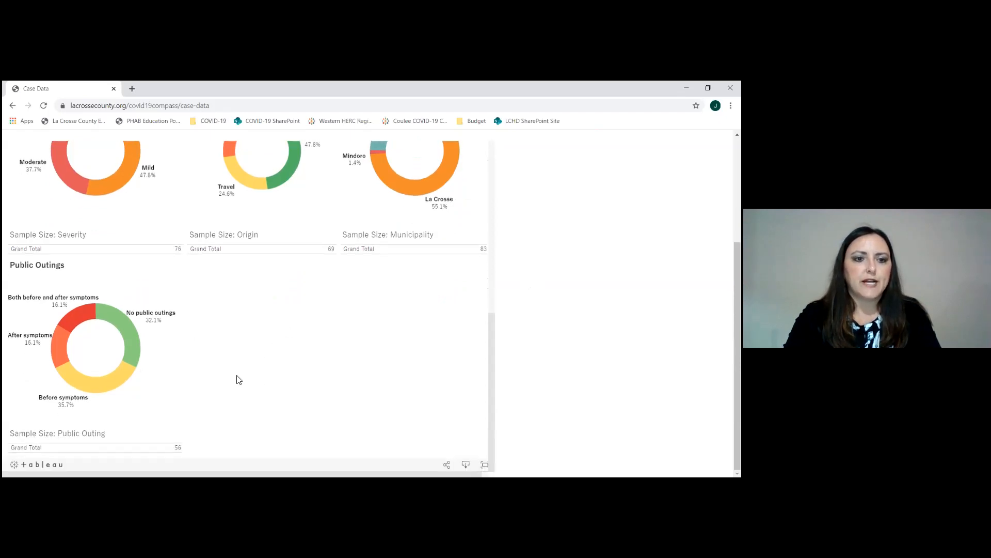
{"action": "mouse_move", "coordinate": [120, 332]}
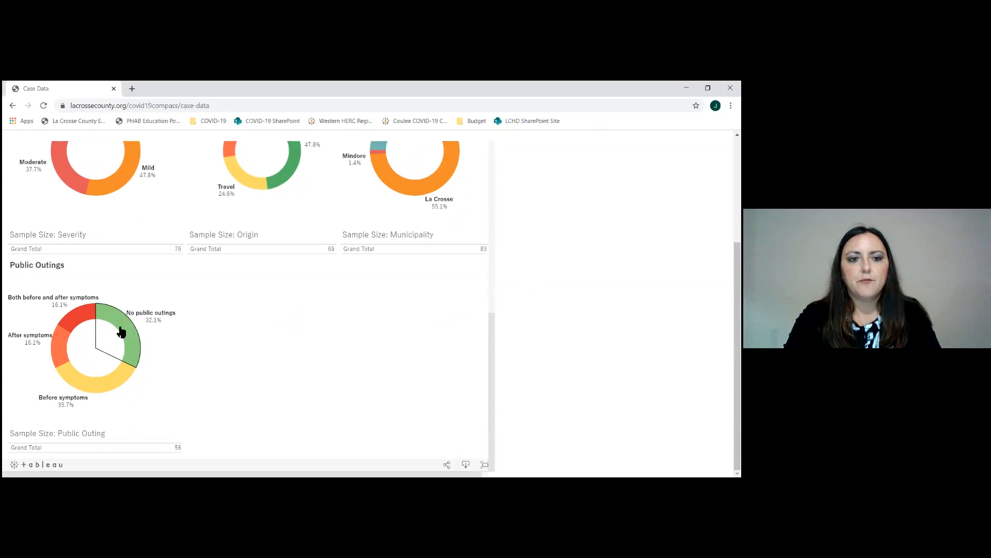
{"action": "mouse_move", "coordinate": [125, 336]}
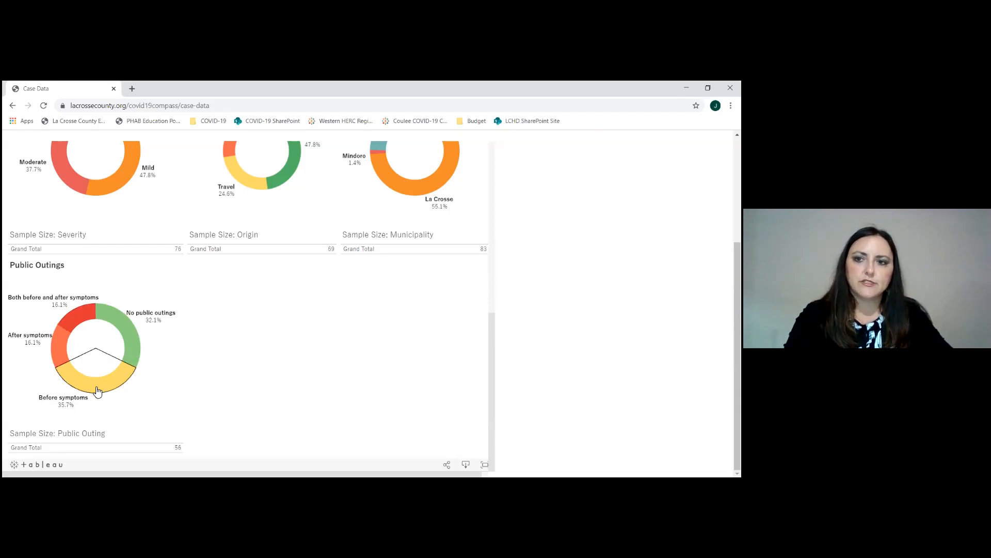
{"action": "mouse_move", "coordinate": [72, 327]}
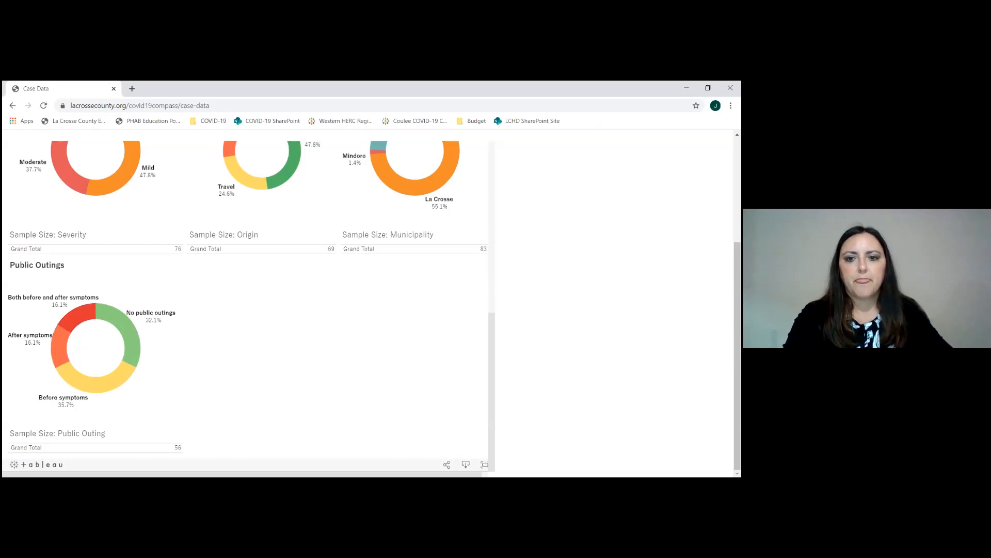
Return to the page top and switch to the Isolation & Quarantine page
{"action": "scroll", "scroll_direction": "up", "scroll_amount": 3}
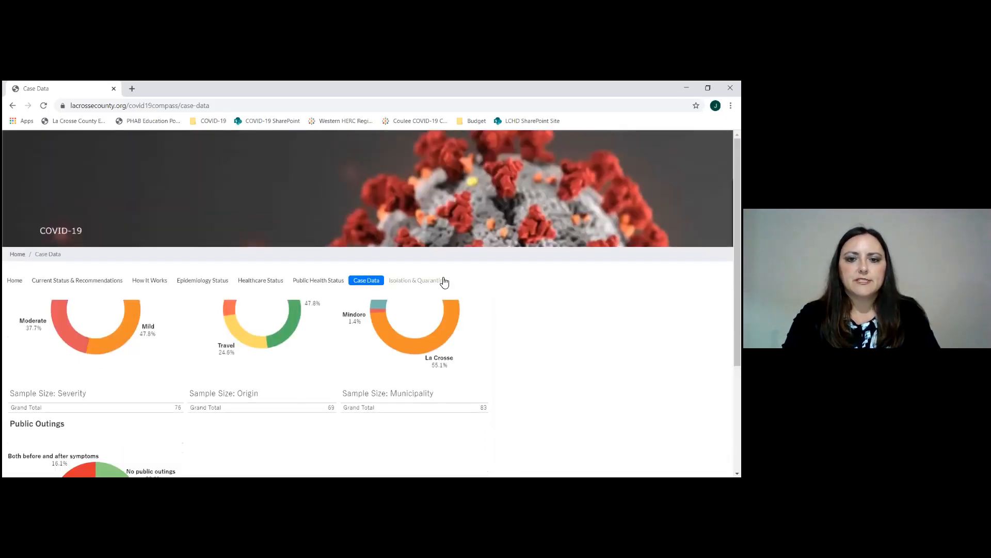
{"action": "left_click", "coordinate": [416, 280]}
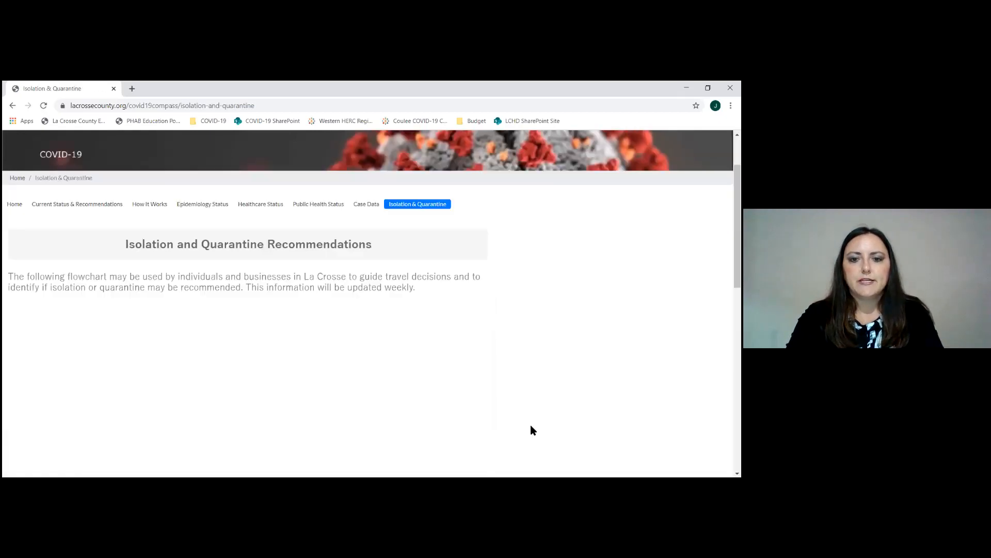
Scroll through the isolation and quarantine flowchart, then return to the Home dashboard
{"action": "scroll", "scroll_direction": "down", "scroll_amount": 3}
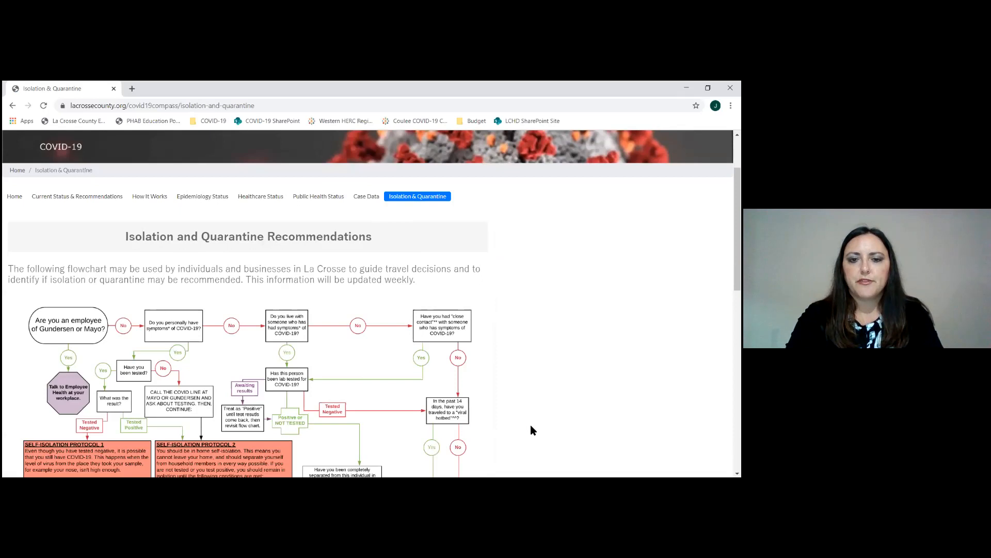
{"action": "scroll", "scroll_direction": "down", "scroll_amount": 3}
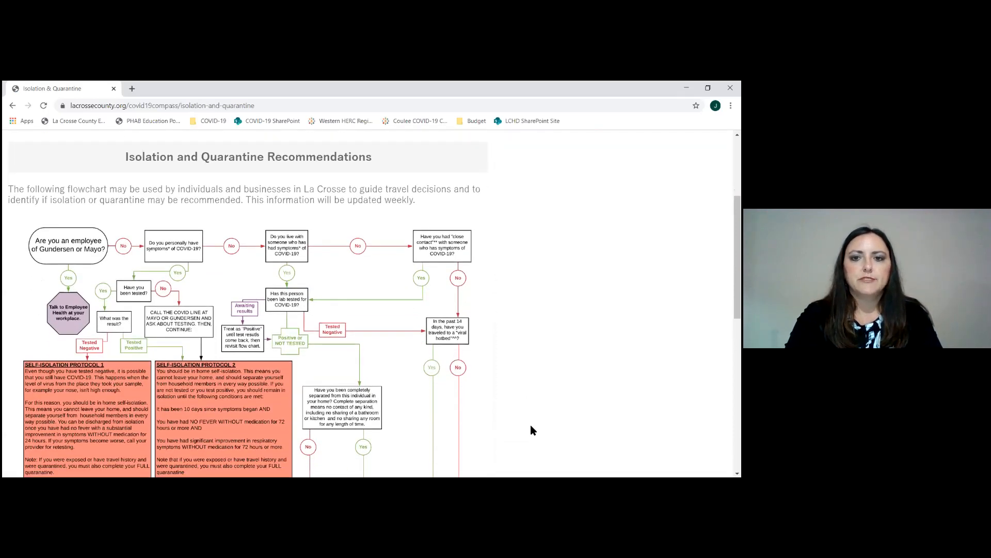
{"action": "scroll", "scroll_direction": "up", "scroll_amount": 3}
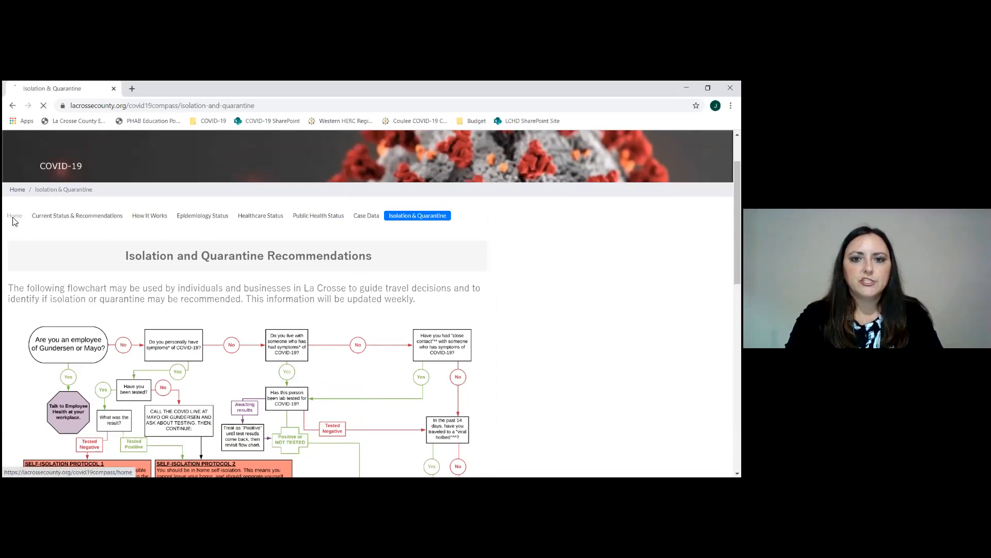
{"action": "left_click", "coordinate": [13, 215]}
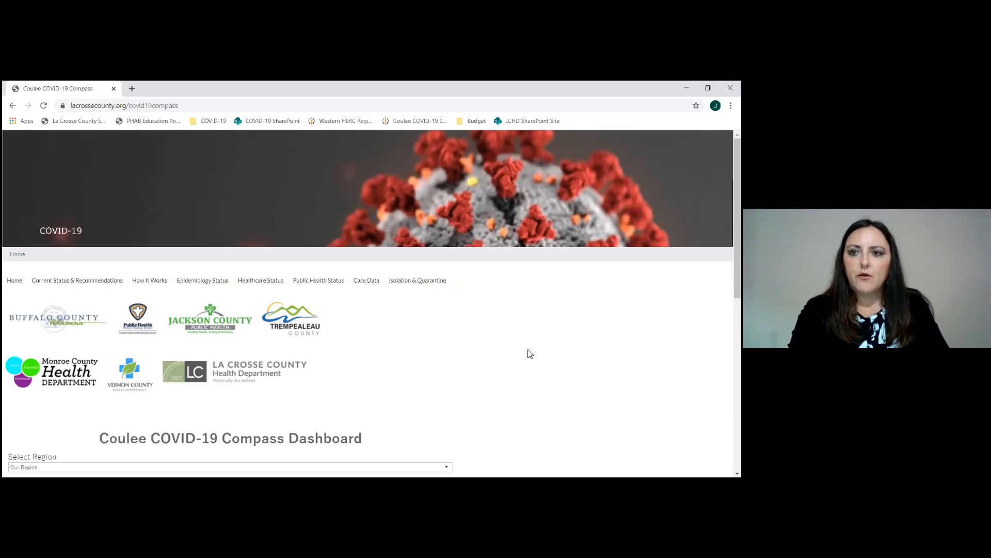
{"action": "mouse_move", "coordinate": [468, 356]}
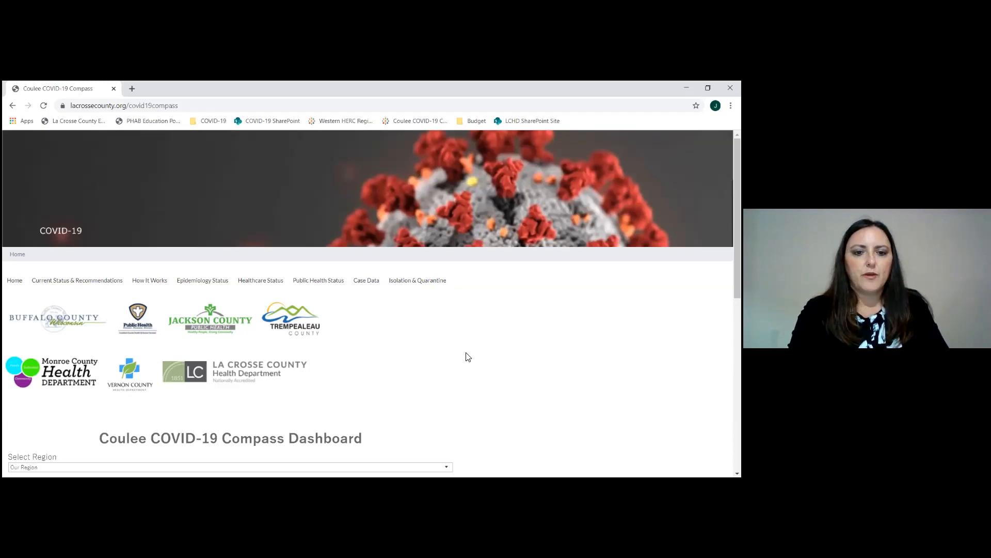
{"action": "mouse_move", "coordinate": [502, 361]}
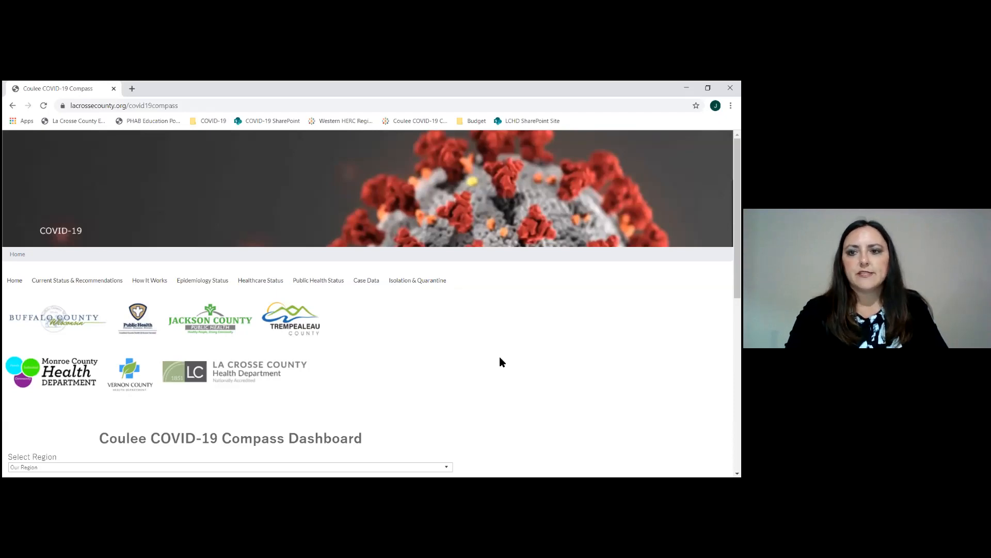
{"action": "mouse_move", "coordinate": [99, 285]}
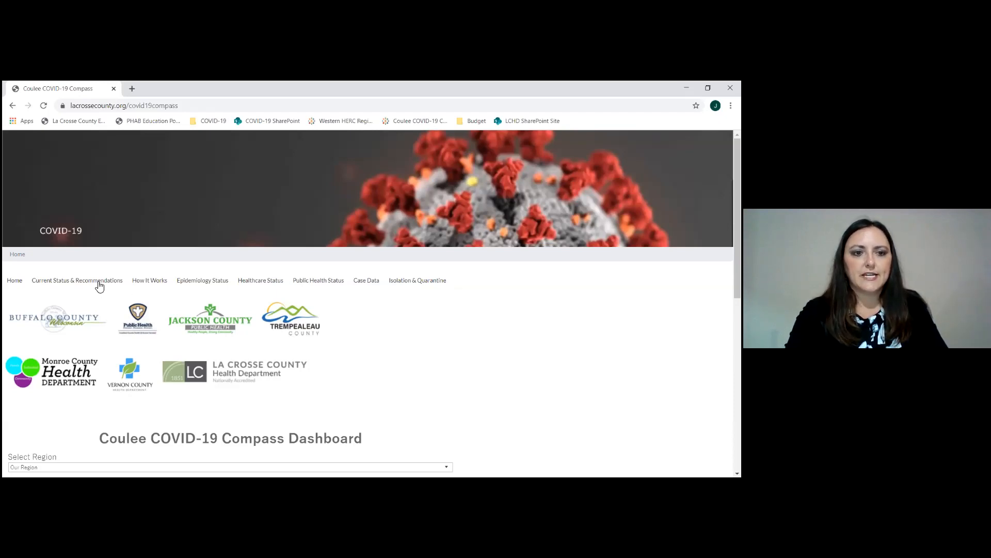
{"action": "mouse_move", "coordinate": [537, 386]}
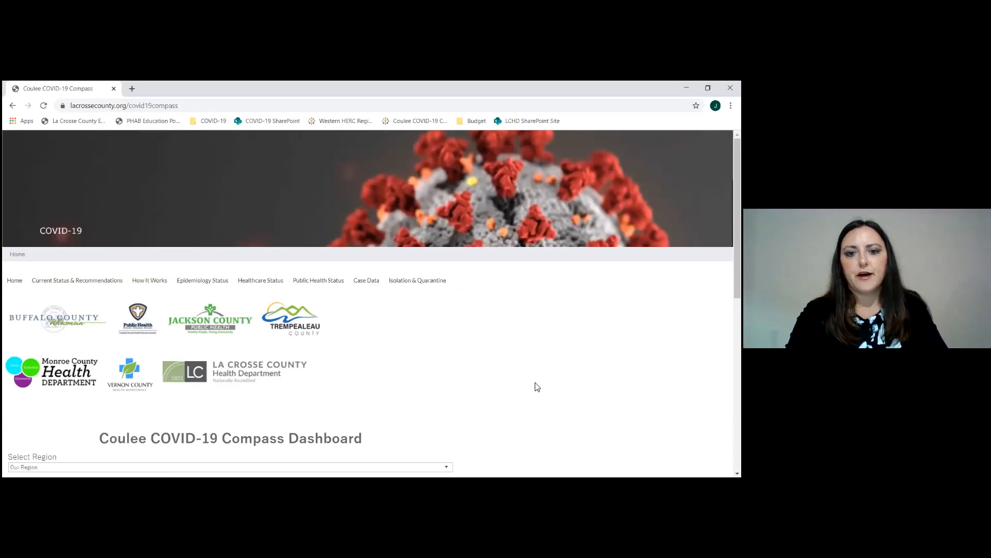